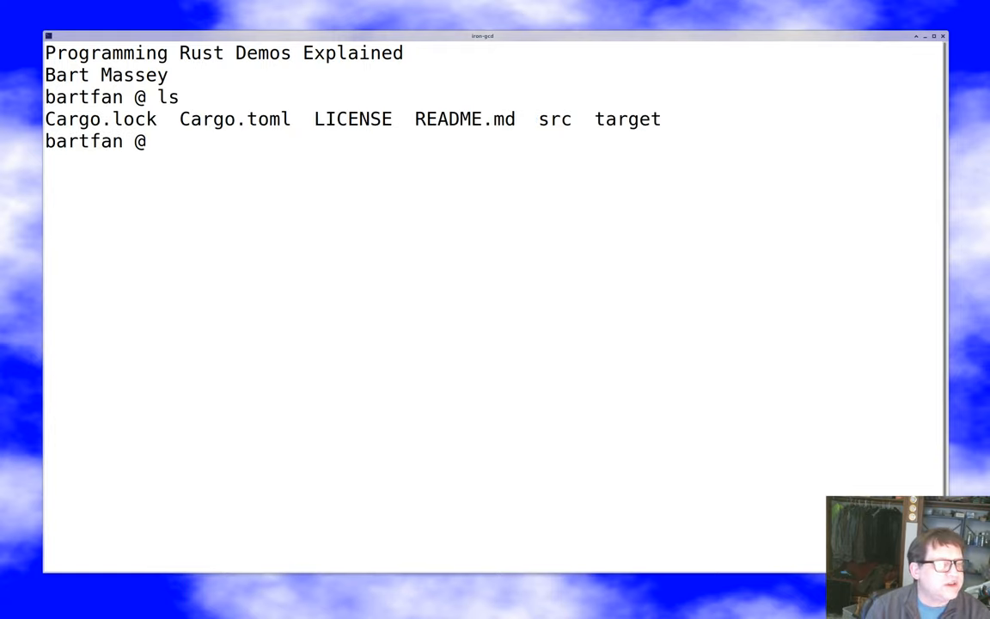
Type a git clone command for the pdx-cs-rust/programming-rust-iron-gcd repository.
type("git")
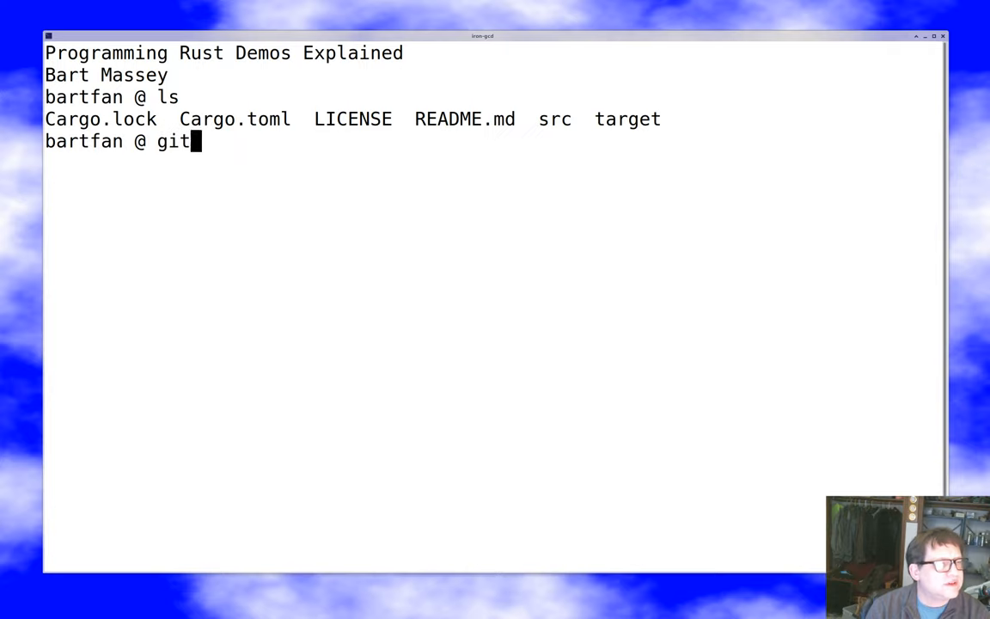
type("clone http:/")
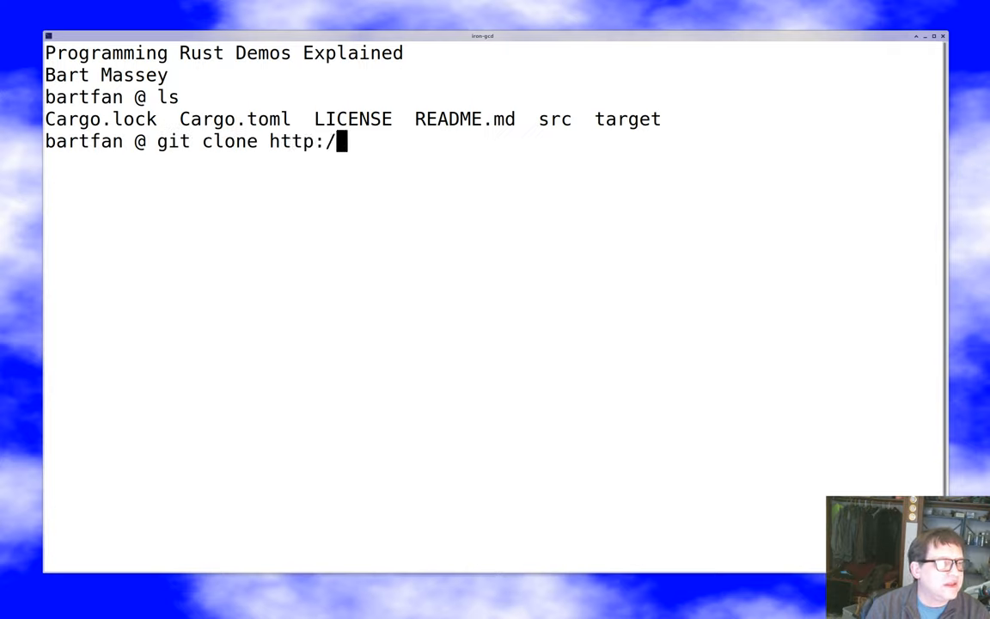
type("/")
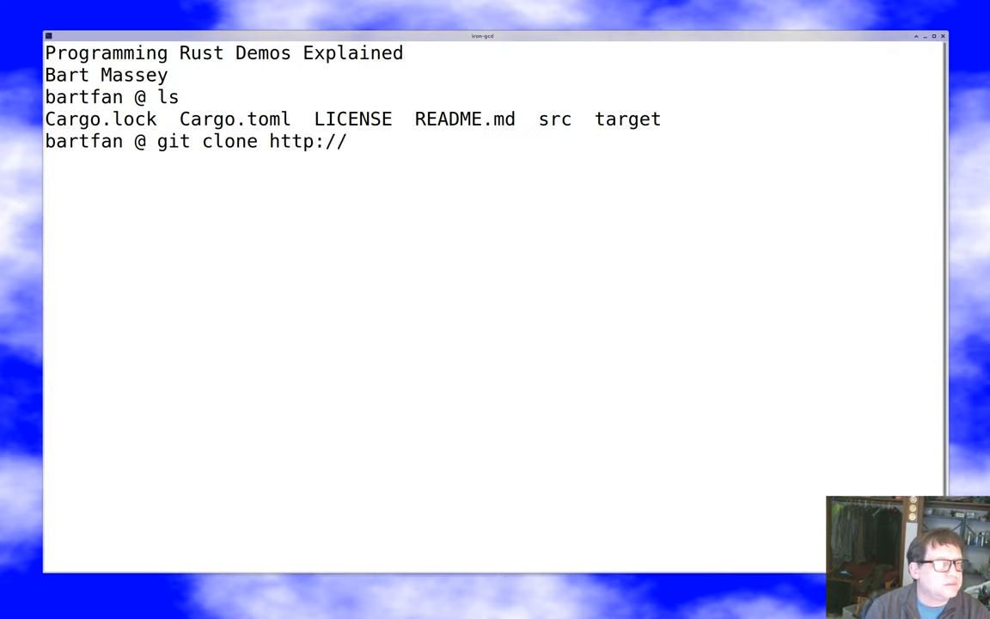
type("github.com/")
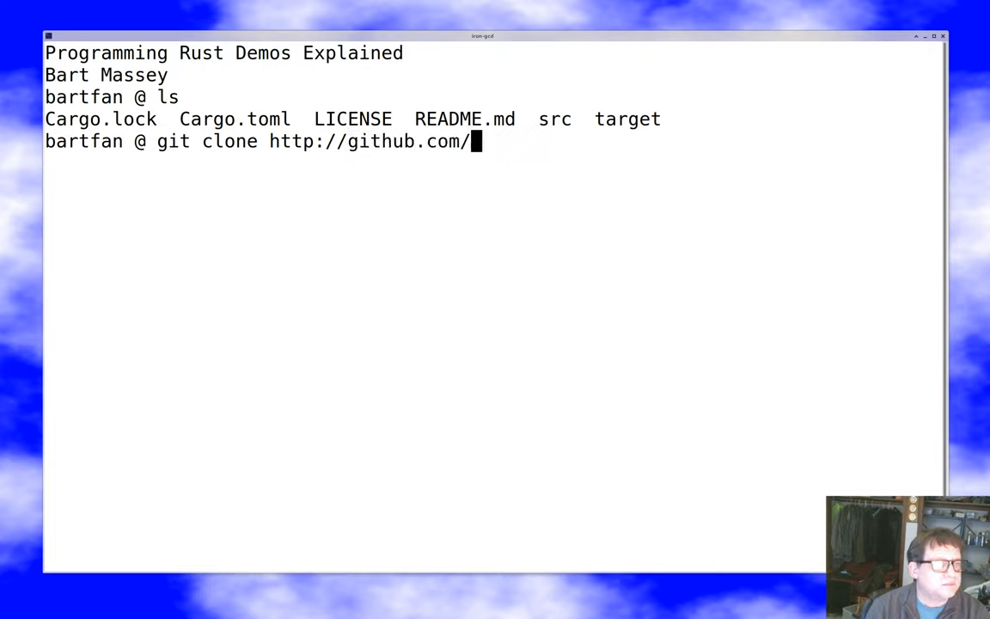
type("pd")
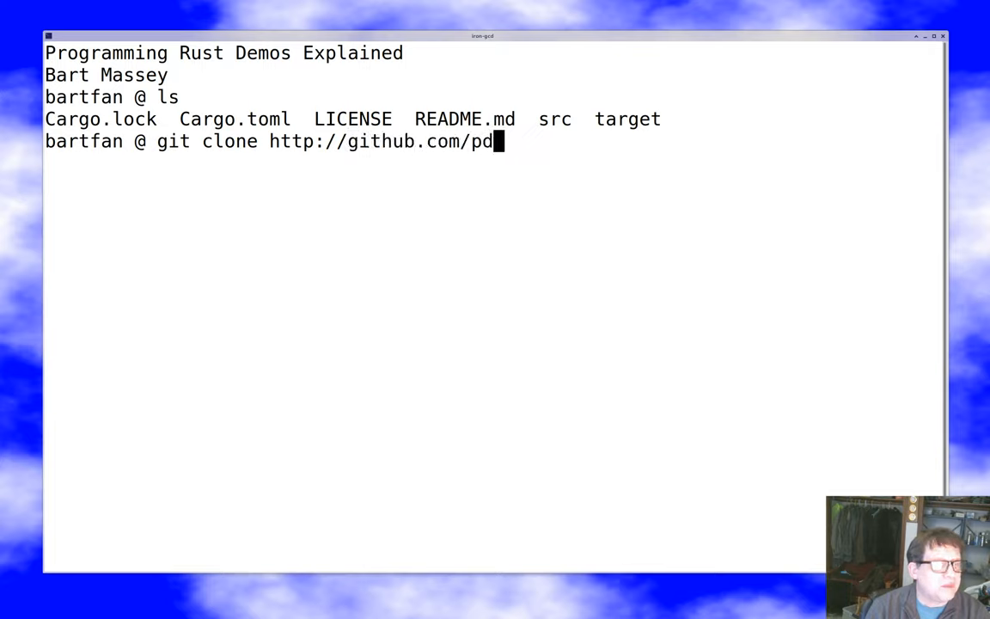
type("x-cs-rust/pro")
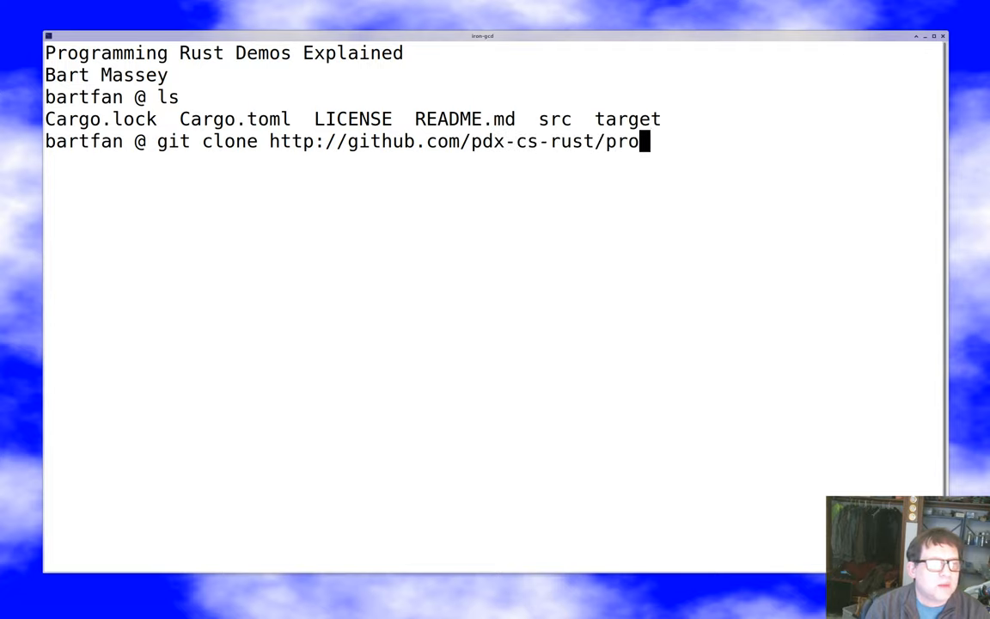
type("gramming-rust-iron")
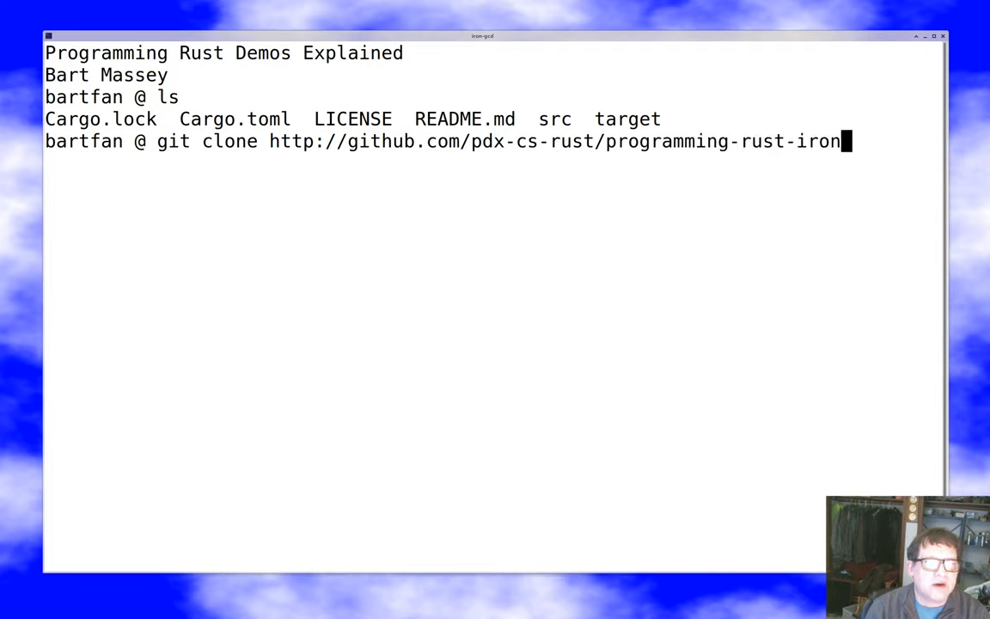
type("-gcd")
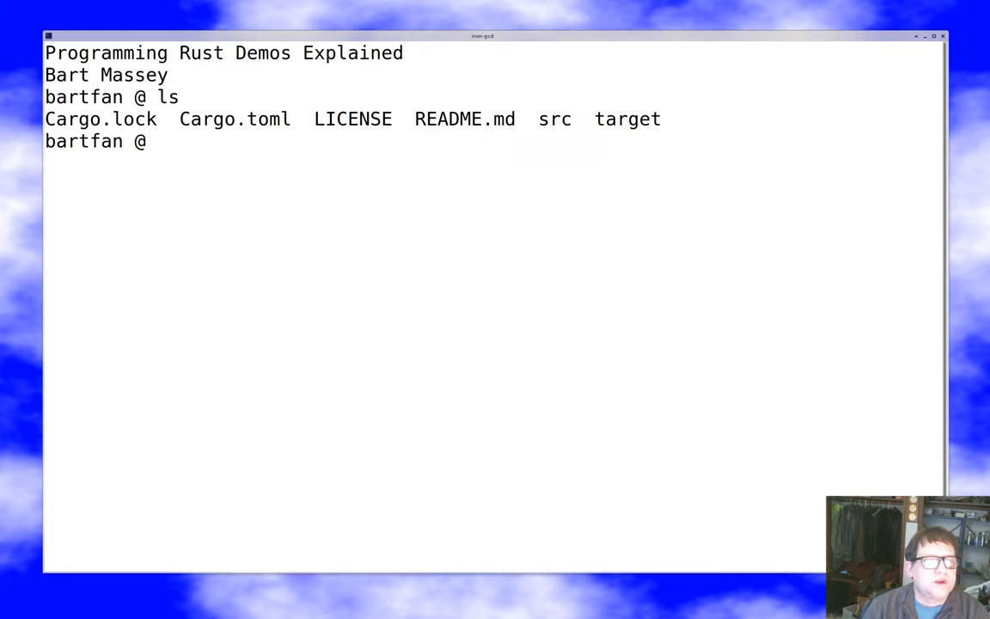
mouse_move(591, 120)
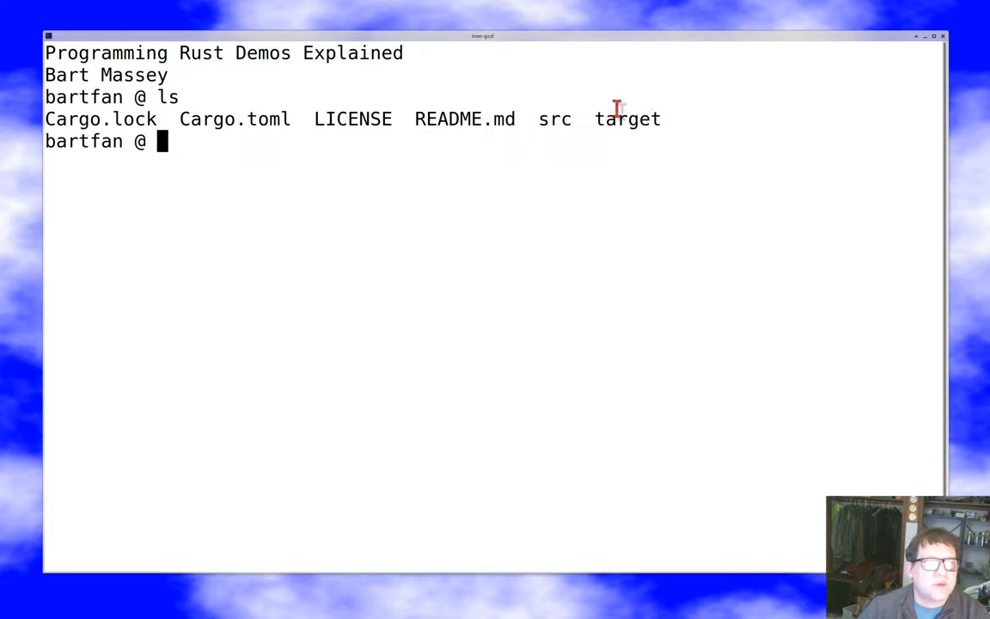
mouse_move(756, 109)
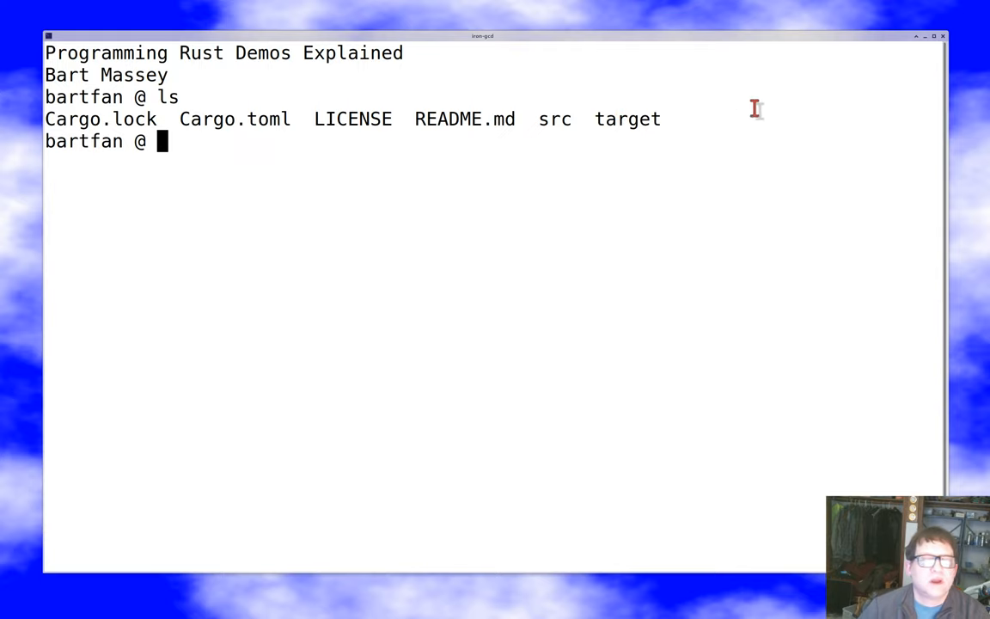
mouse_move(778, 113)
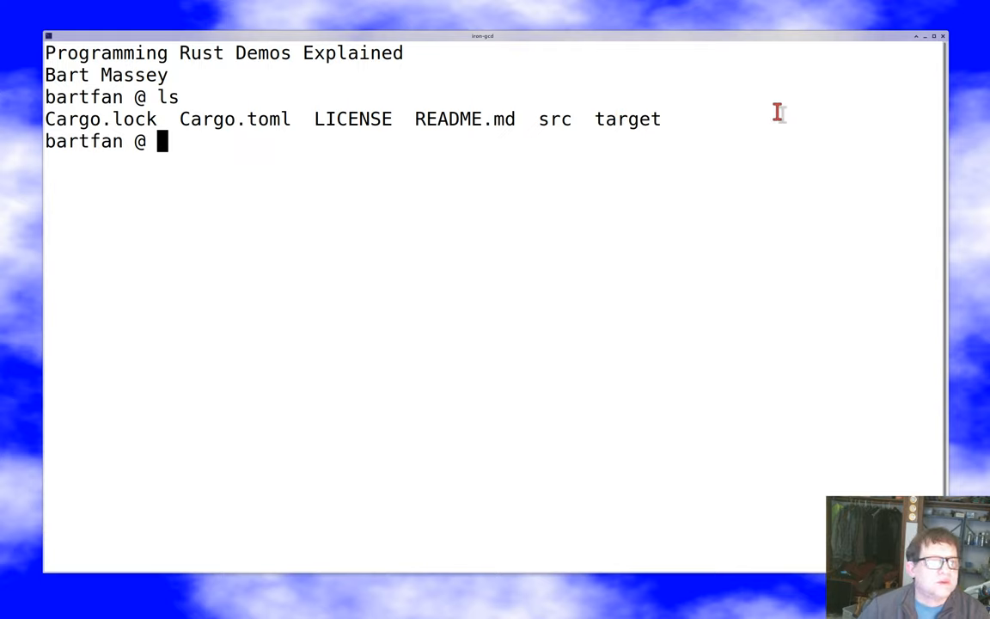
mouse_move(924, 132)
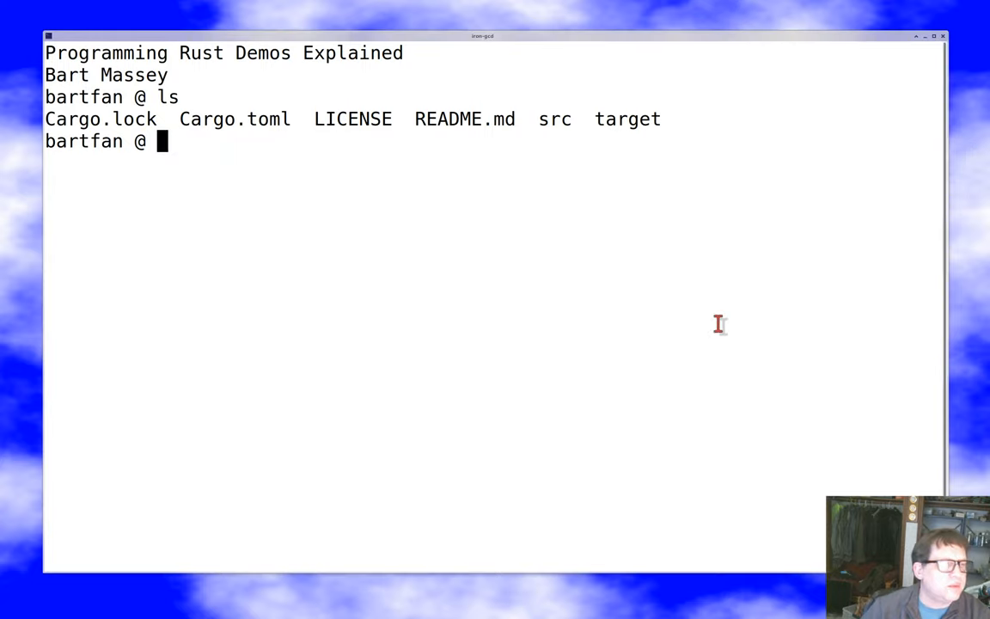
List the git-tracked files with git ls-files and enter cargo run.
type("git")
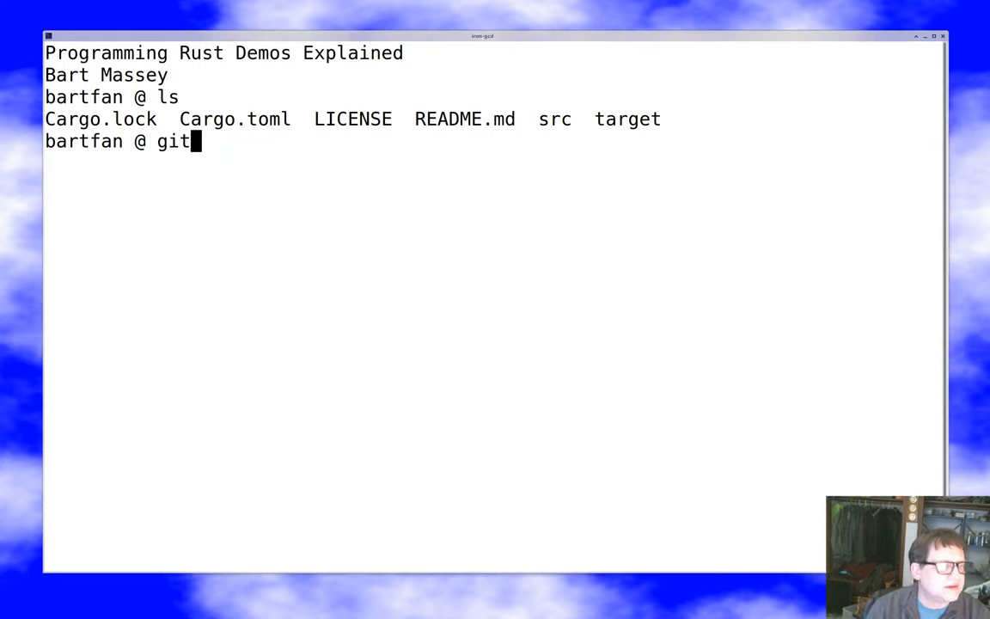
type("ls-files")
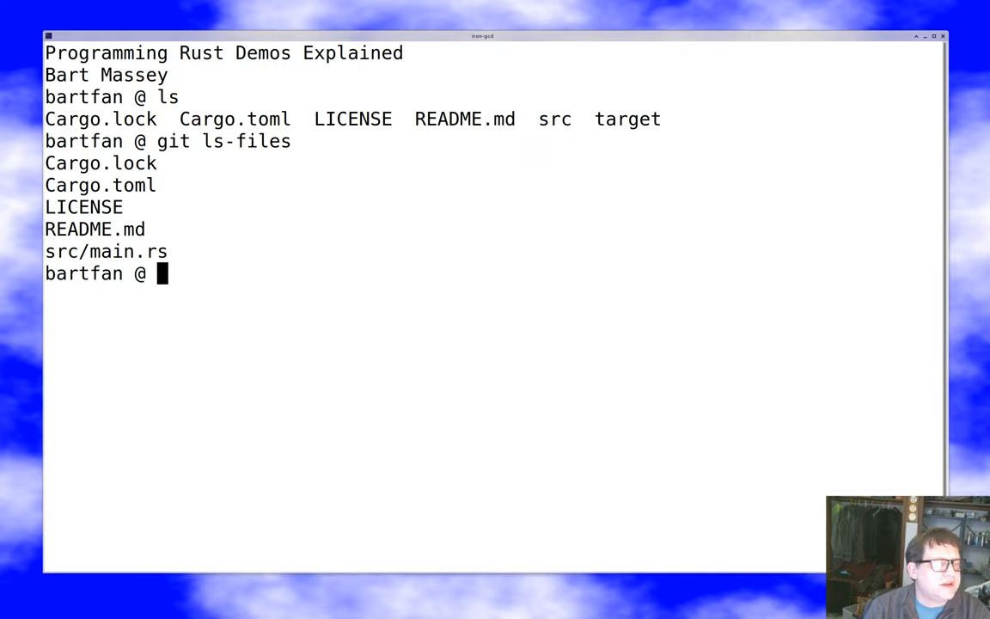
type("cargo")
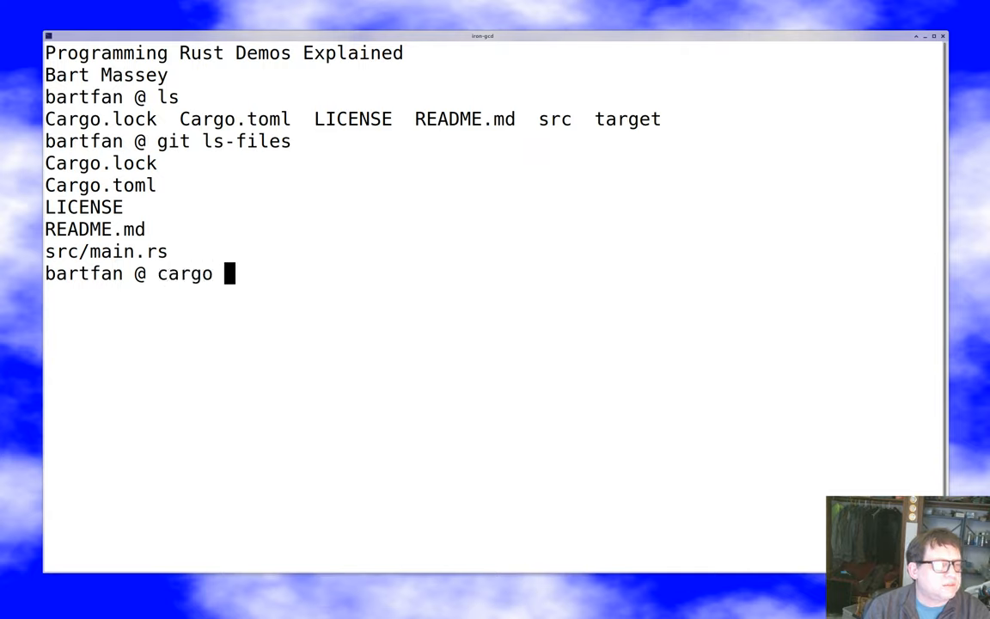
type("run")
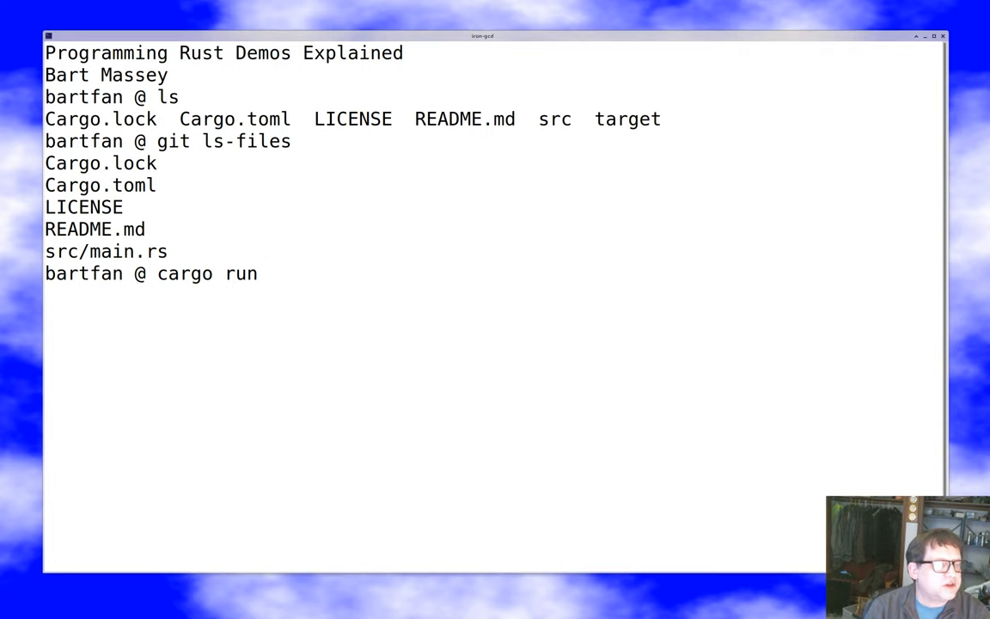
Execute cargo run to start the iron-gcd web server.
key("Return")
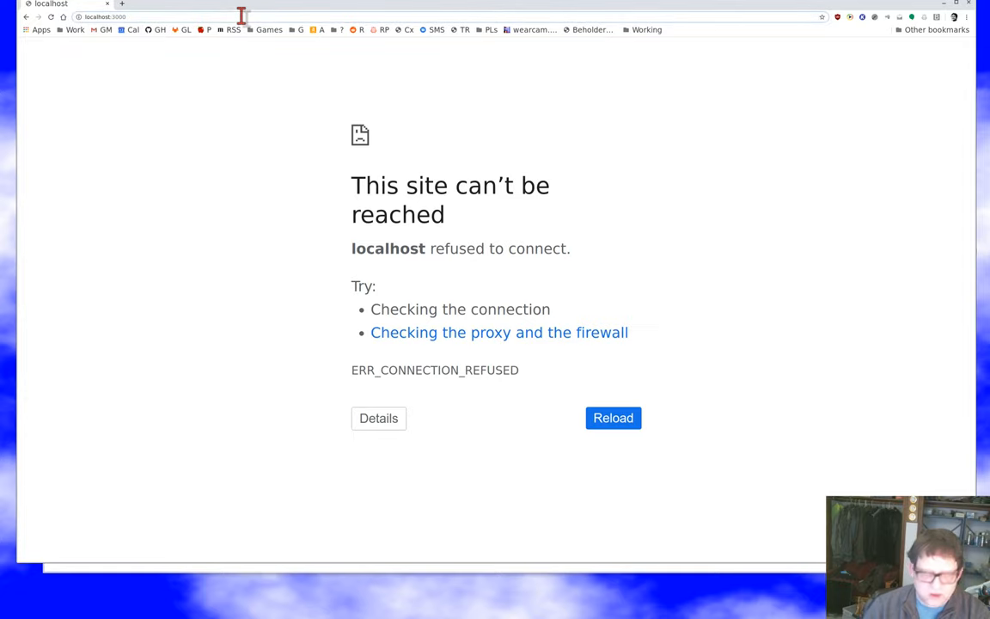
Reload localhost:3000, enlarge the page, and compute the GCD of 12 and 8.
left_click(613, 417)
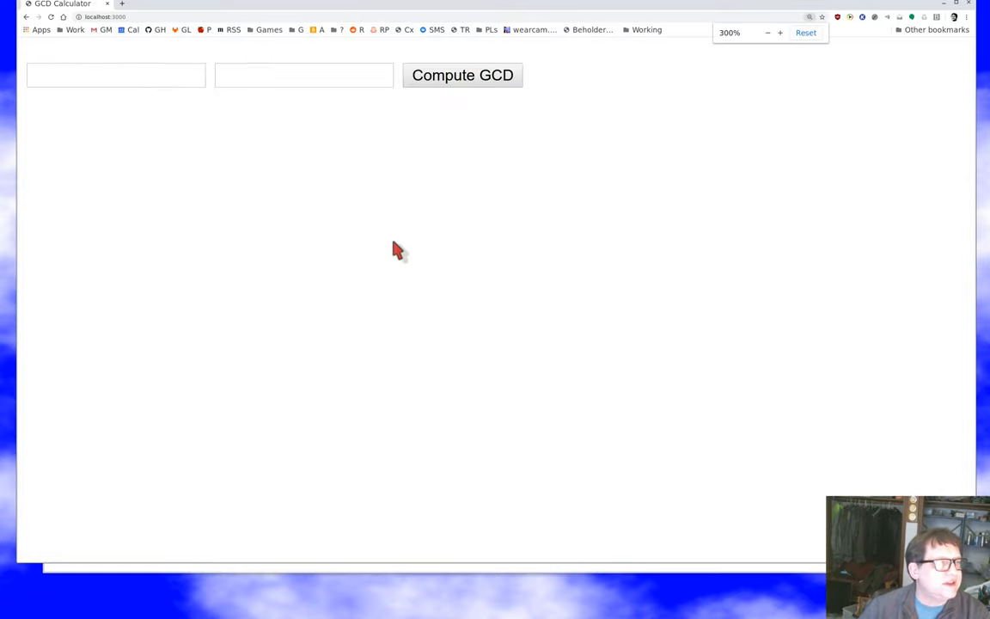
left_click(806, 33)
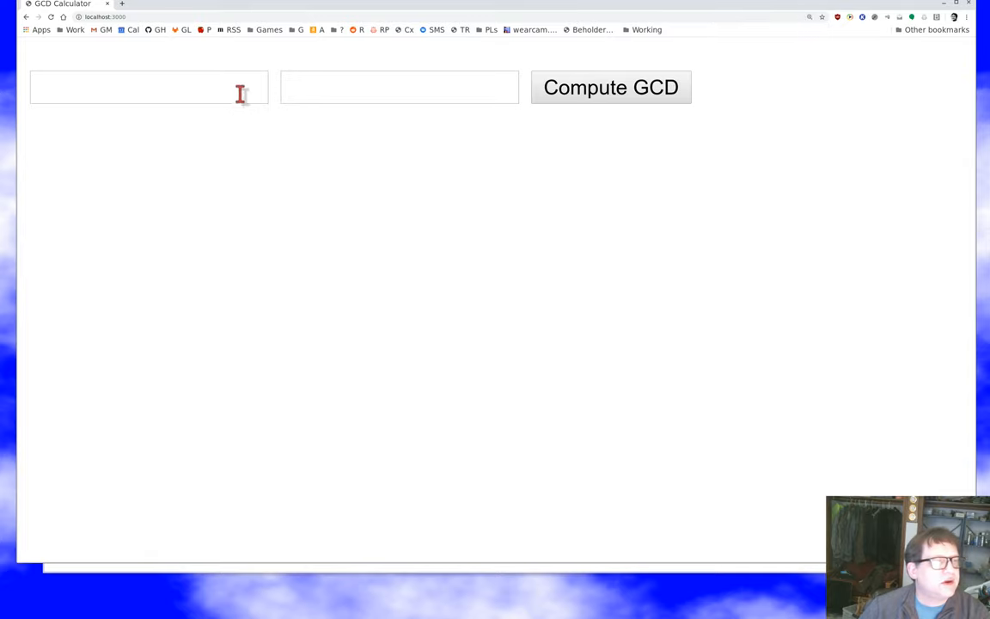
left_click(161, 88)
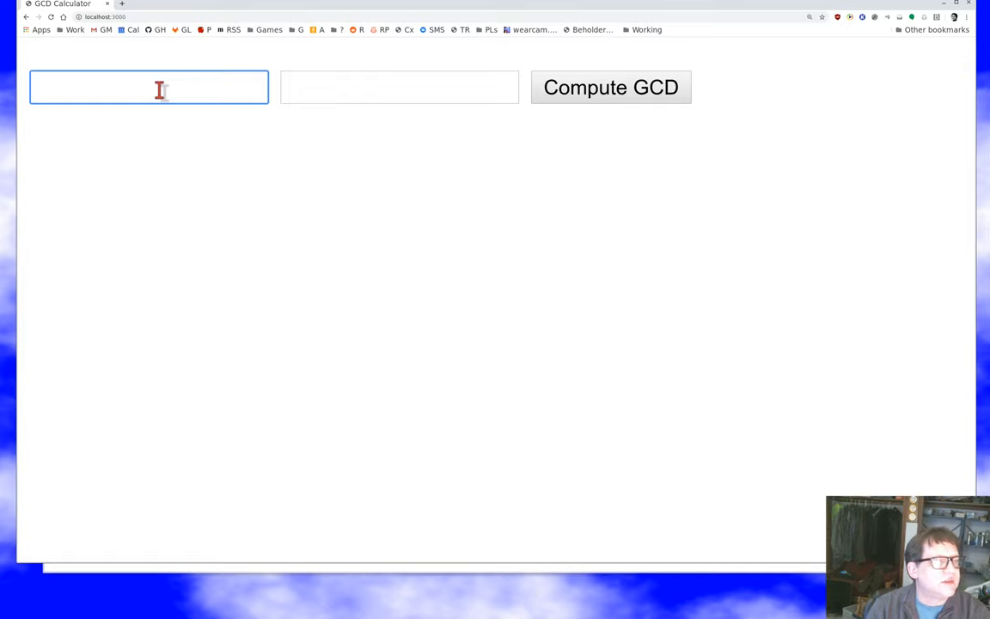
type("12")
left_click(400, 87)
type("8")
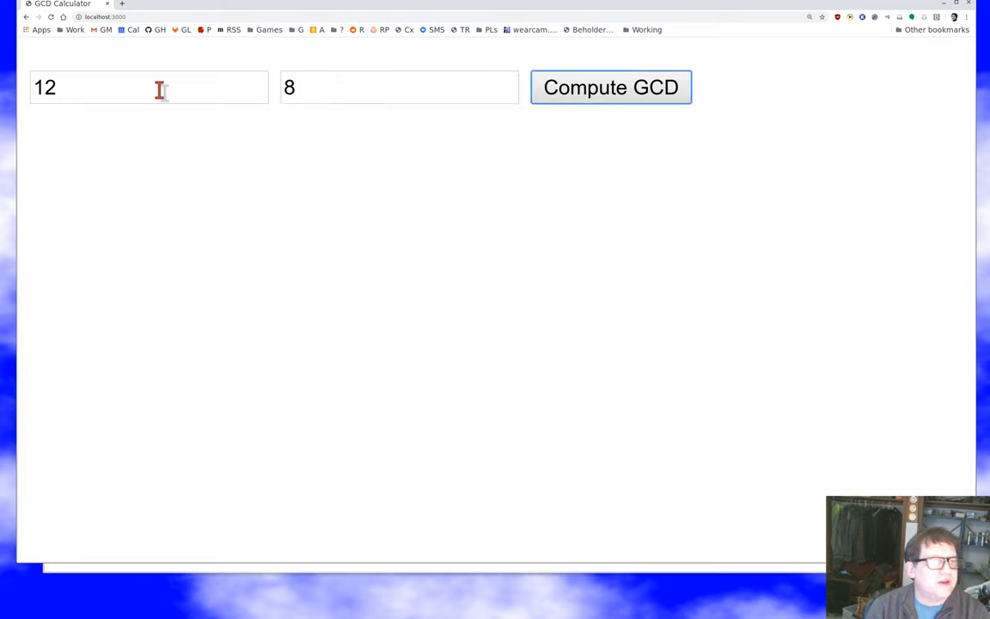
left_click(610, 87)
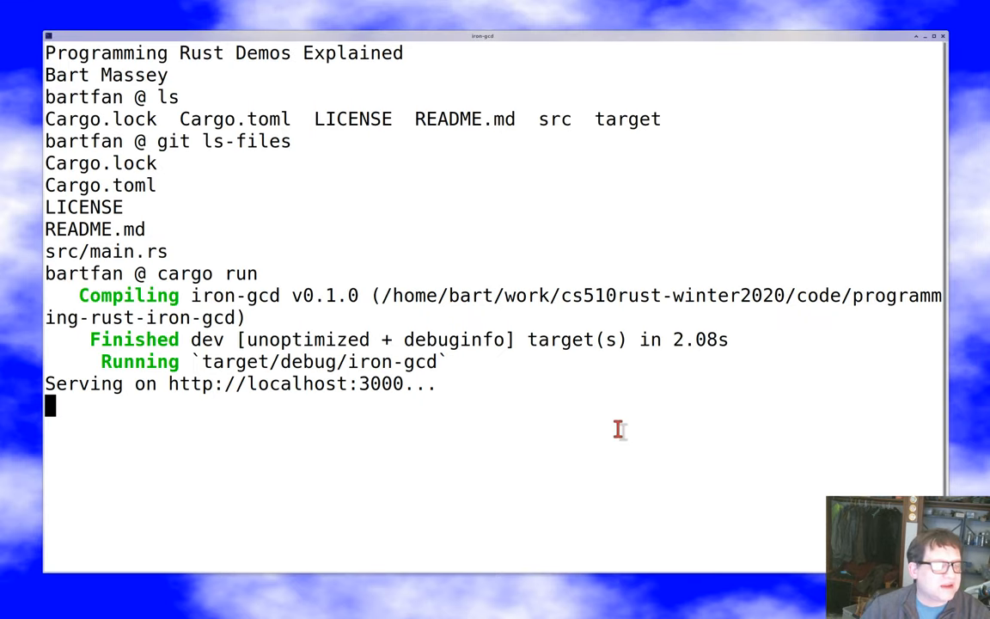
Stop the web server and display Cargo.toml with more.
key("ctrl+c")
type("ls")
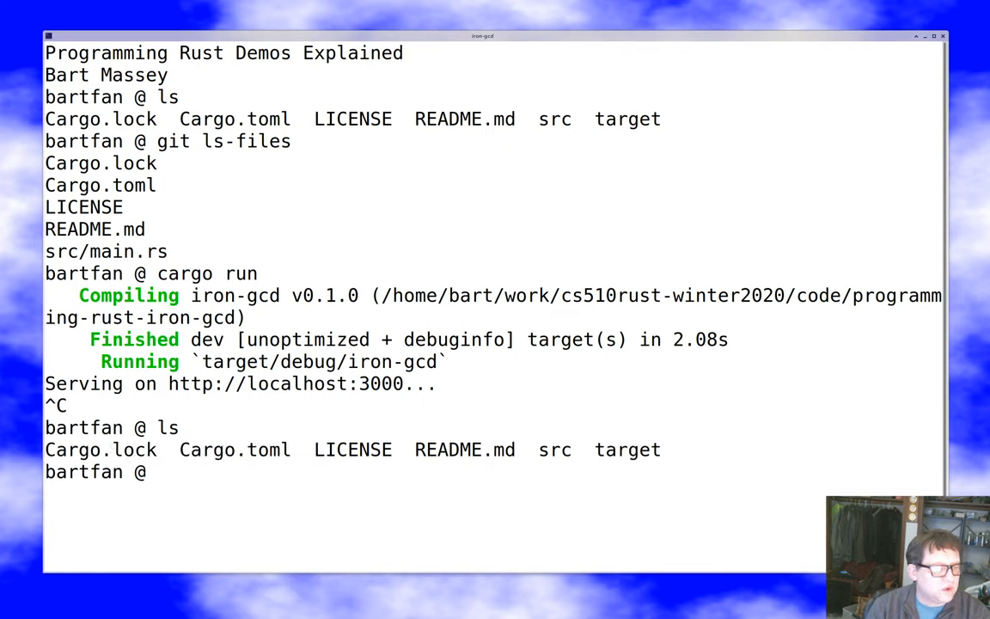
type("more Cargo")
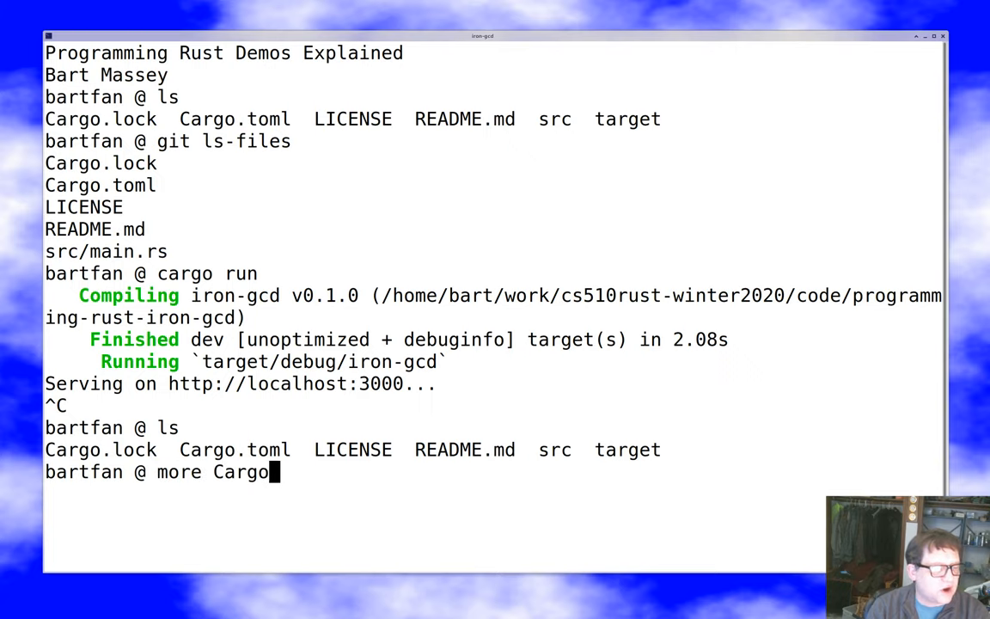
type(".toml")
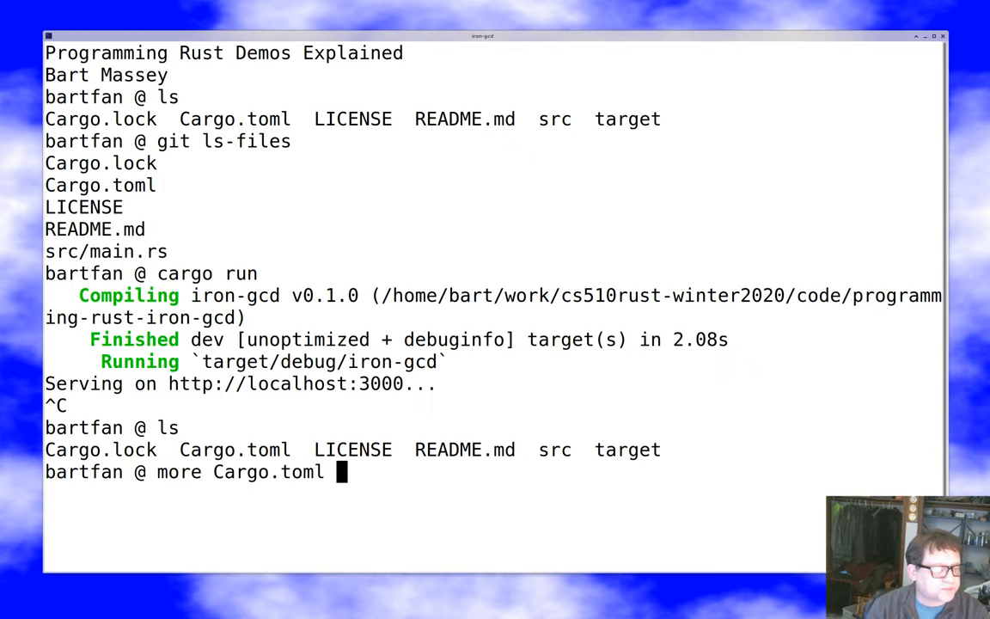
key("Return")
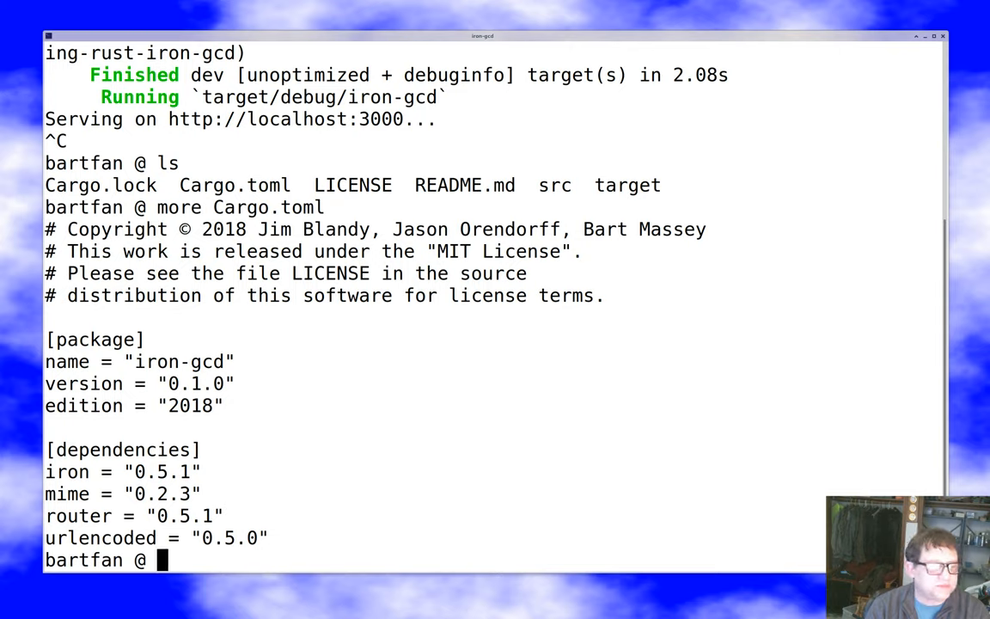
mouse_move(606, 425)
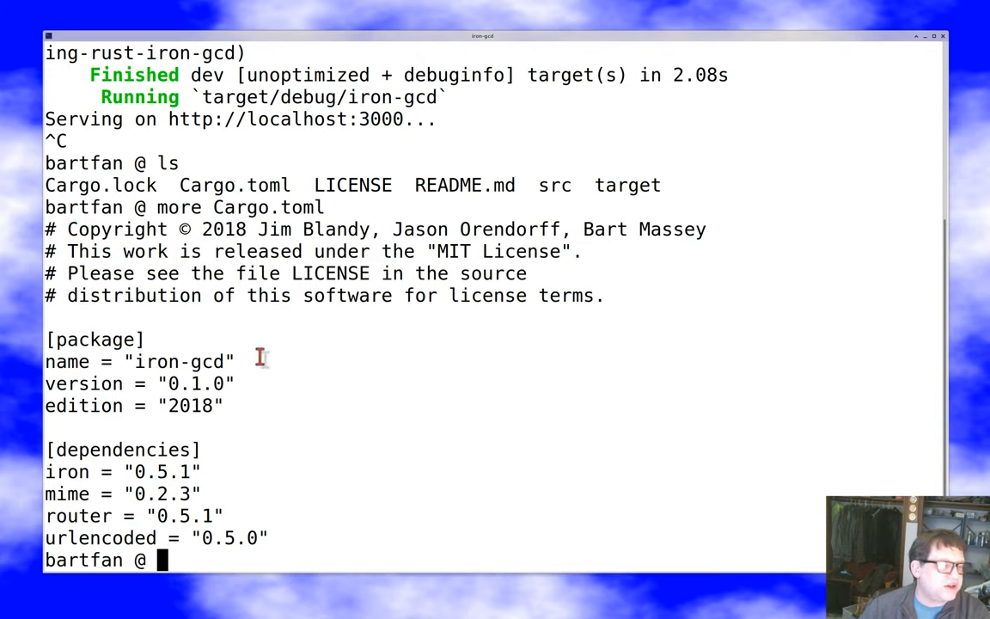
type("ls")
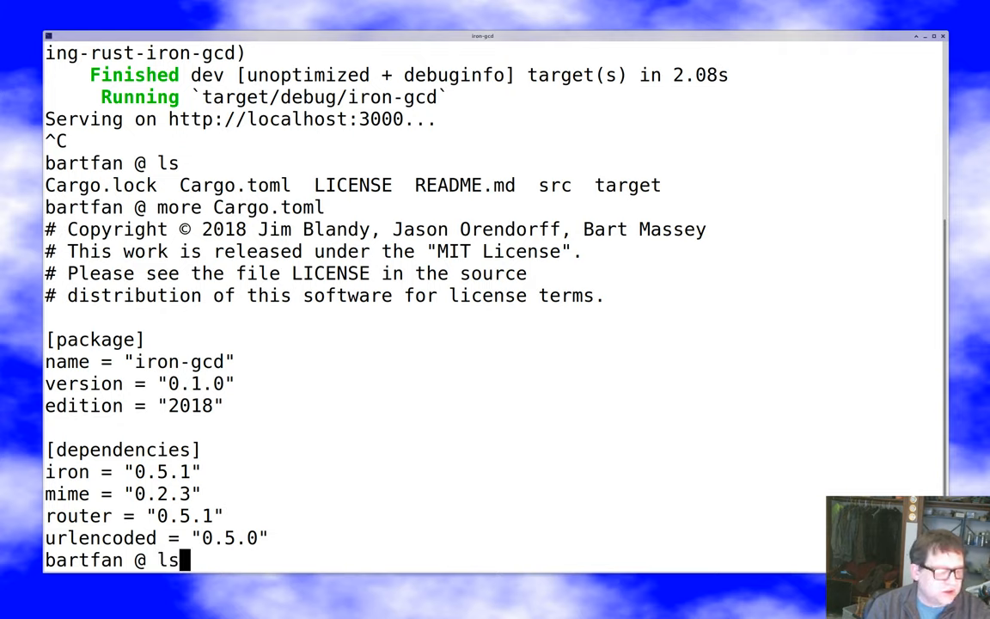
Show the long listing of target/debug/iron-gcd.
type("target/")
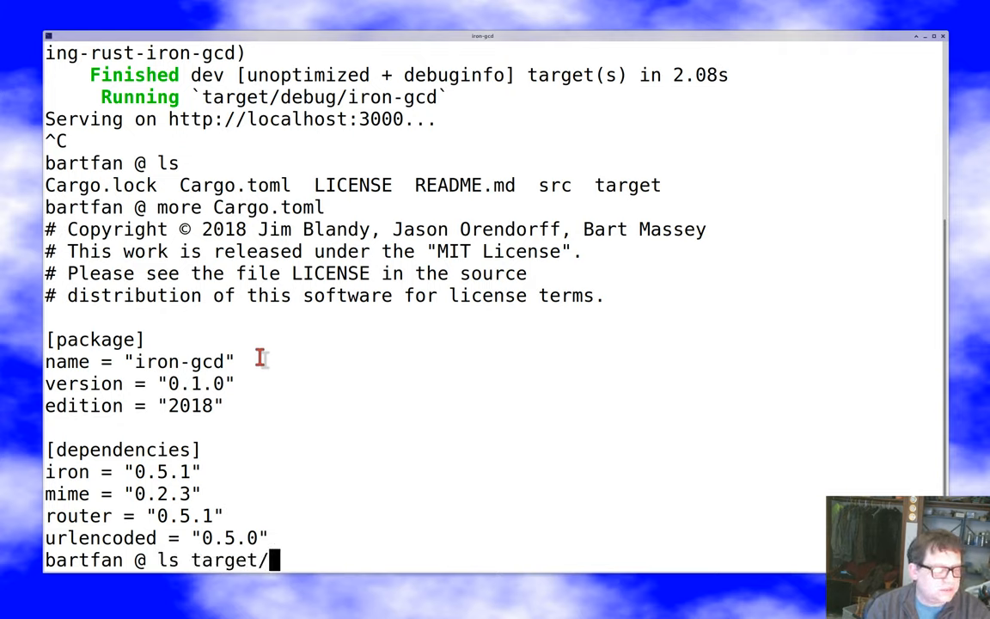
type("debug/iron-gcd")
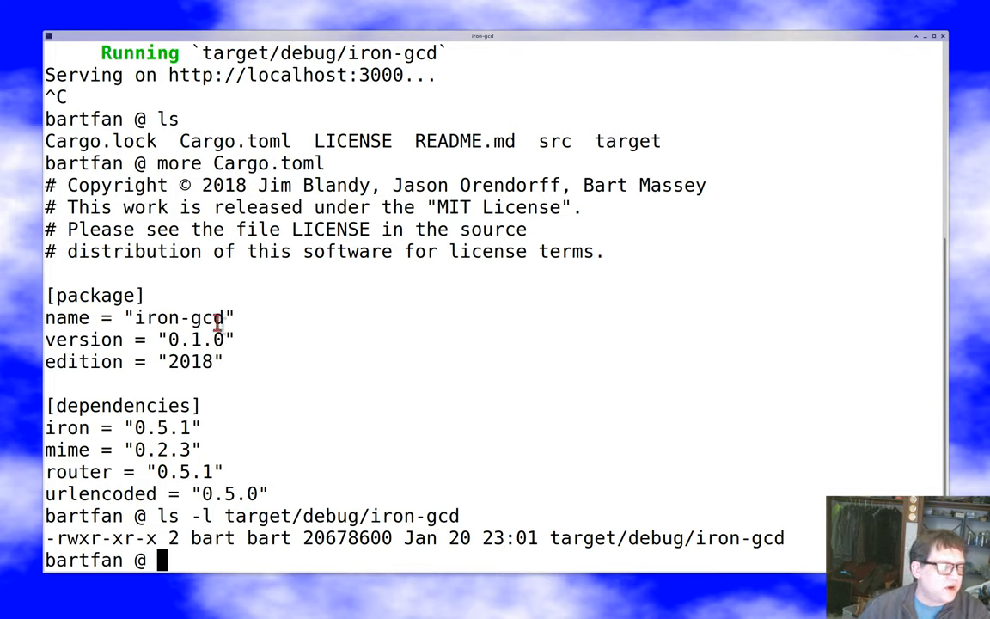
mouse_move(249, 325)
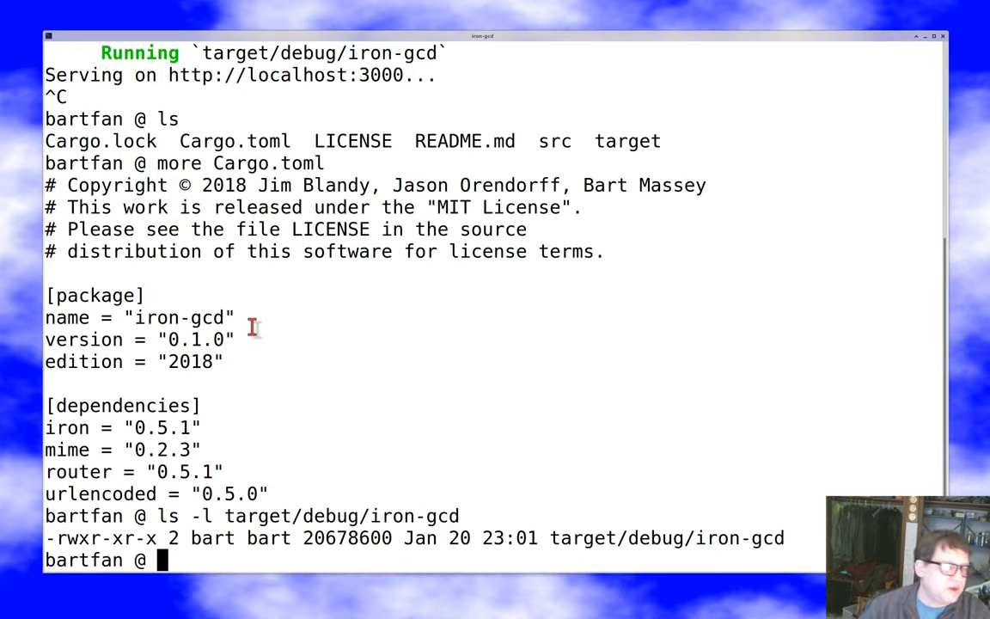
mouse_move(375, 362)
type("more Cargo.toml")
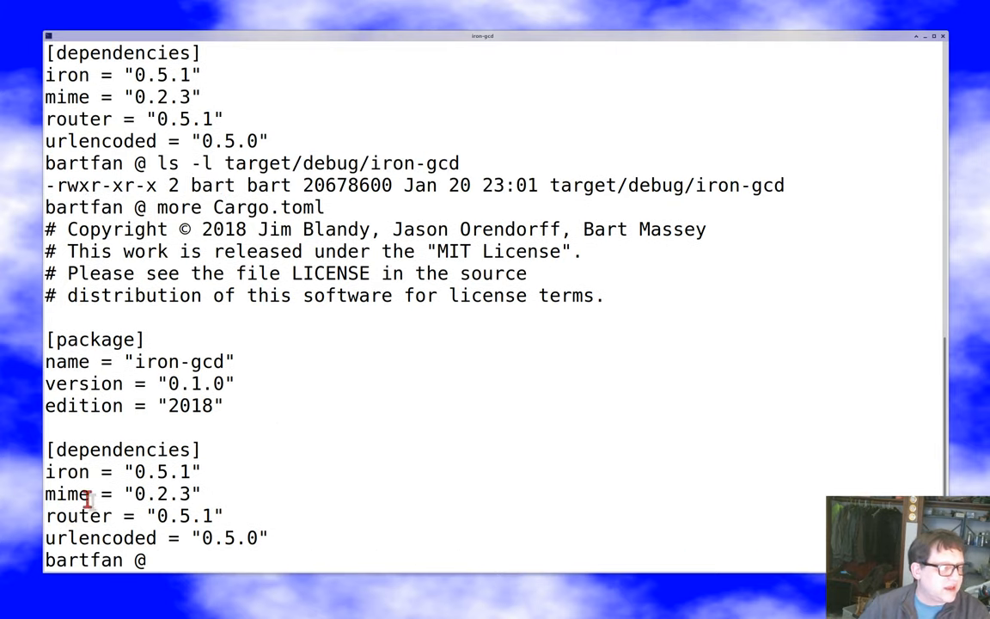
mouse_move(303, 498)
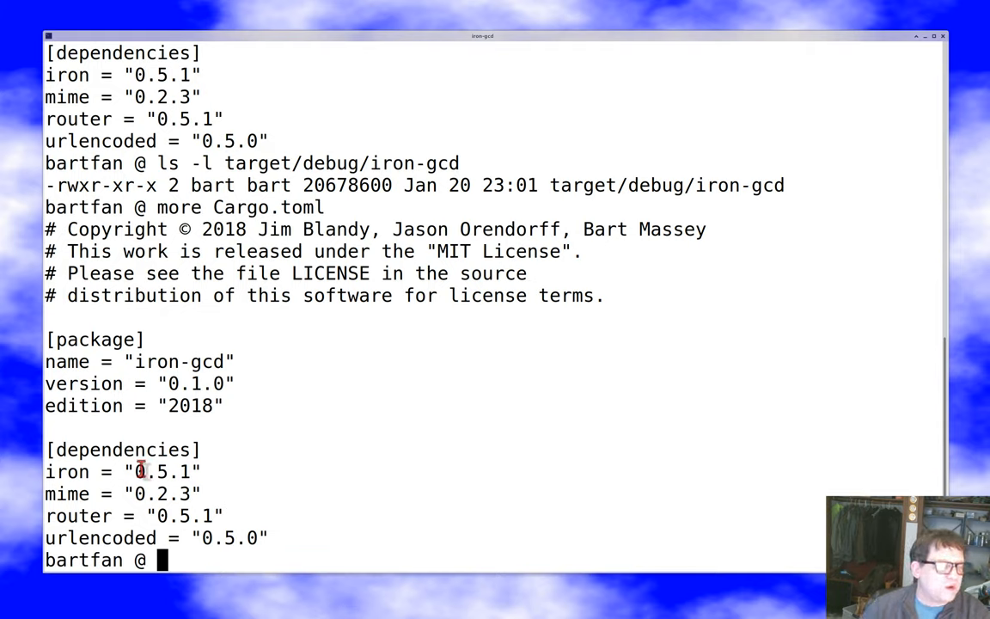
Re-run more Cargo.toml from shell history to show the dependencies again.
double_click(165, 471)
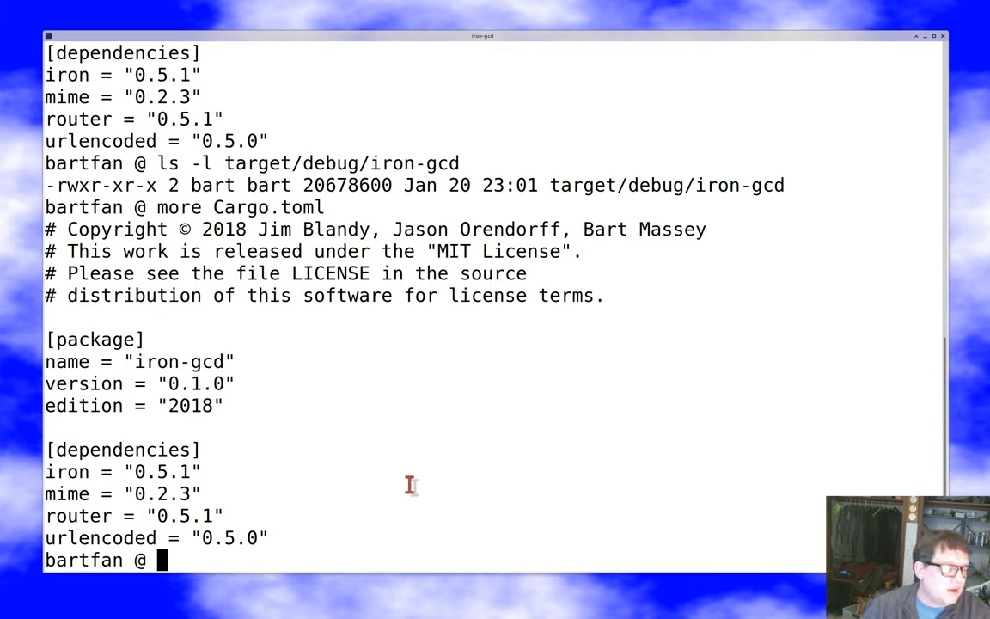
mouse_move(152, 495)
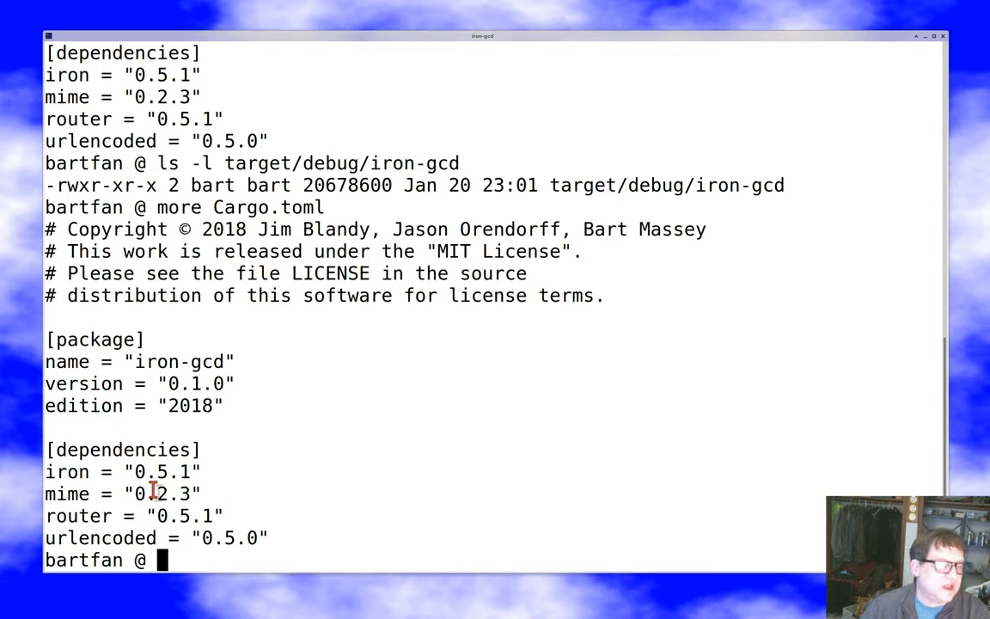
mouse_move(86, 515)
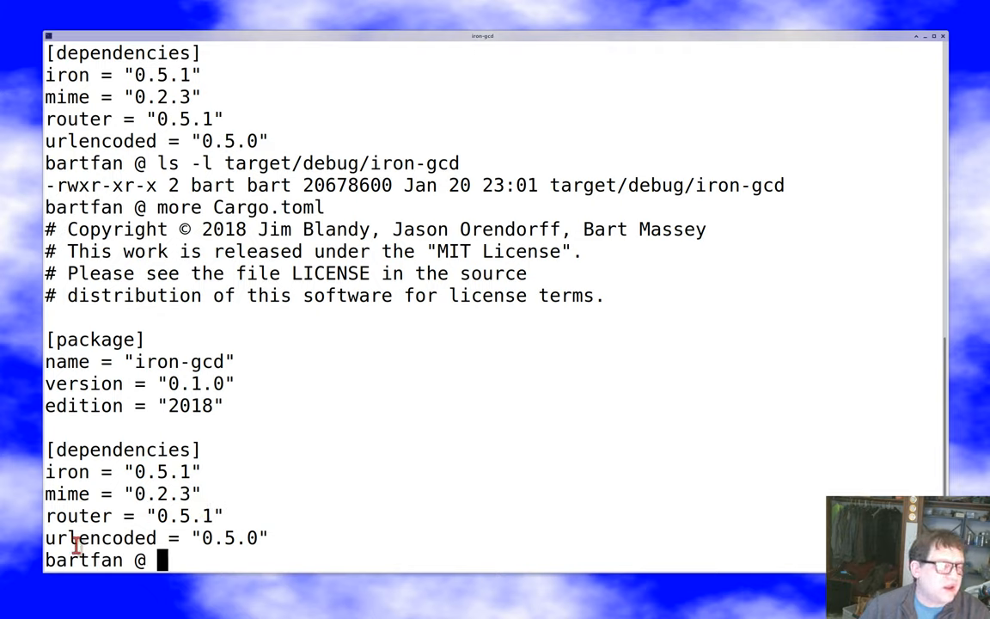
mouse_move(338, 519)
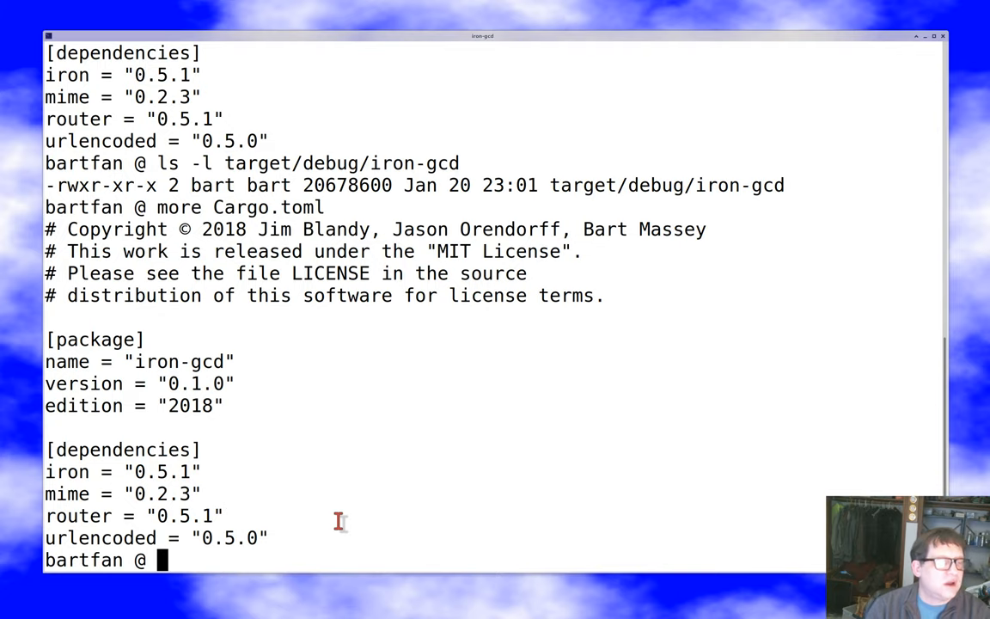
Page through Cargo.lock to its checksum metadata, then clear the screen.
type("ls")
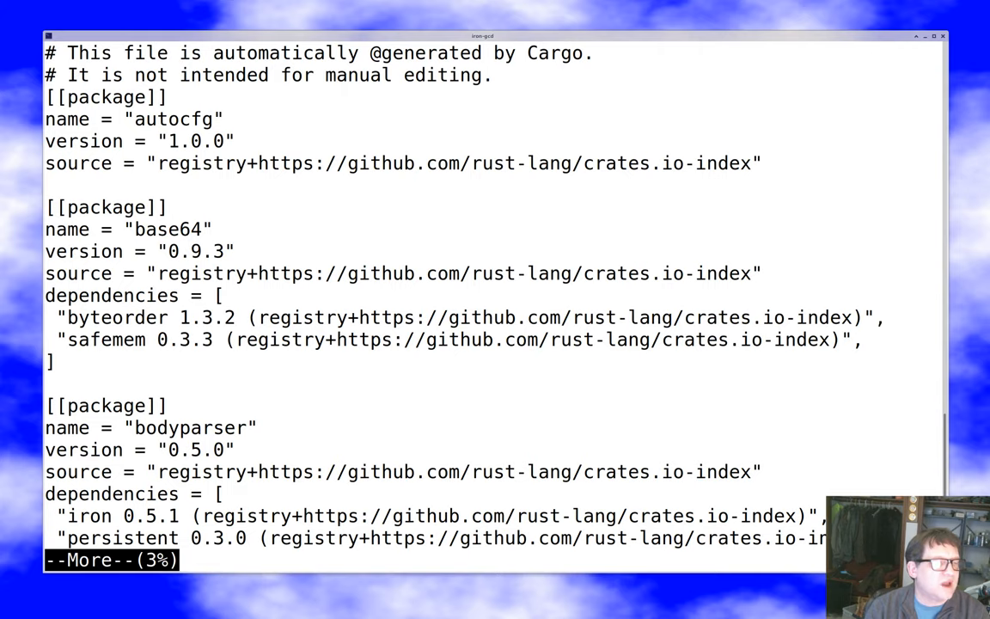
key("space")
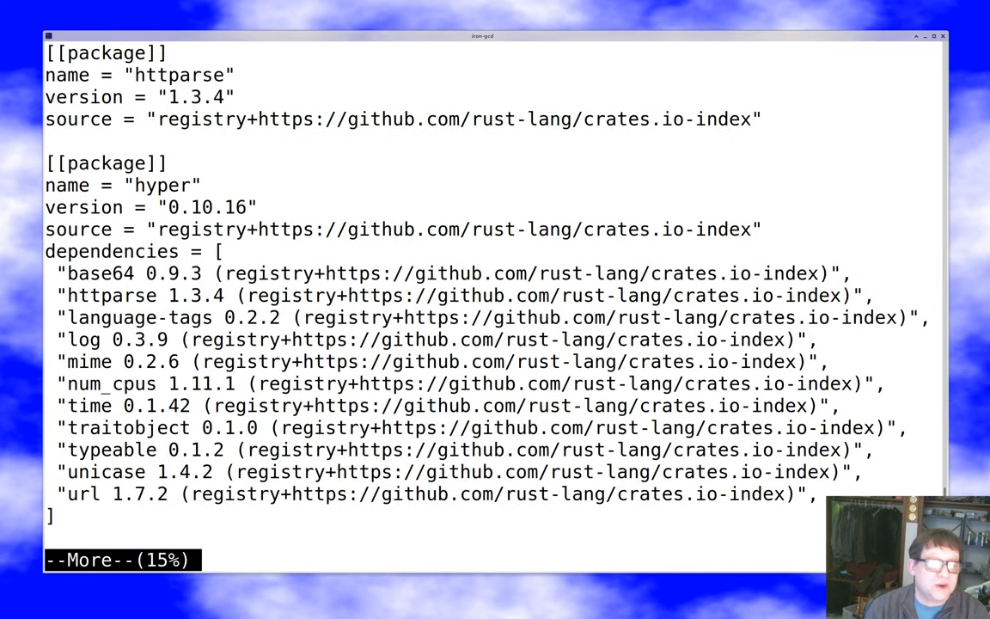
key("space")
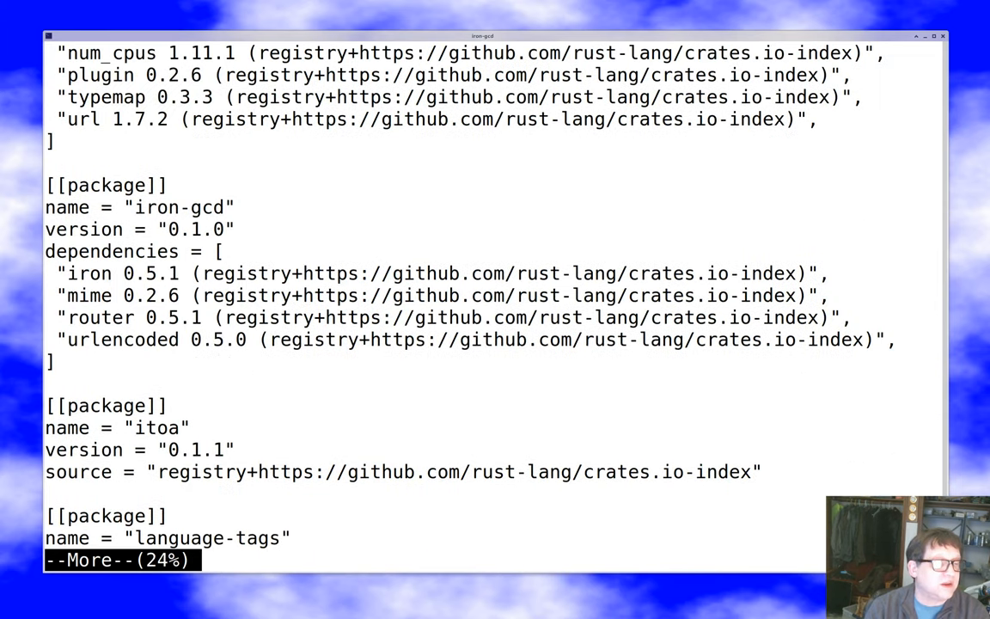
key("space")
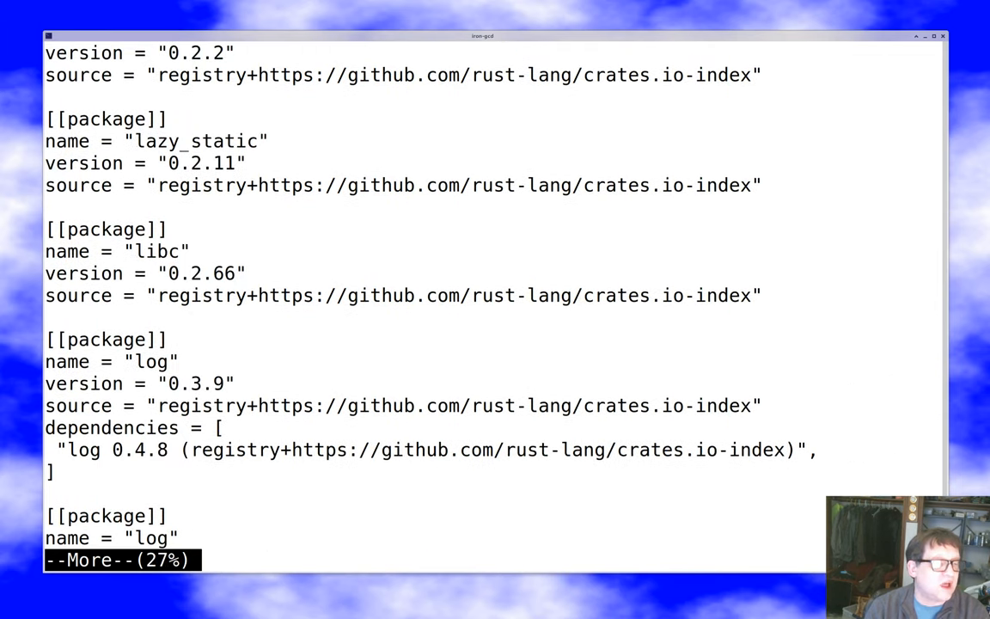
key("space")
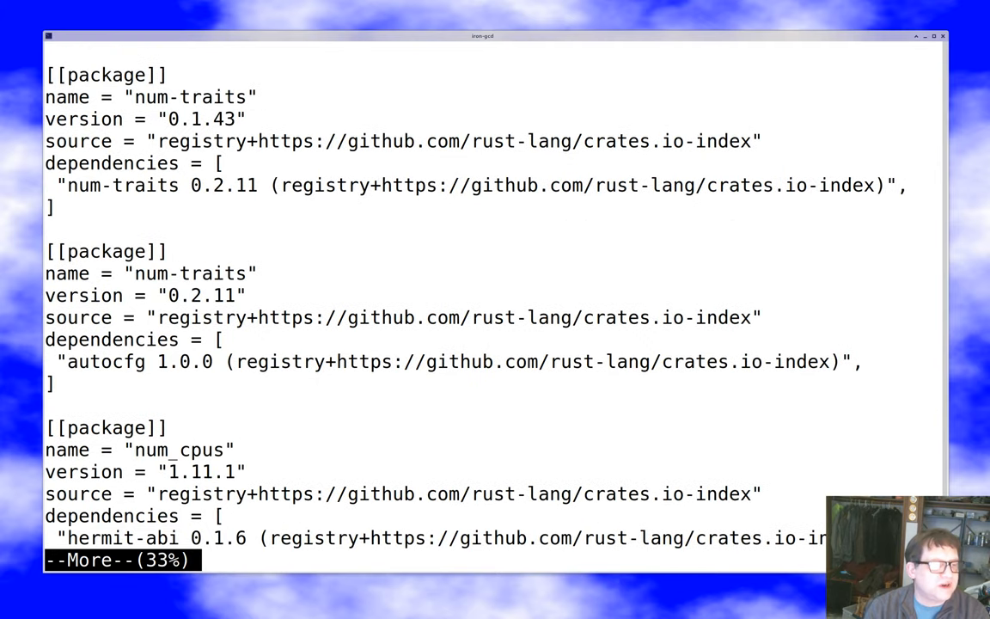
key("space")
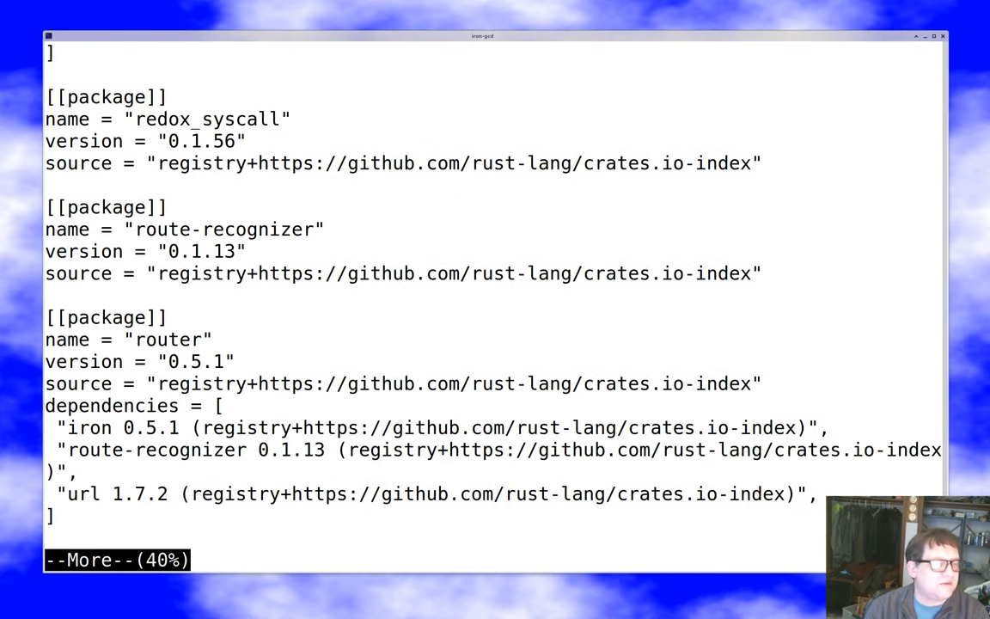
key("space")
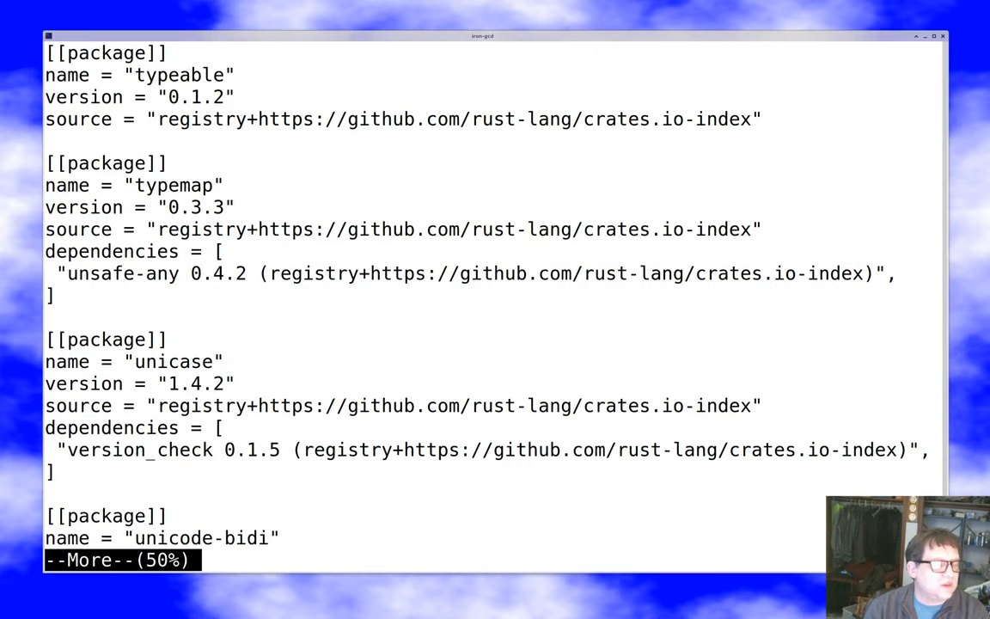
key("space")
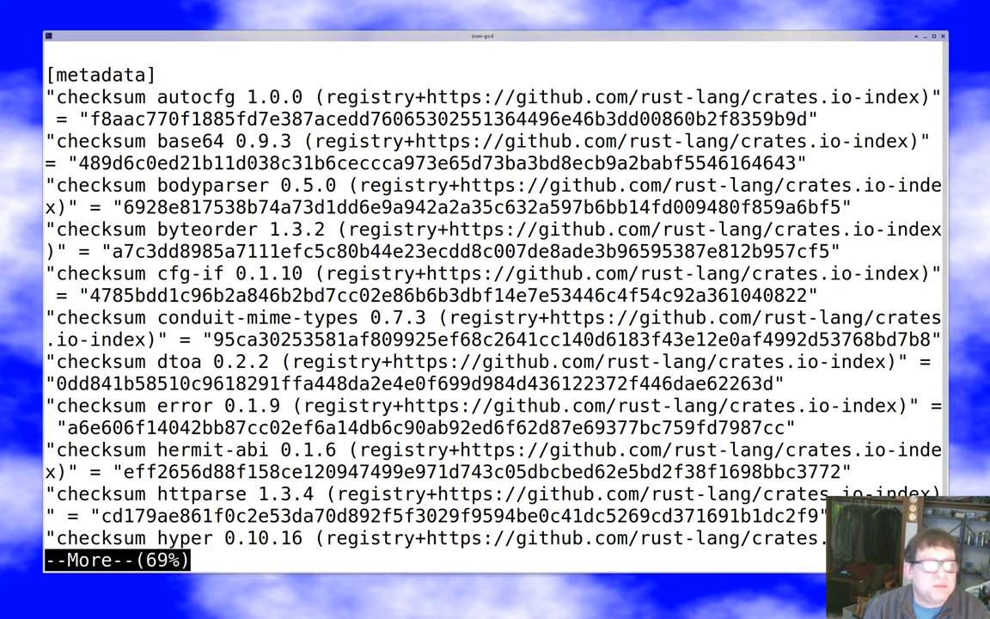
key("space")
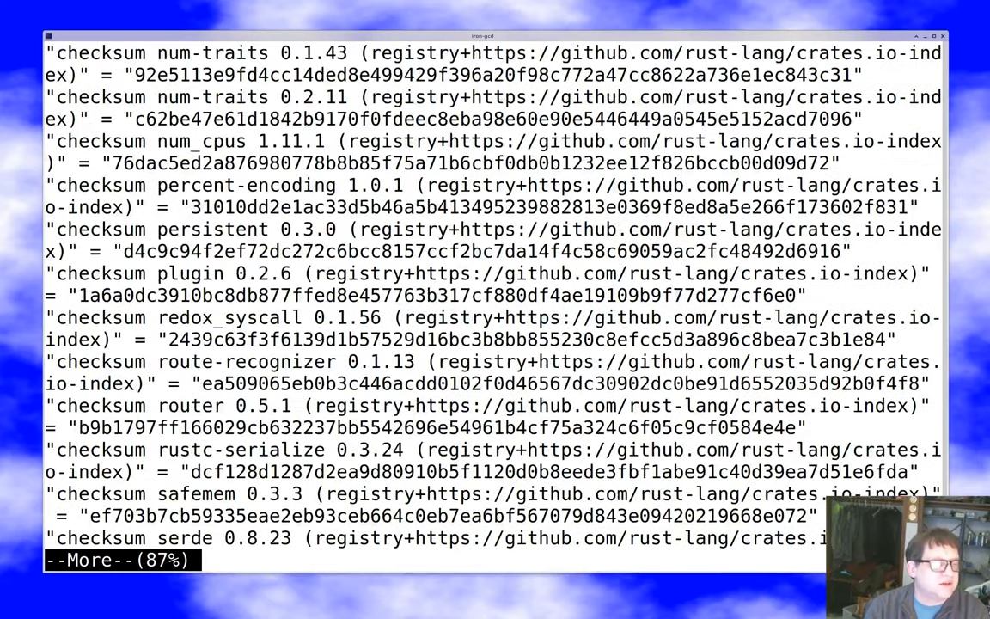
key("space")
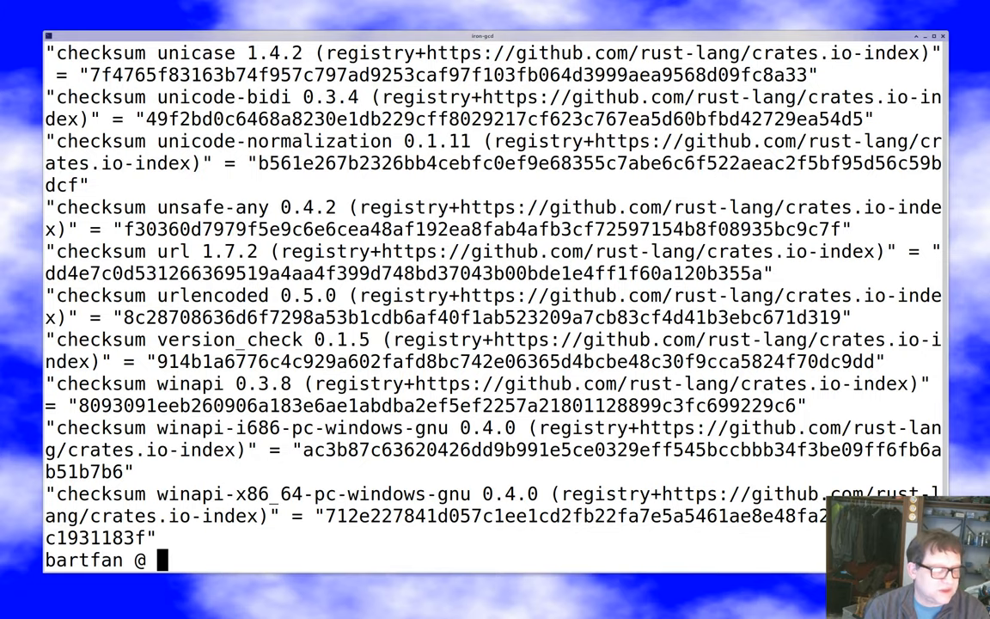
key("ctrl+l")
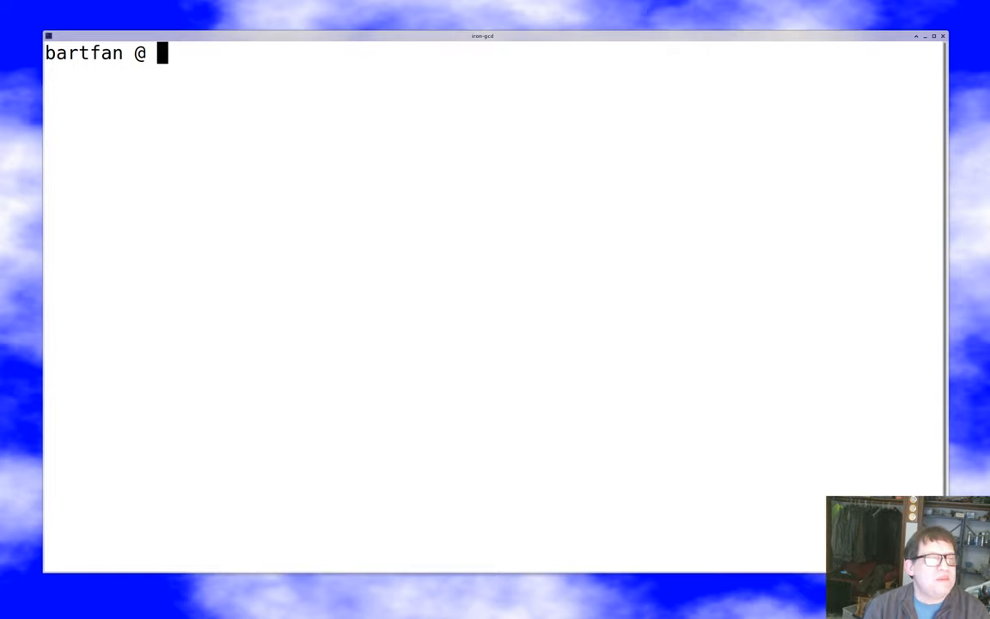
Run ls -A to list all project files, including .git.
type("ls -A")
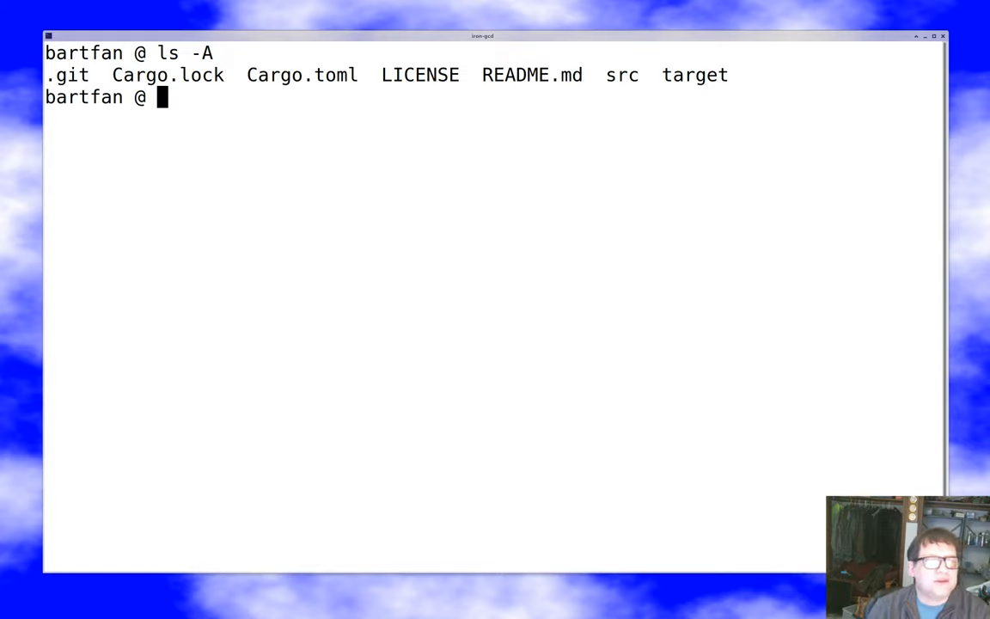
Display README.md with more, then clear the screen.
type("more README.md")
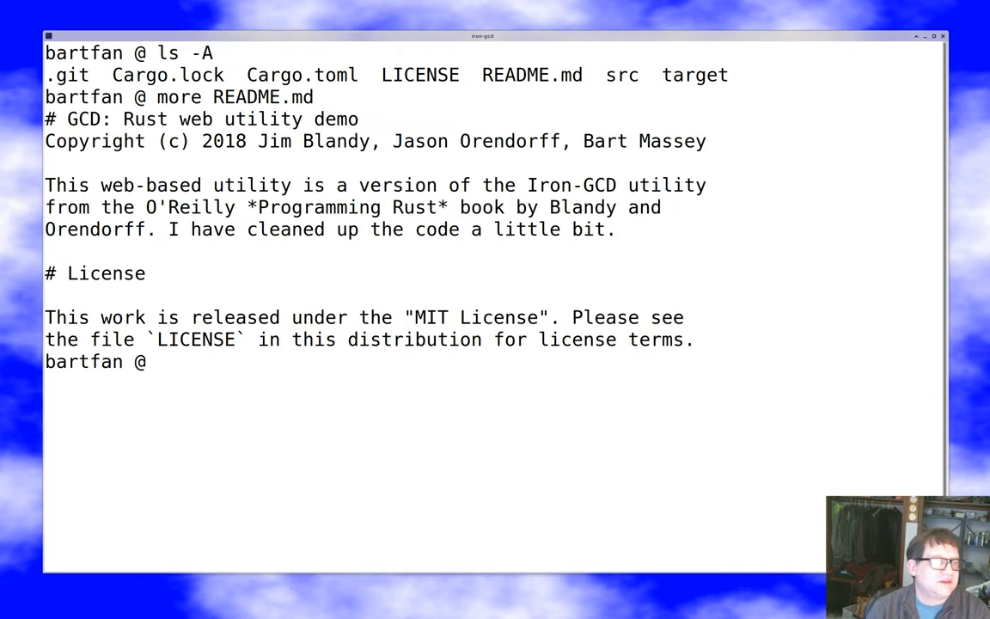
type("clear")
type("ls")
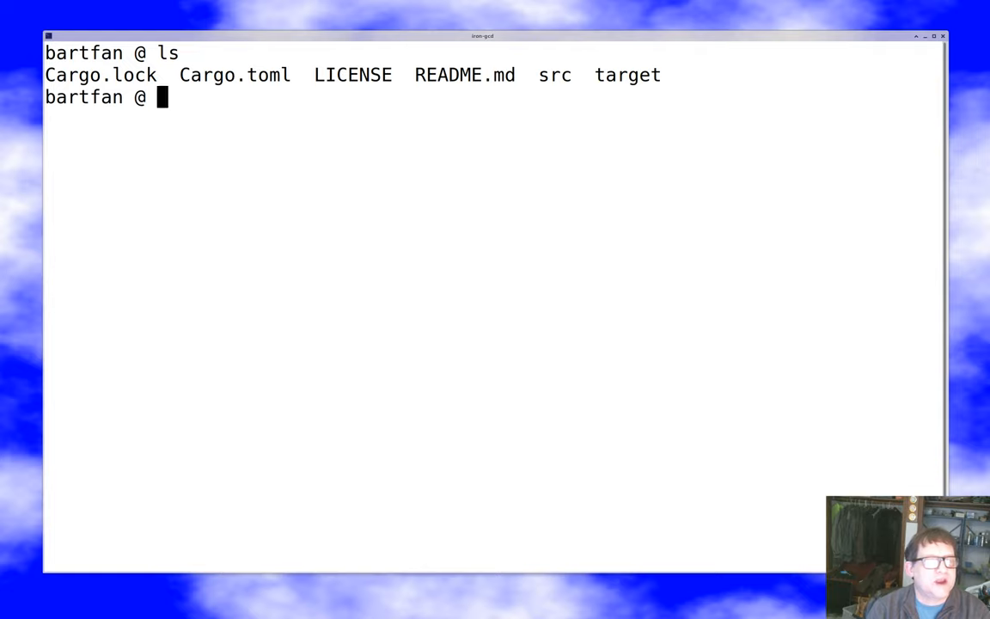
Touch src/main.rs and rerun cargo build so iron-gcd recompiles in 1.52s.
type("cargo build")
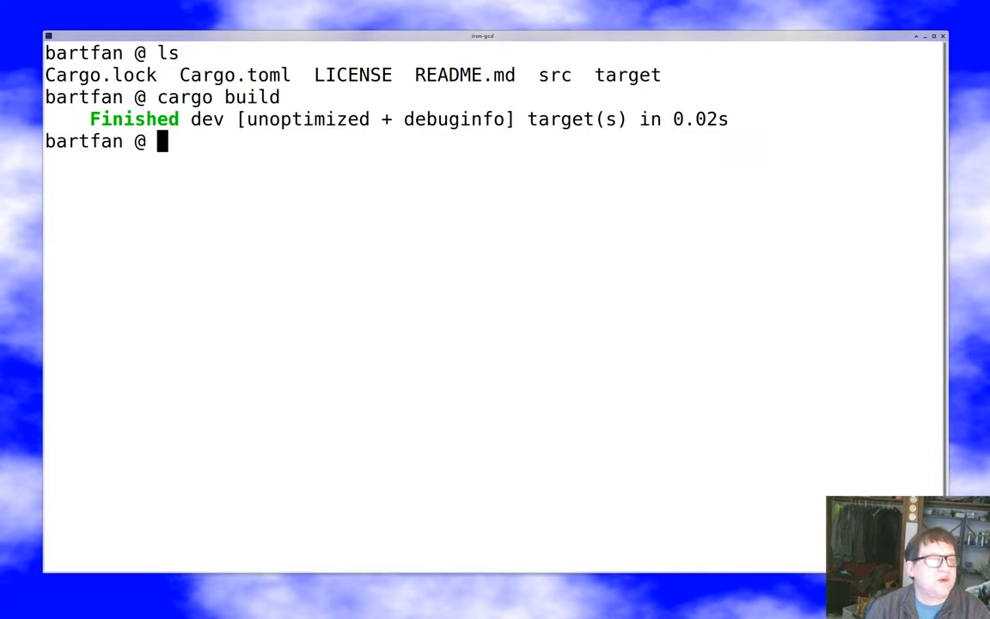
type("tou")
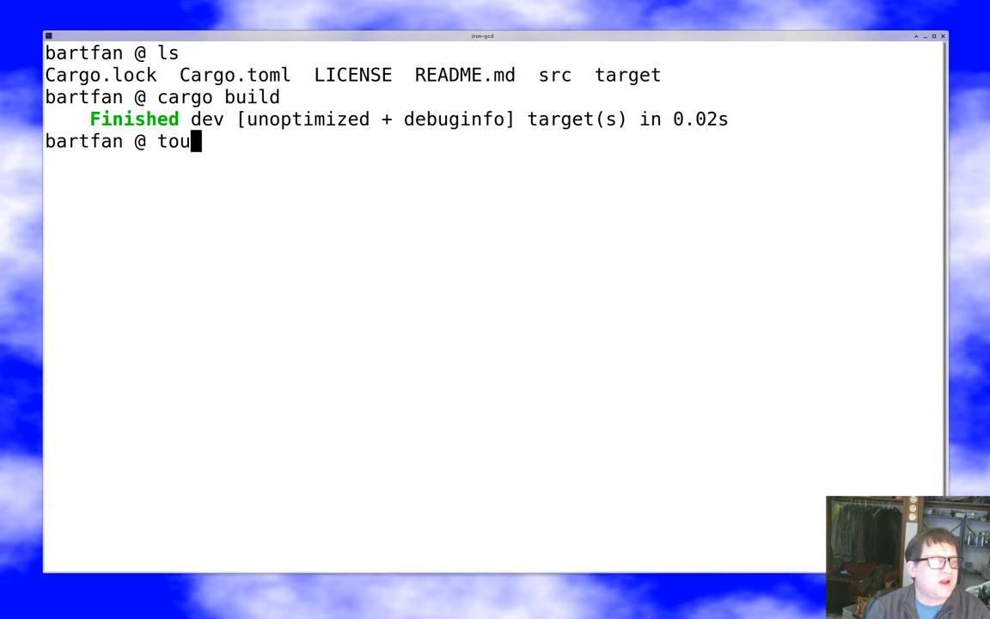
type("ch src/main.rs")
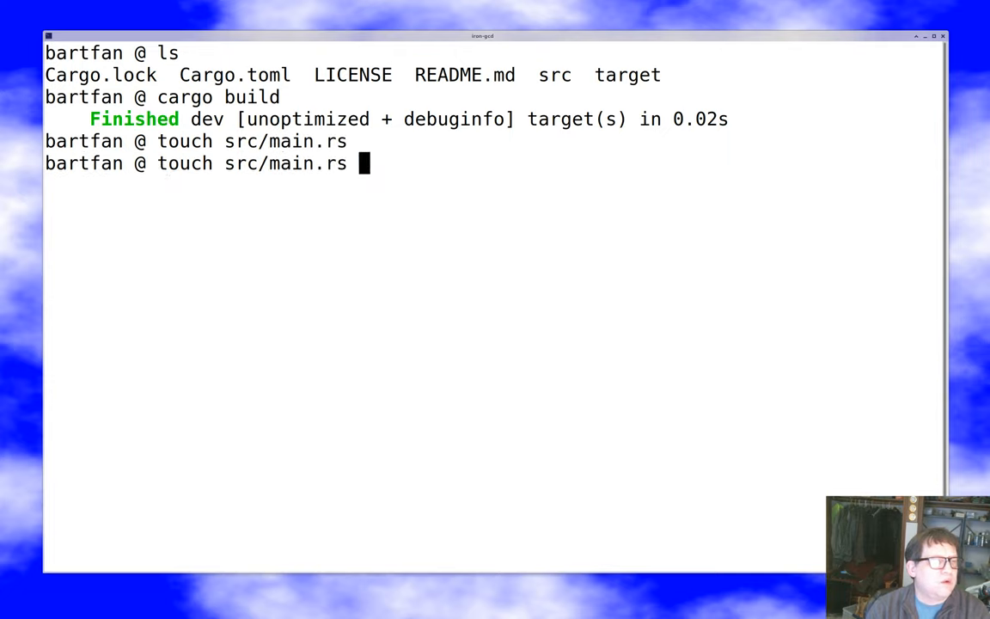
type("cargo build")
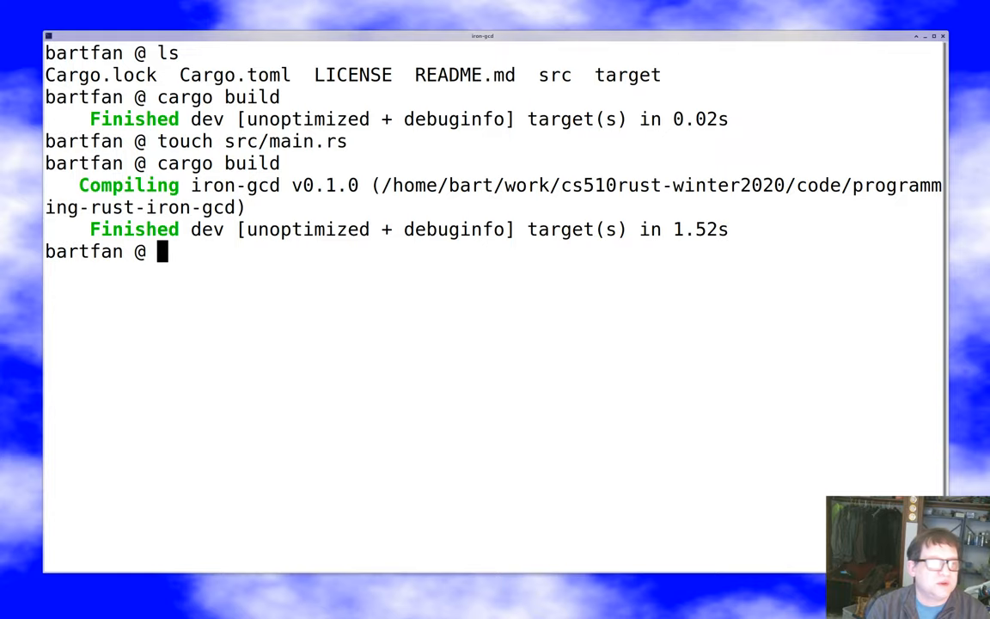
type("emacs")
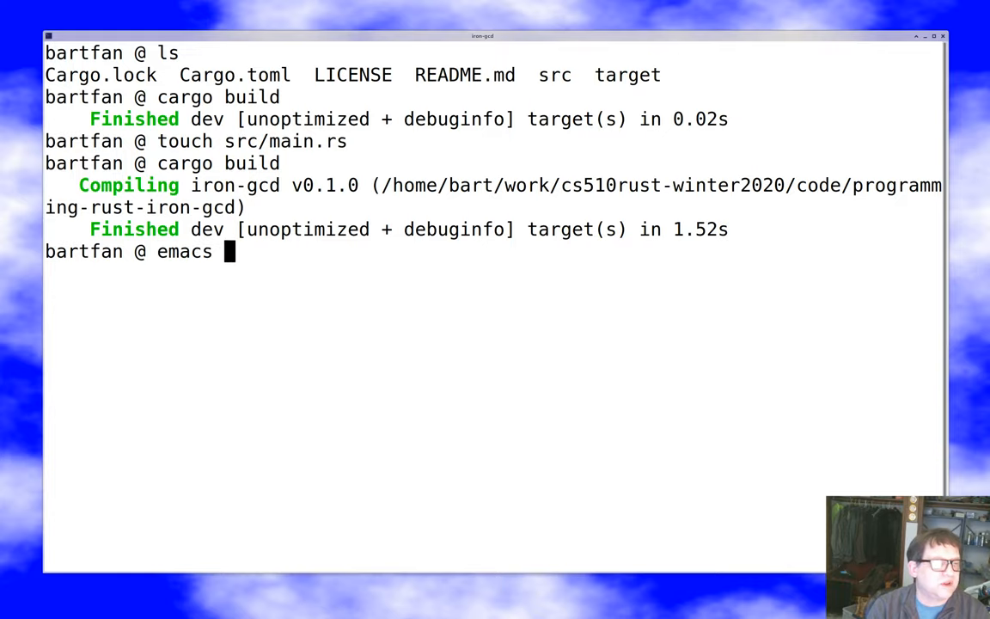
Open src/main.rs in Emacs and scroll through the GCD web server source.
key("Return")
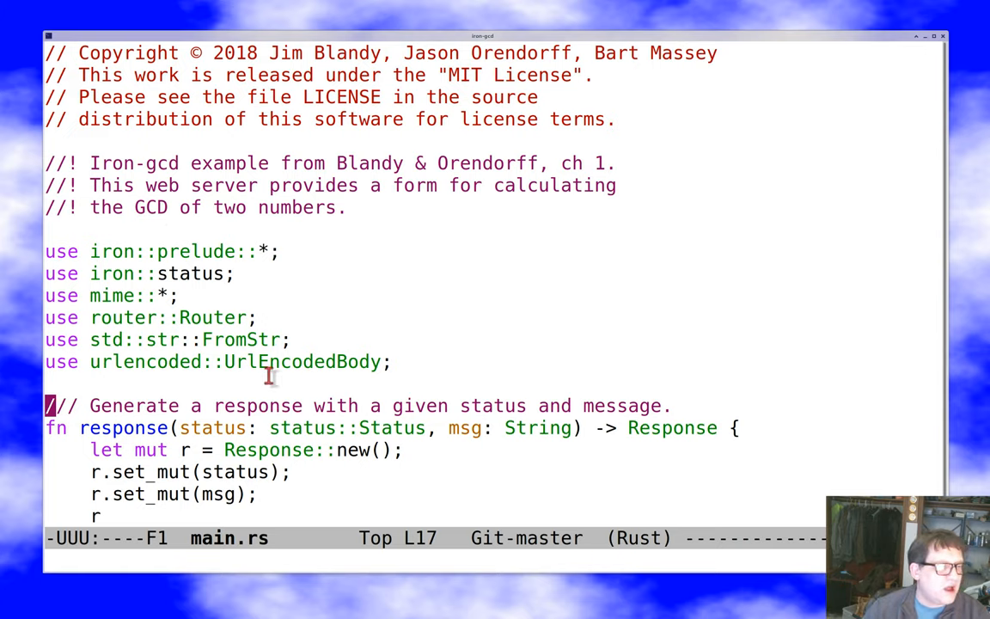
mouse_move(213, 207)
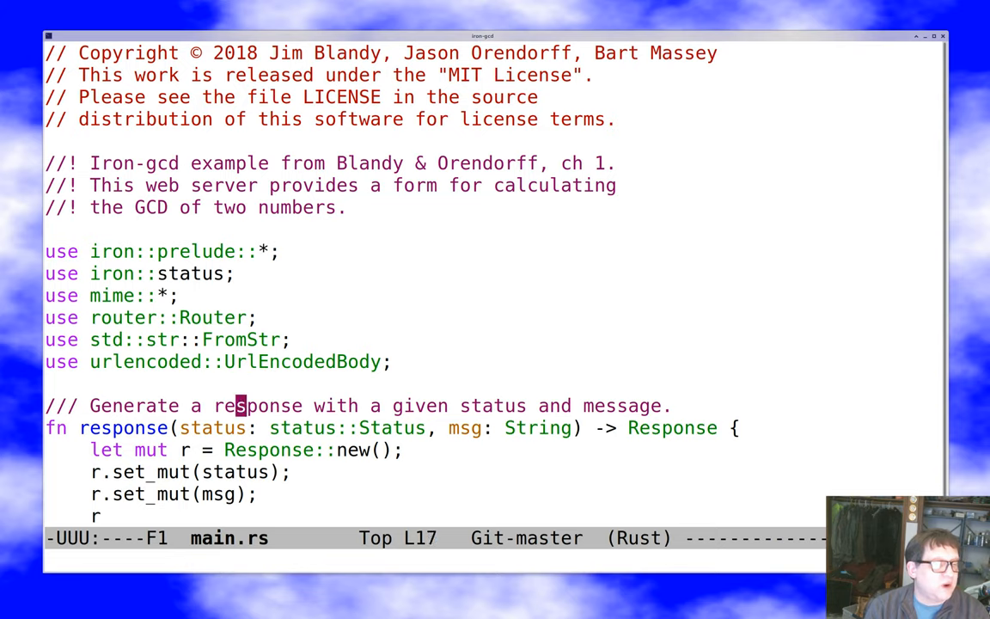
scroll("down", 3)
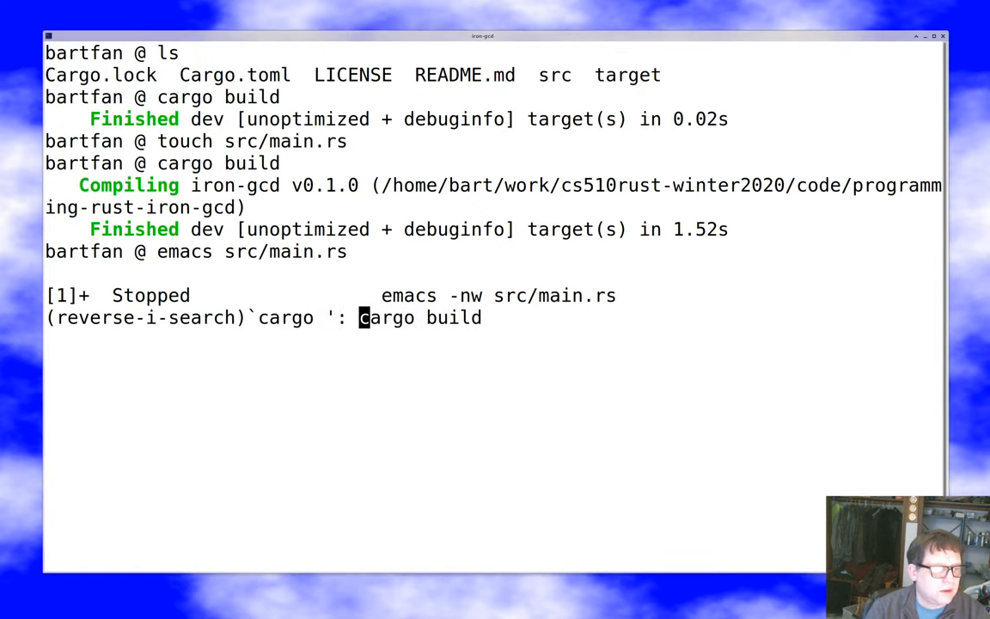
Recall 'cargo doc --open --document-private-items' from shell history search.
type("d")
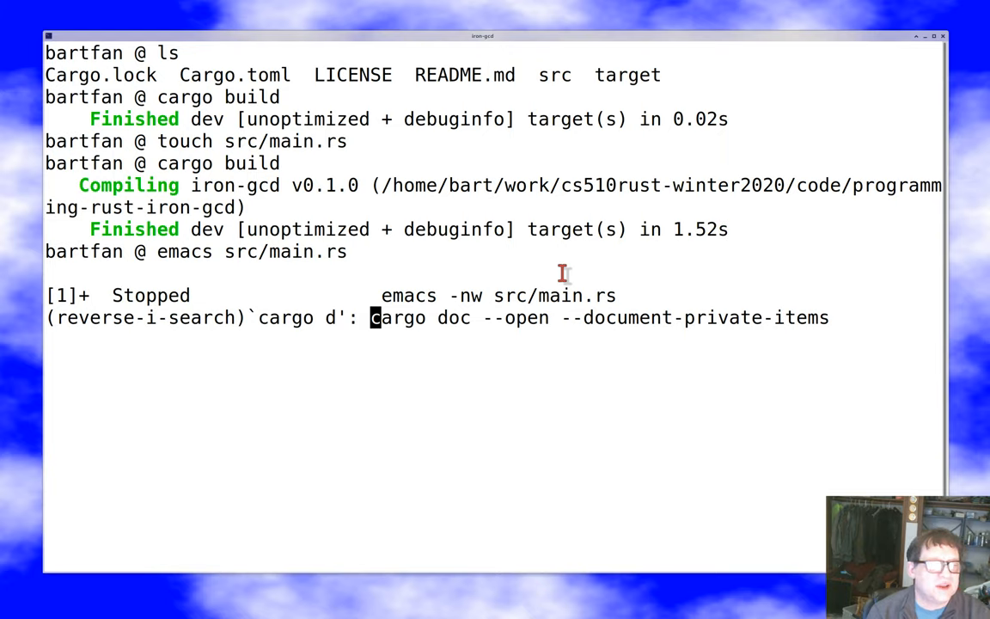
mouse_move(666, 292)
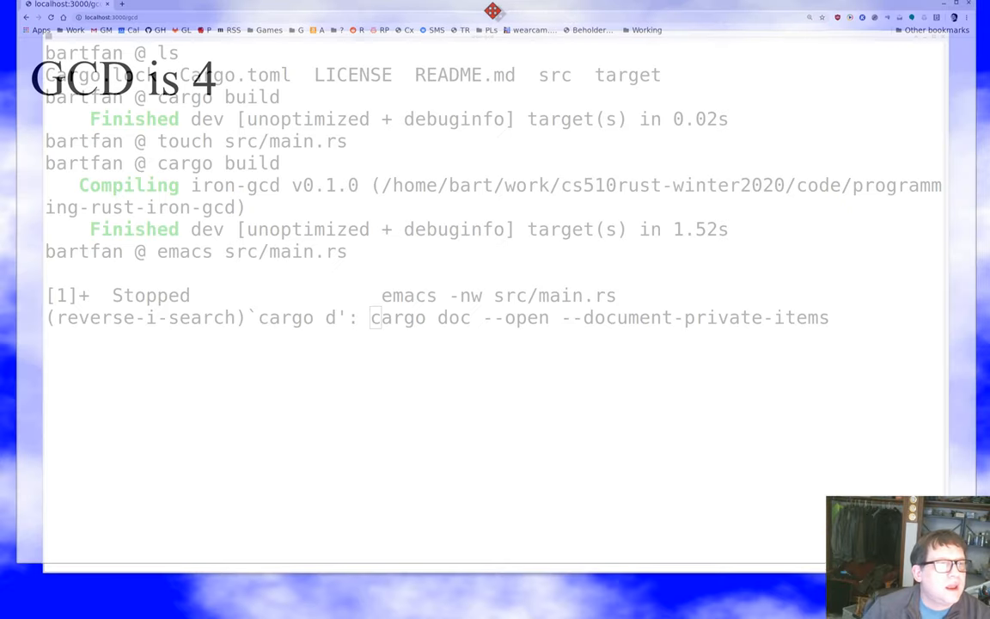
Show the gcd function's page in the iron_gcd docs in Firefox, zoomed in.
left_click(496, 24)
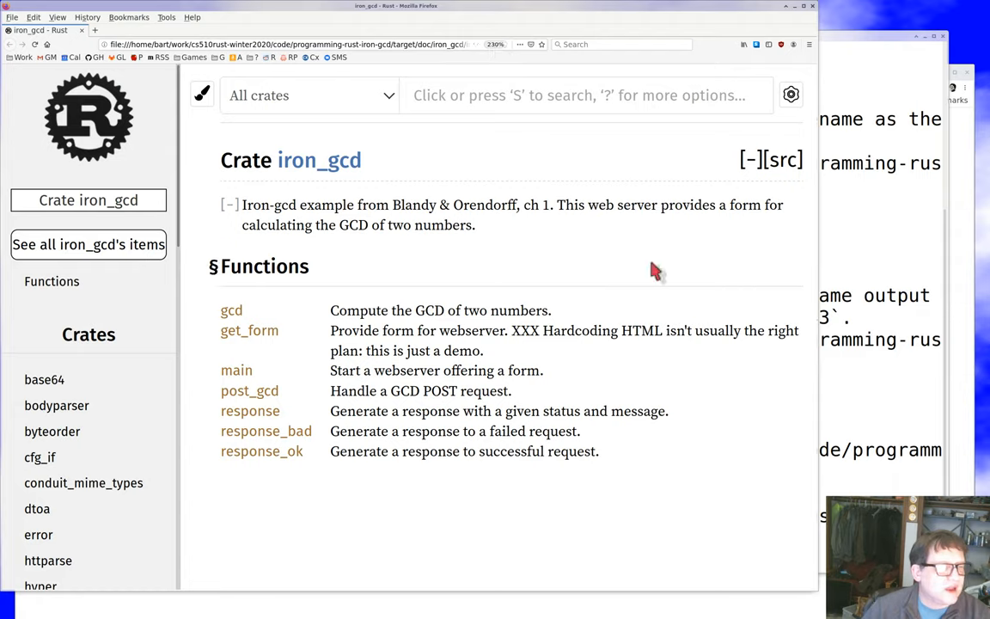
mouse_move(488, 514)
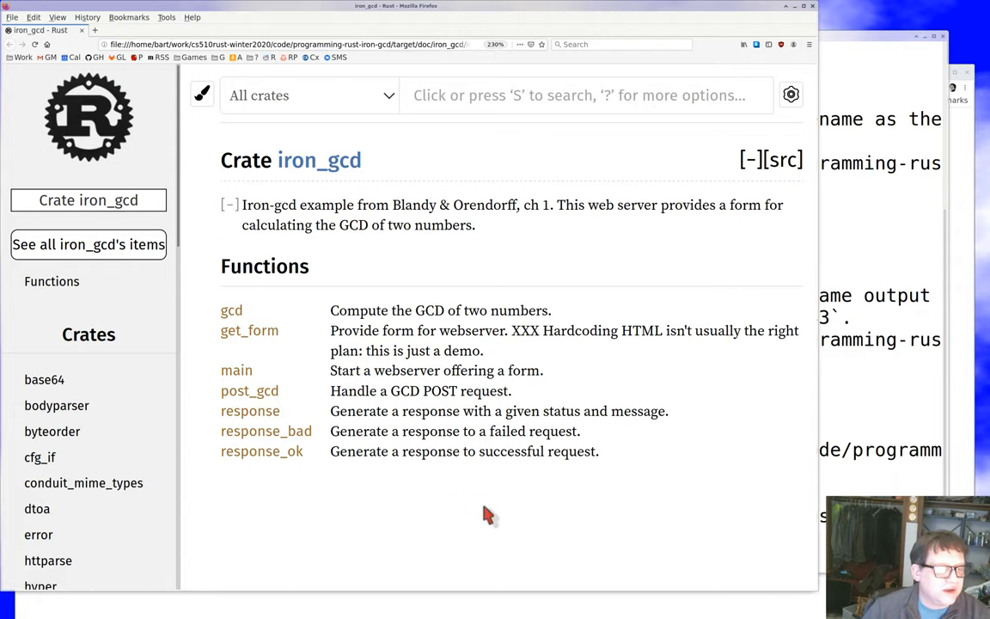
left_click(231, 310)
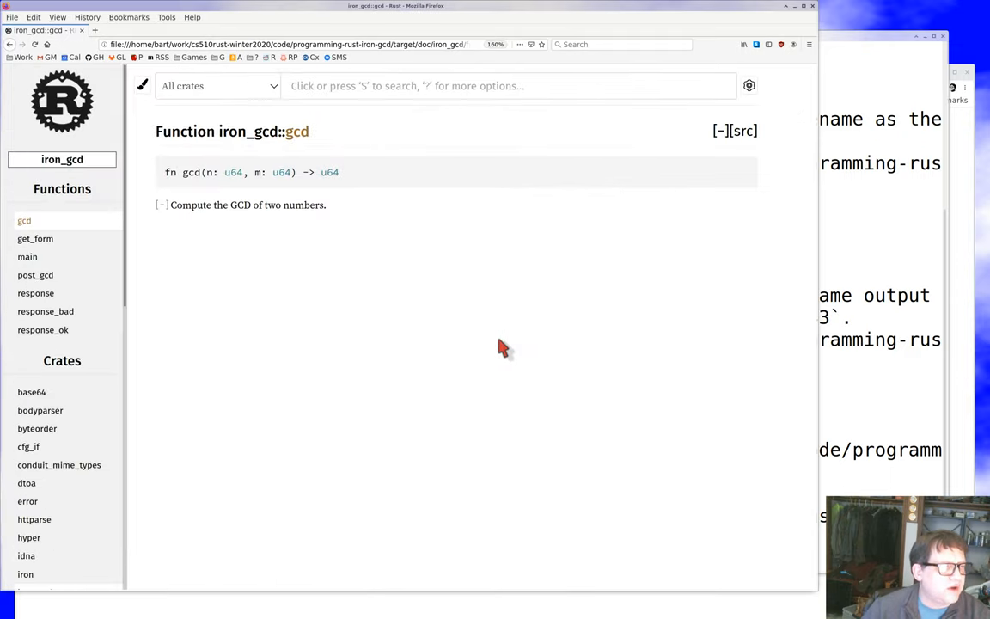
key("ctrl+plus")
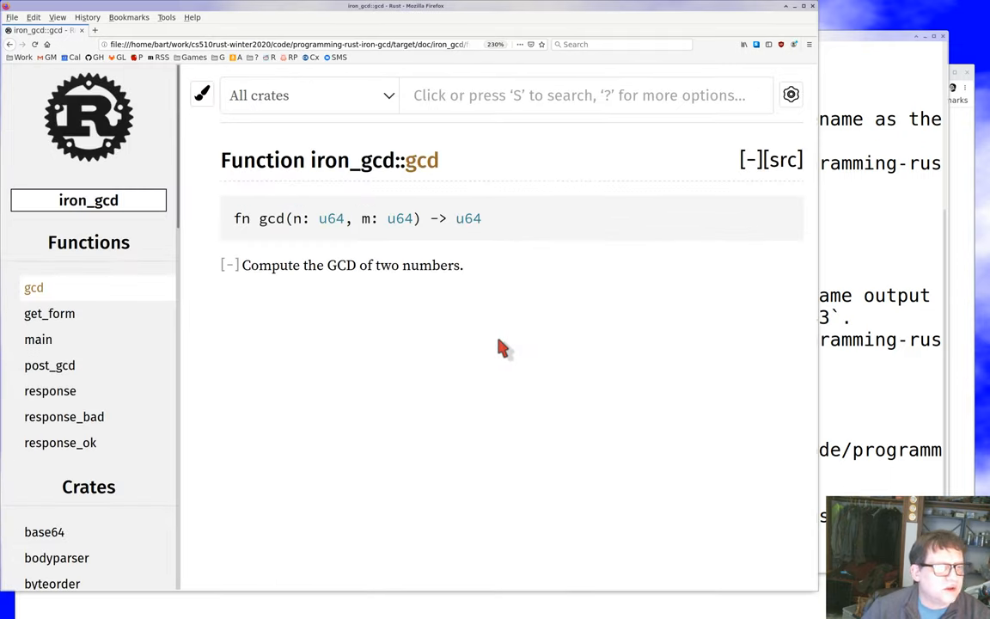
mouse_move(472, 235)
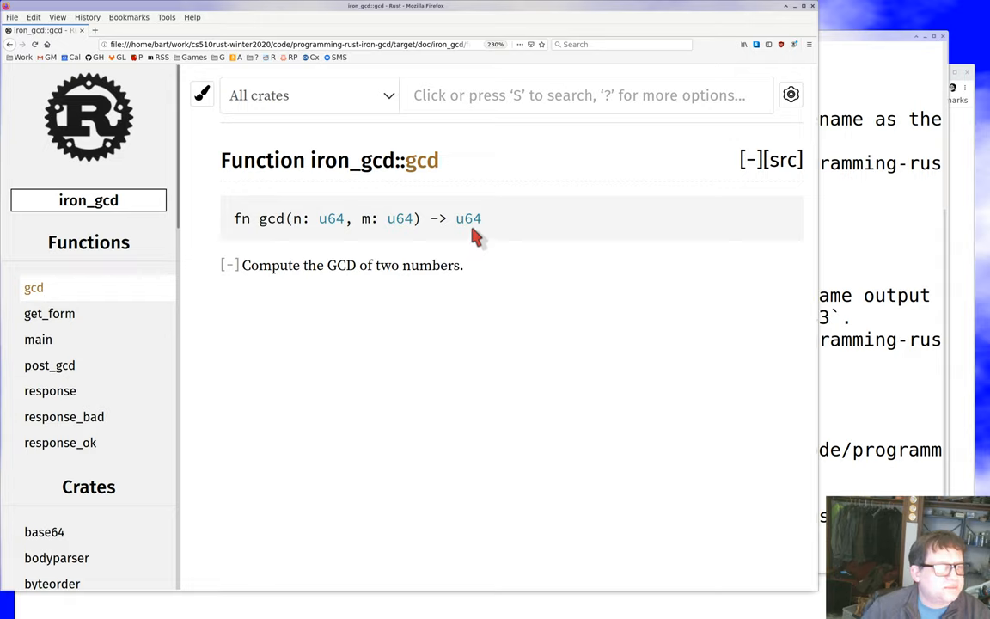
mouse_move(423, 160)
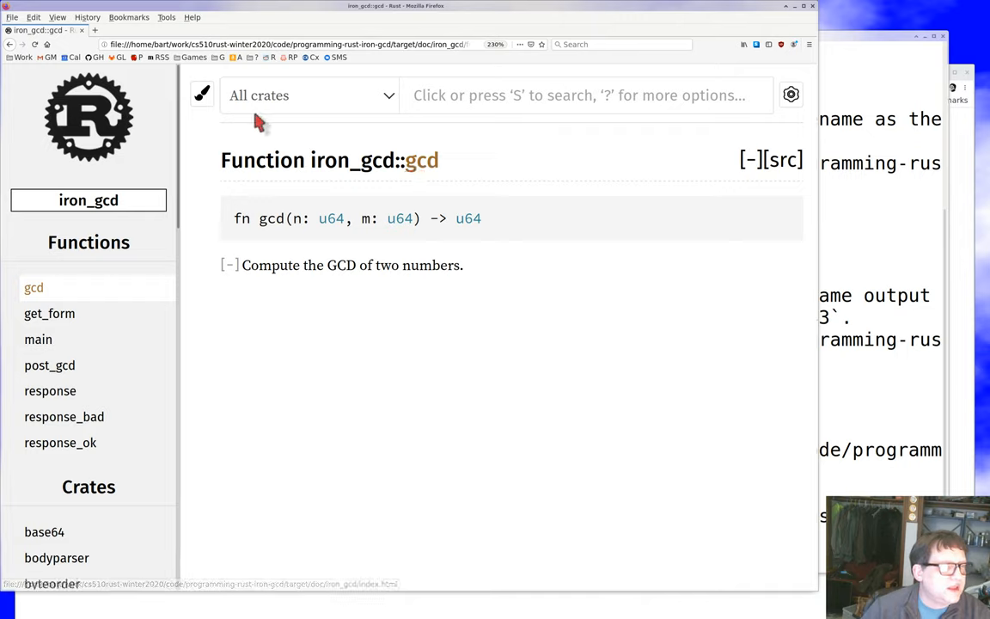
mouse_move(585, 411)
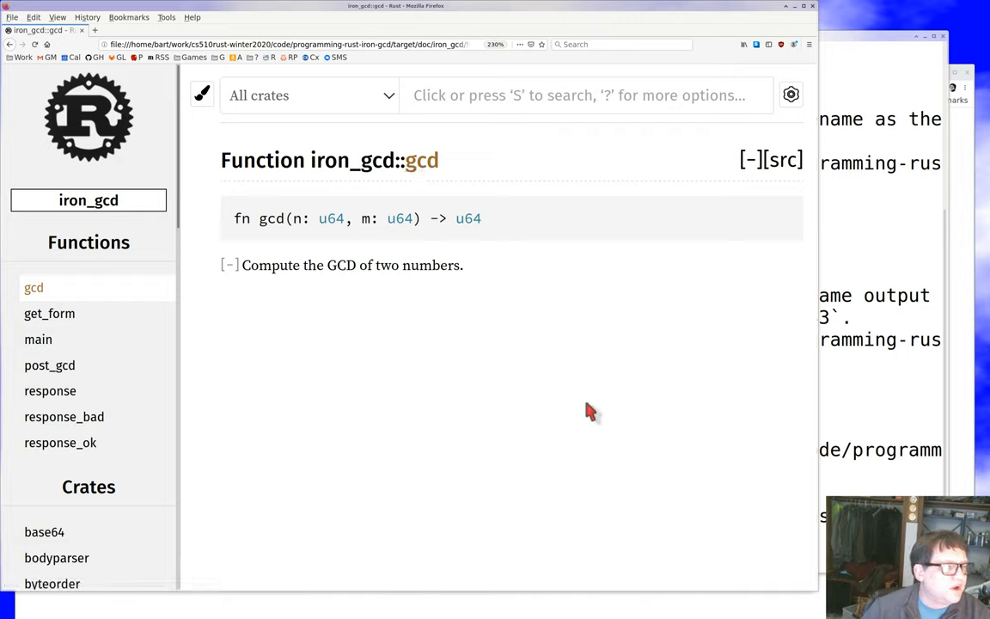
mouse_move(583, 402)
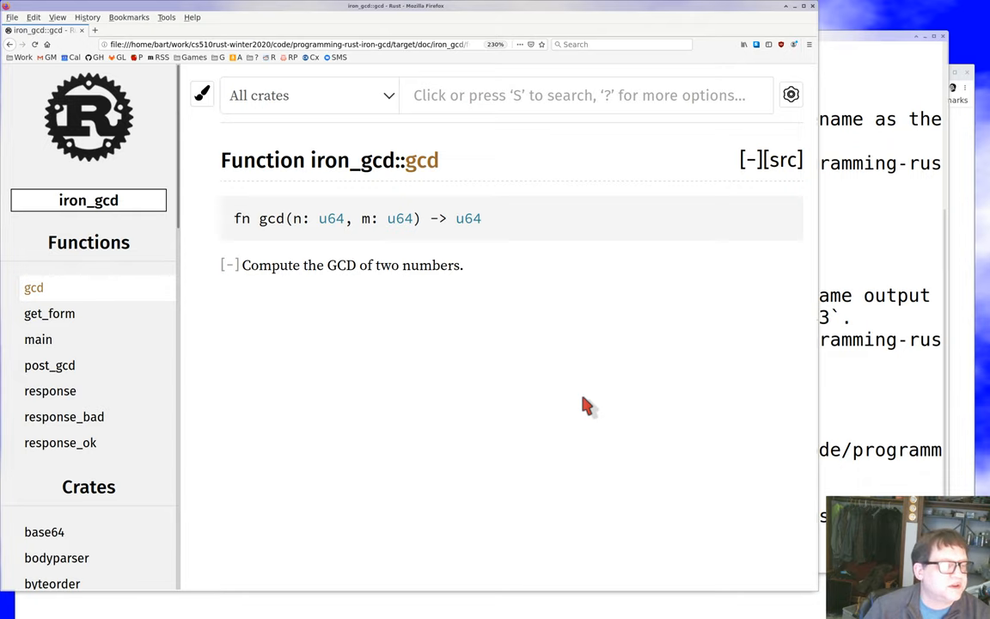
mouse_move(817, 10)
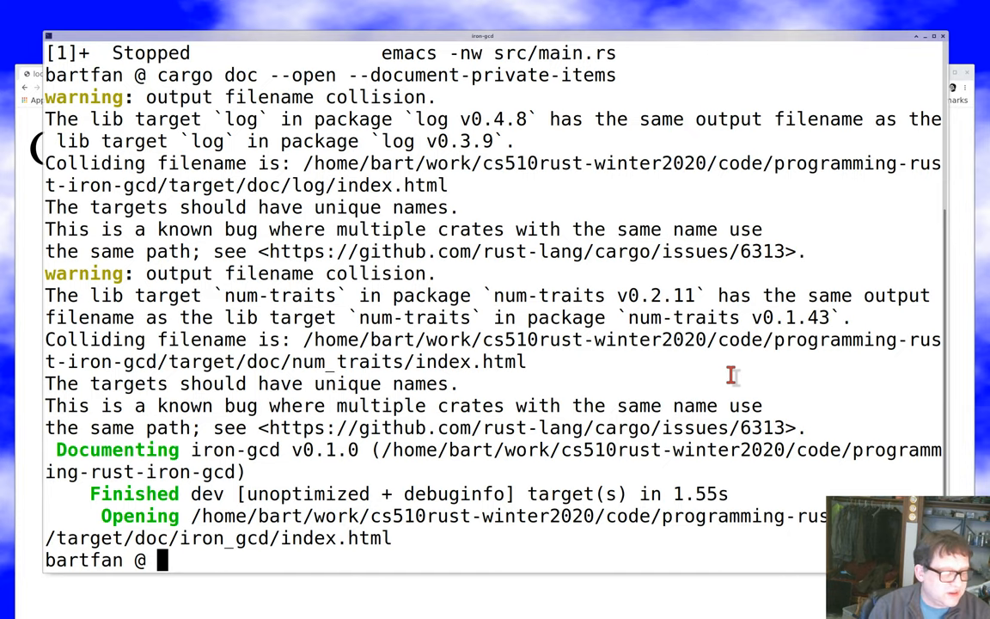
List the project files, then open src/main.rs in Emacs.
type("ls")
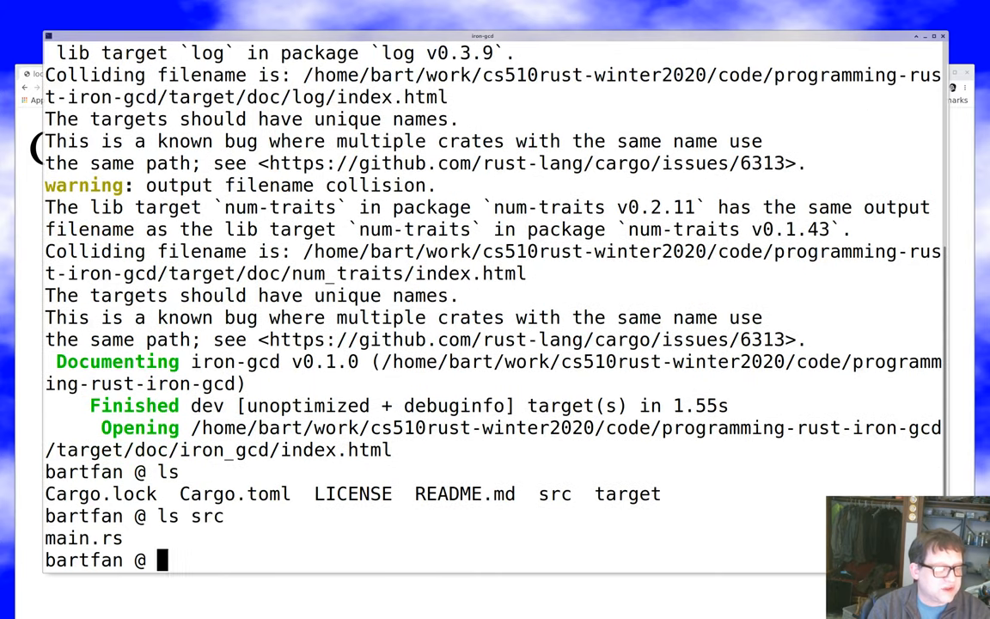
type("emacs src")
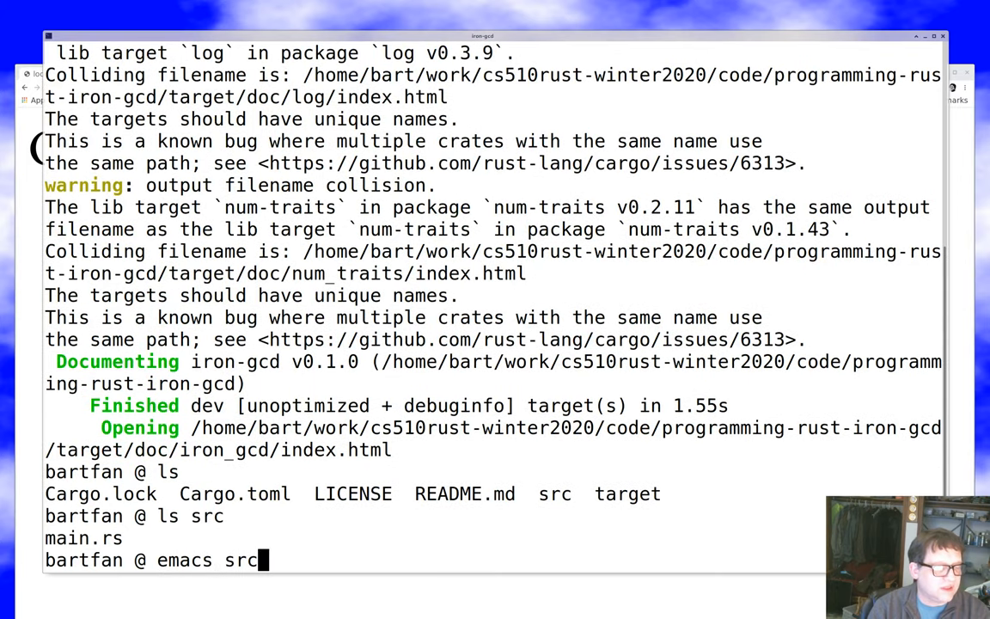
key("Return")
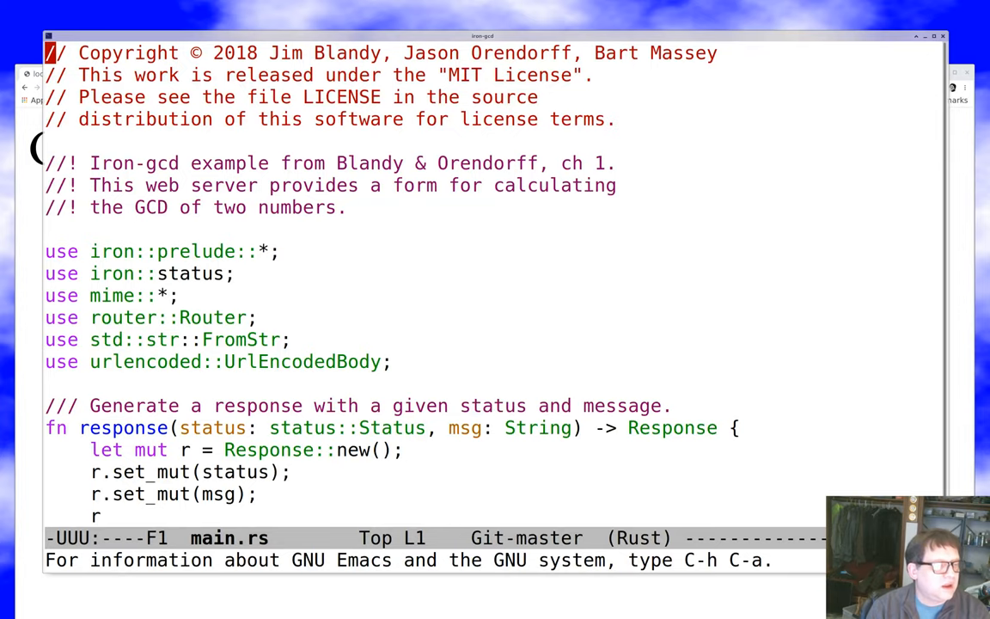
scroll("down", 3)
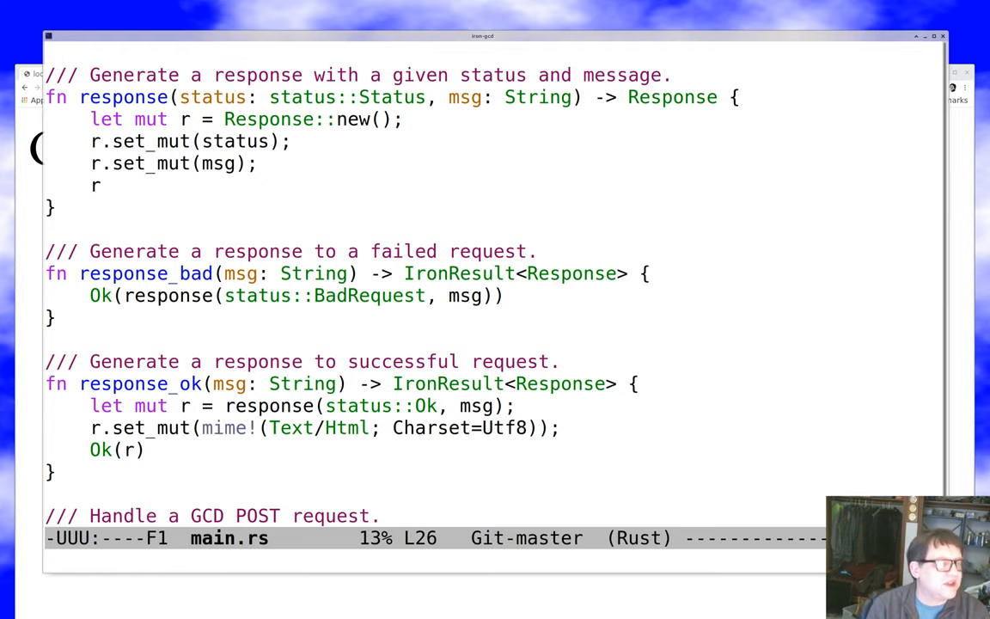
scroll("down", 3)
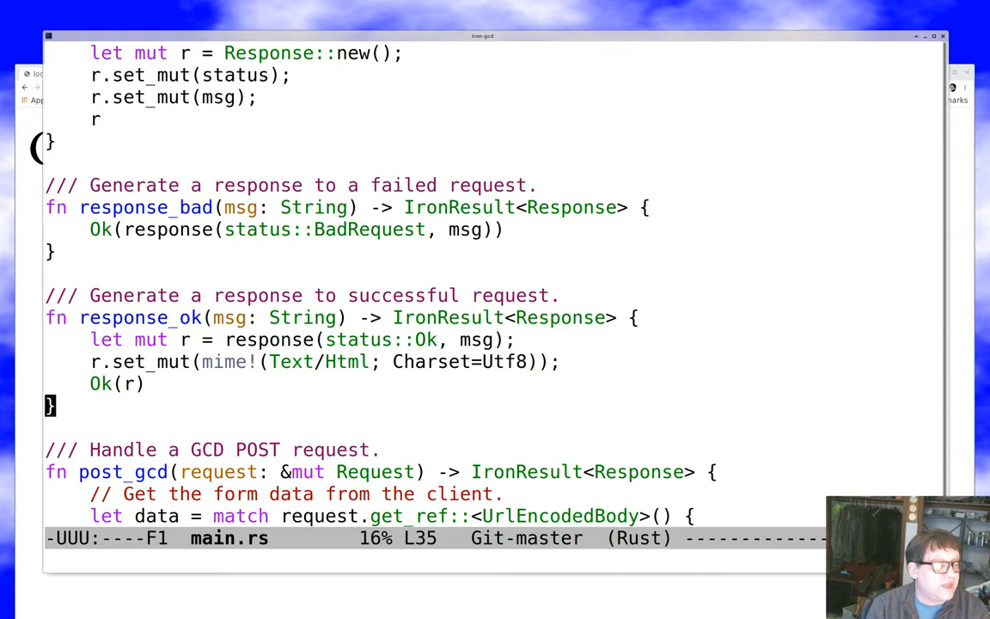
scroll("down", 3)
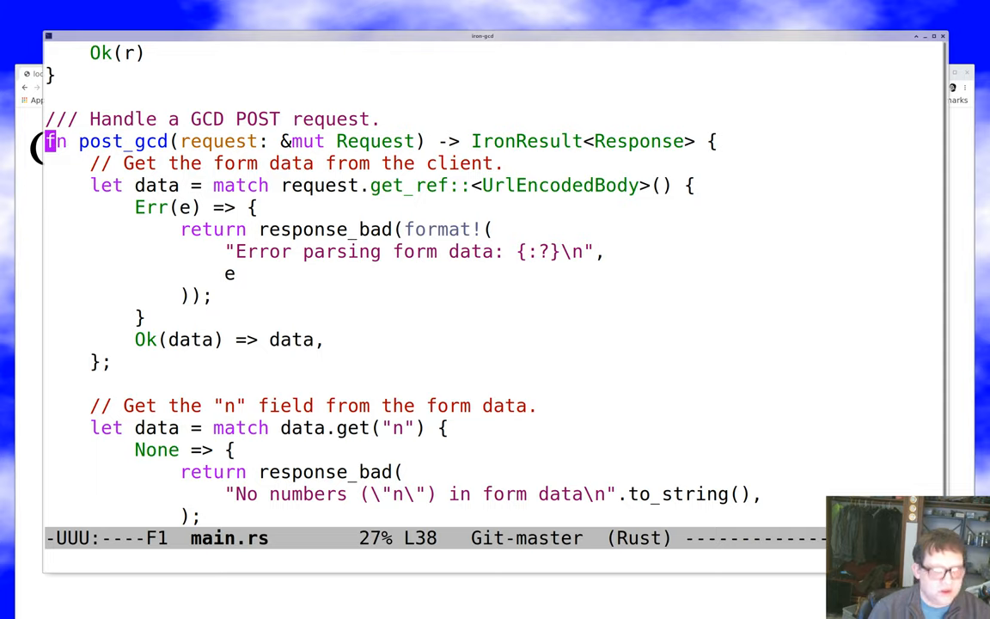
mouse_move(710, 141)
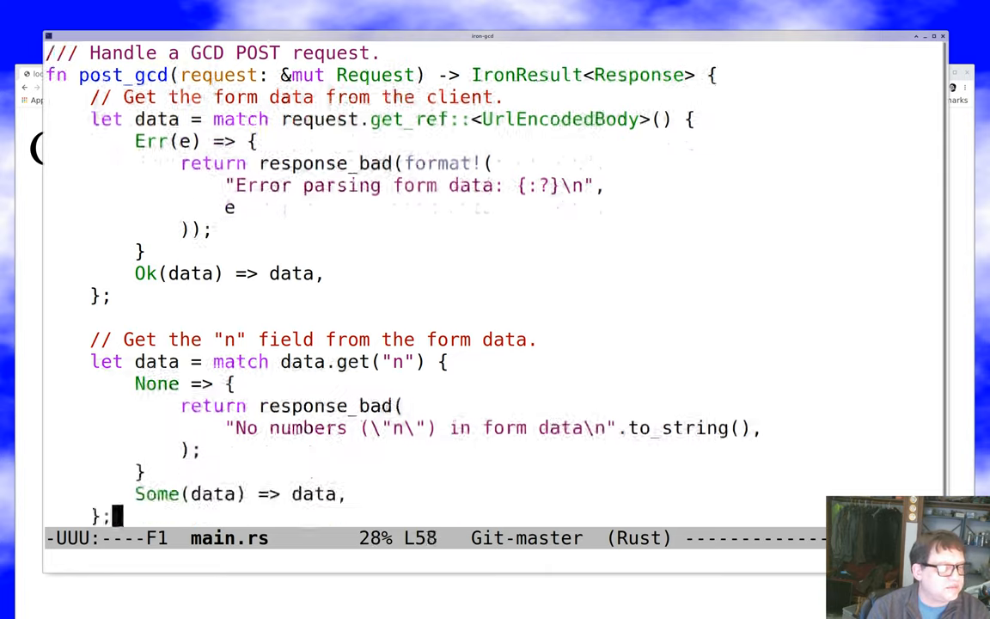
scroll("down", 3)
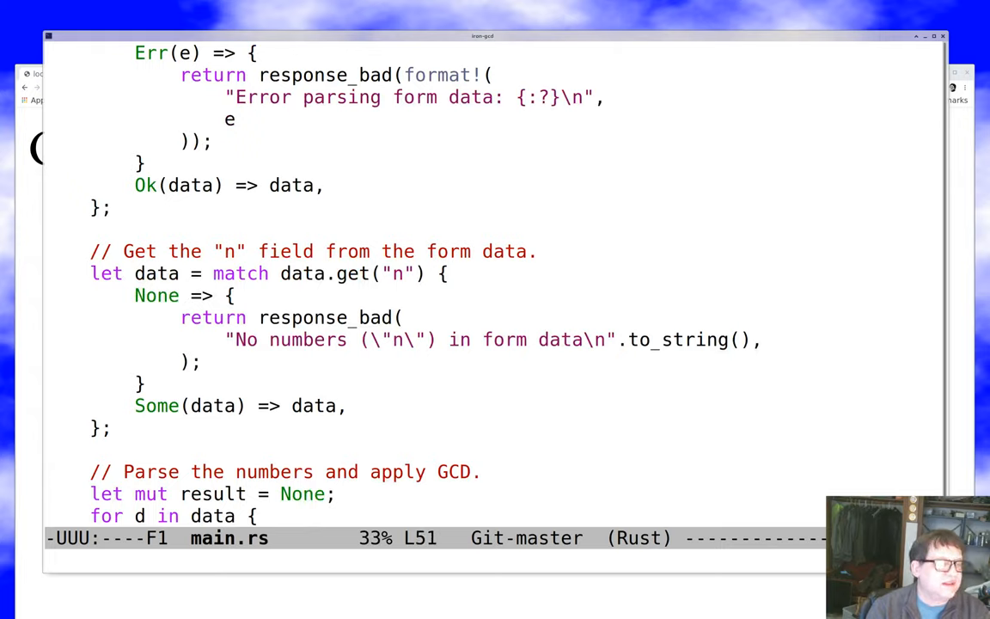
left_click(307, 273)
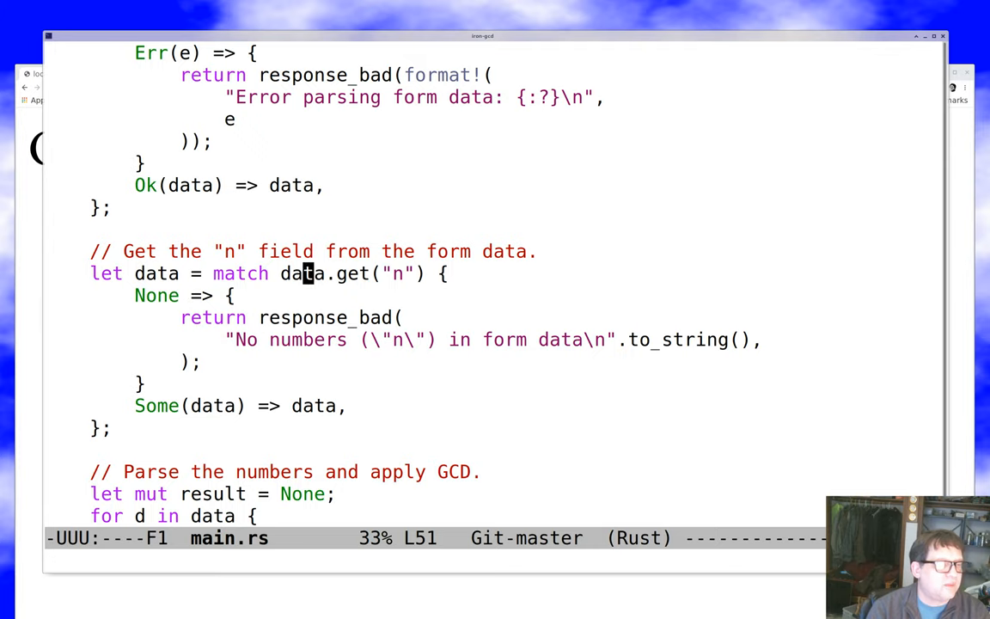
scroll("down", 3)
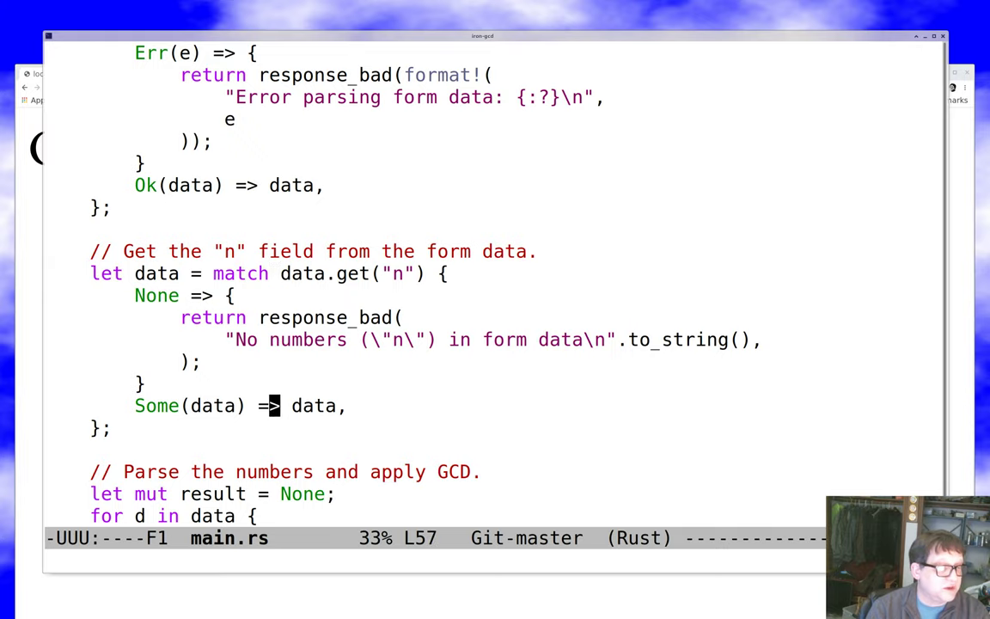
scroll("down", 3)
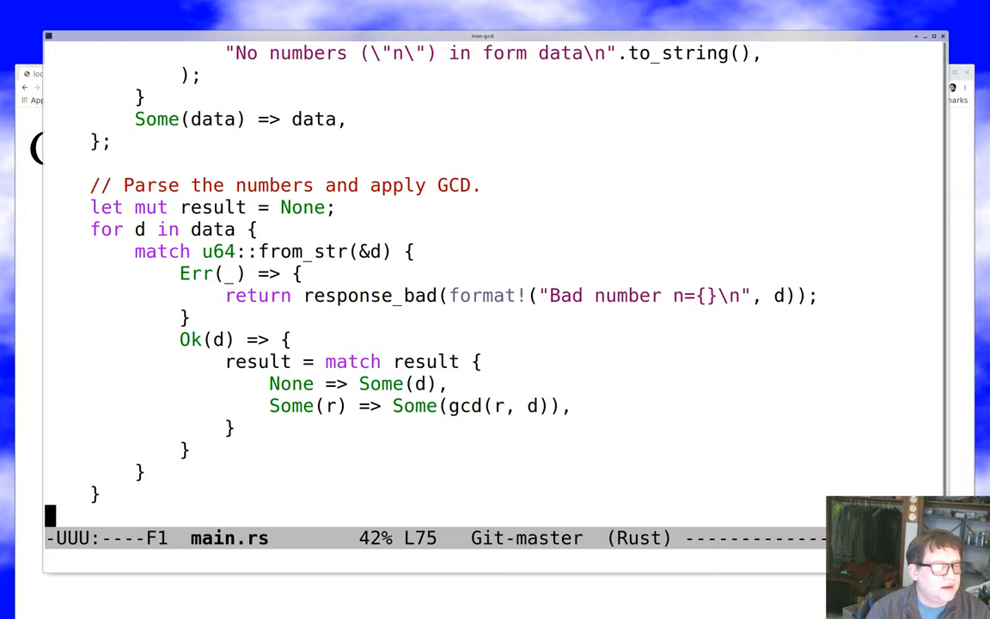
scroll("down", 3)
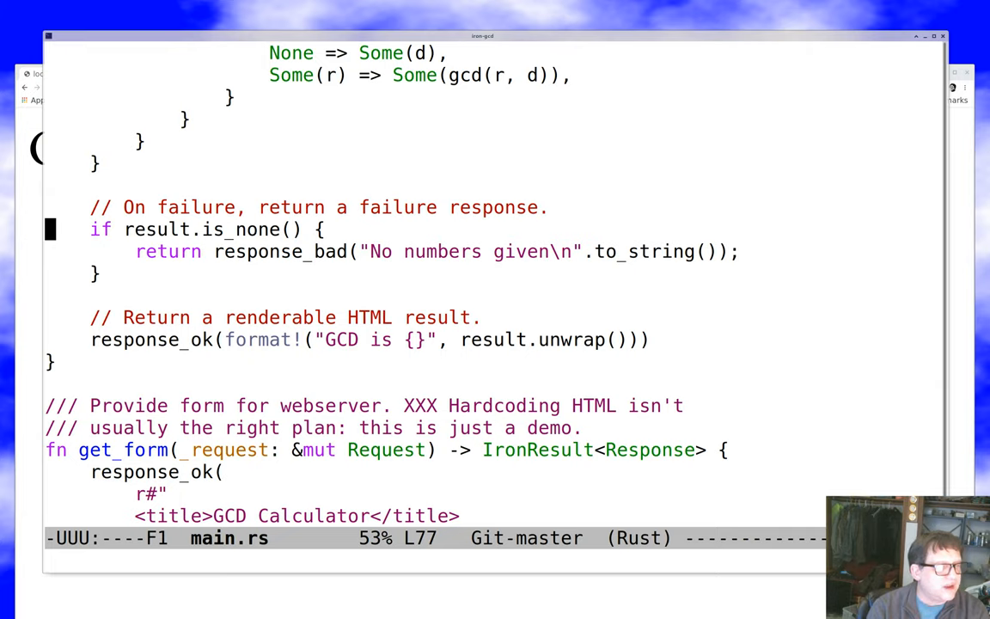
Write a match on result whose None arm returns response_bad("No numbers given").
type("match")
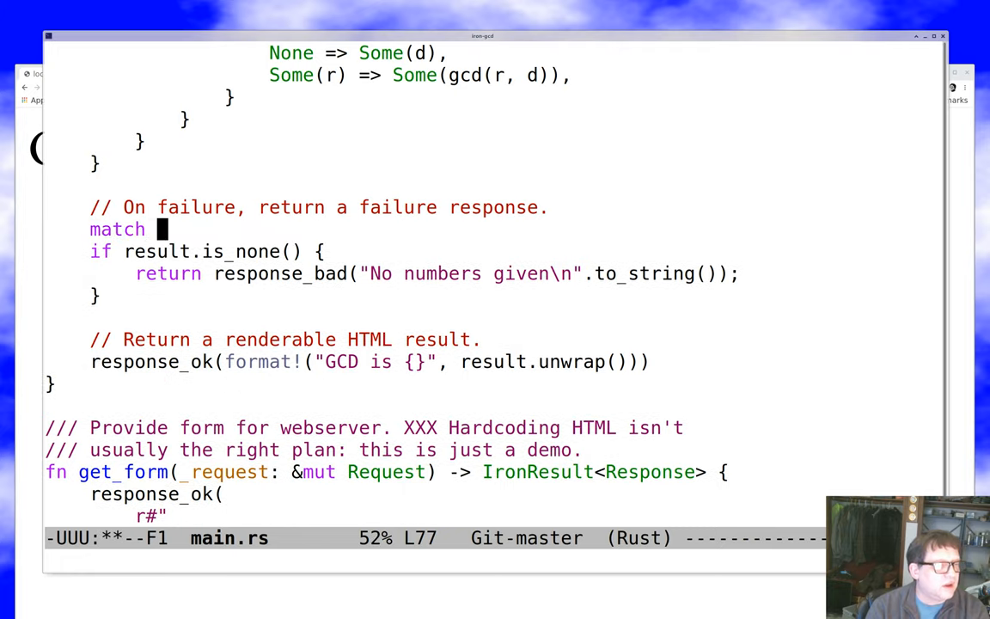
type("result {")
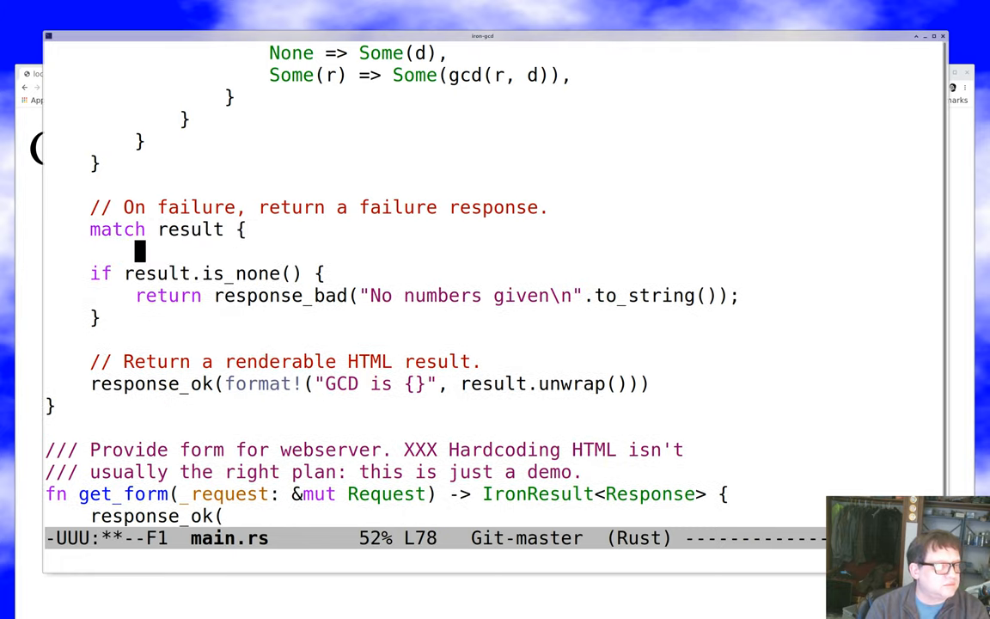
type("None =>")
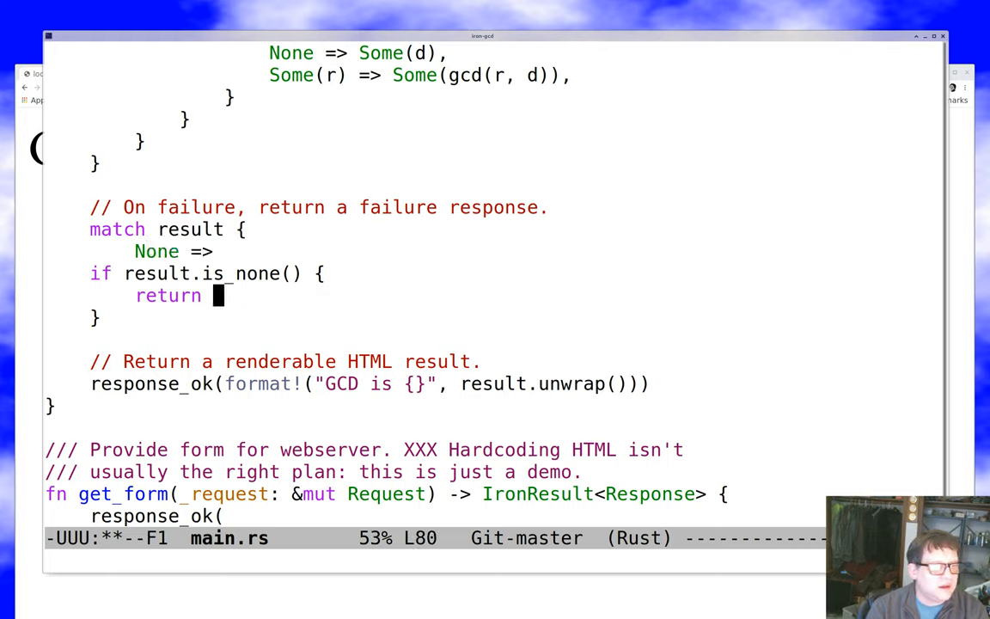
type("response_bad(\"No numbers given\\n\".to_string());")
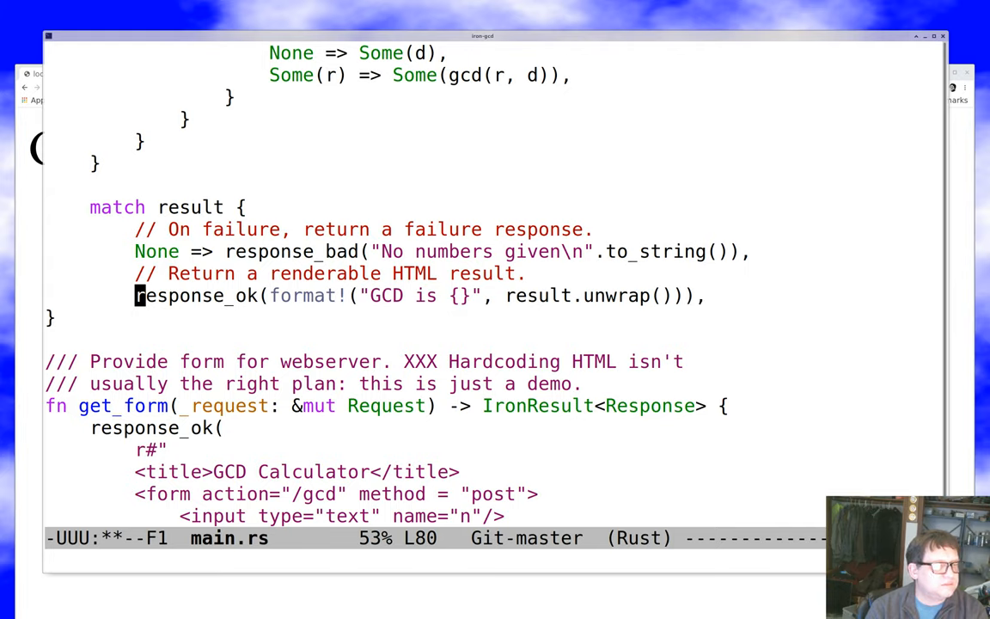
type("S")
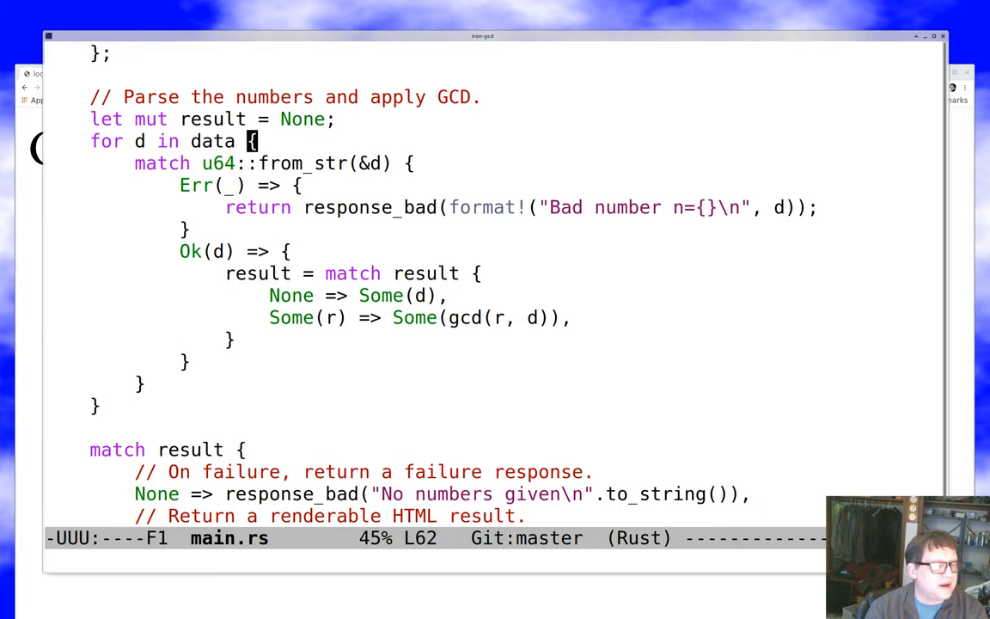
Add a '// Respond.' comment line above the match on result.
scroll("down", 3)
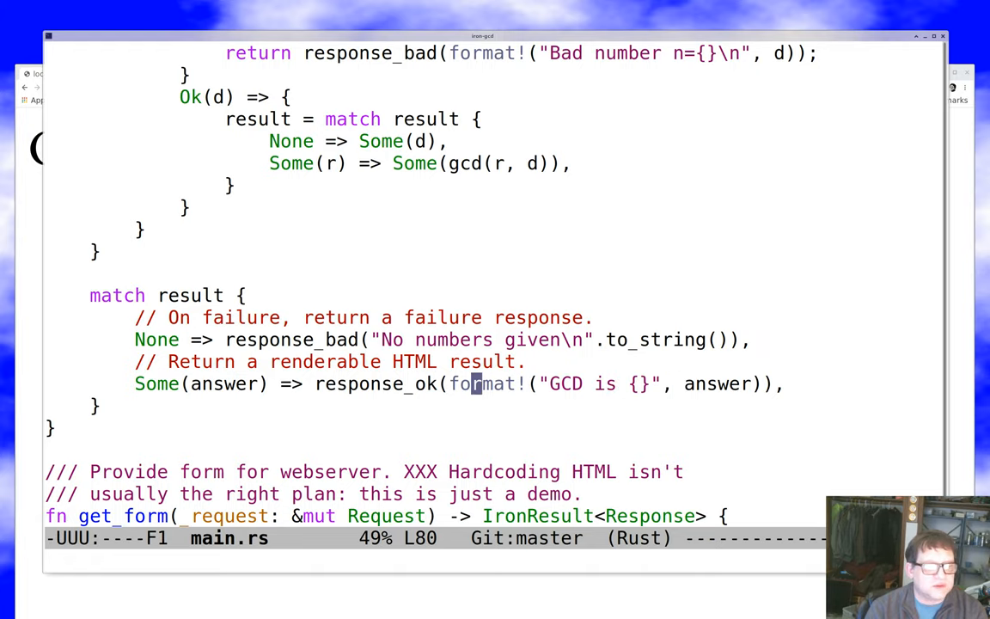
key("down")
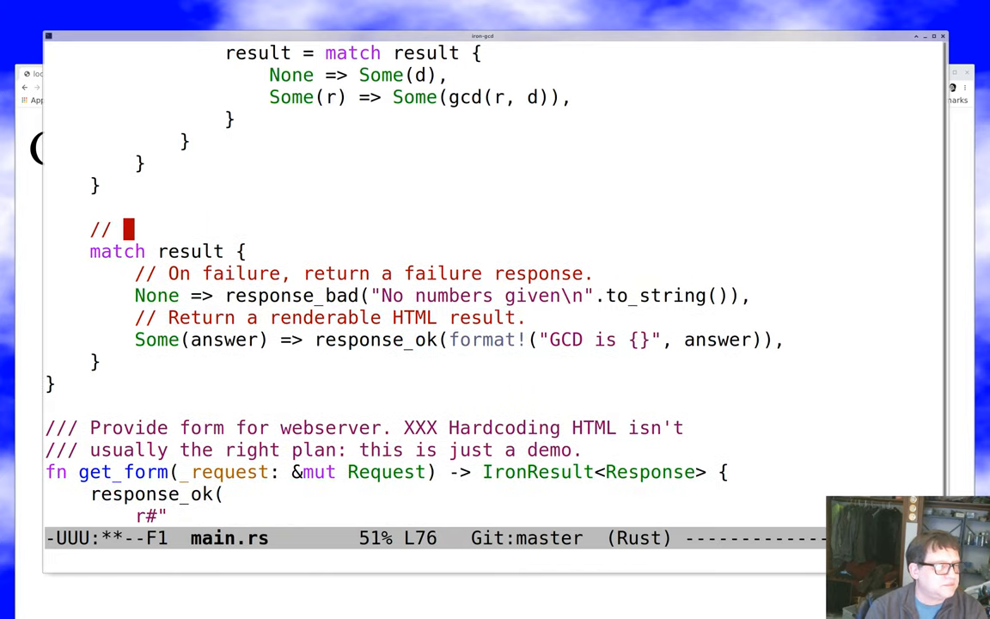
type("Retur")
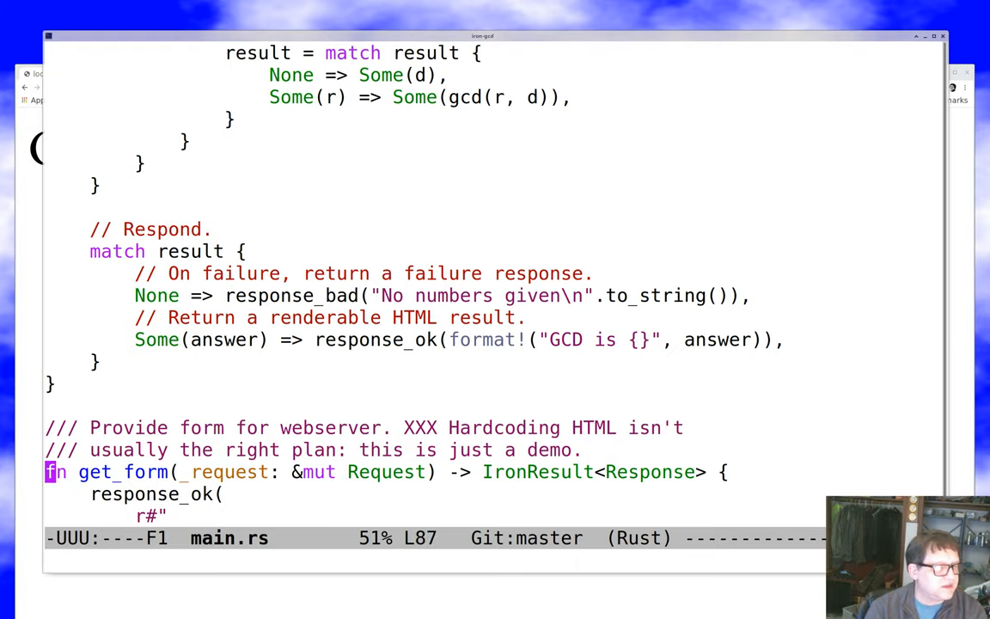
Scroll main.rs down to get_form and its hardcoded GCD Calculator HTML form.
scroll("down", 3)
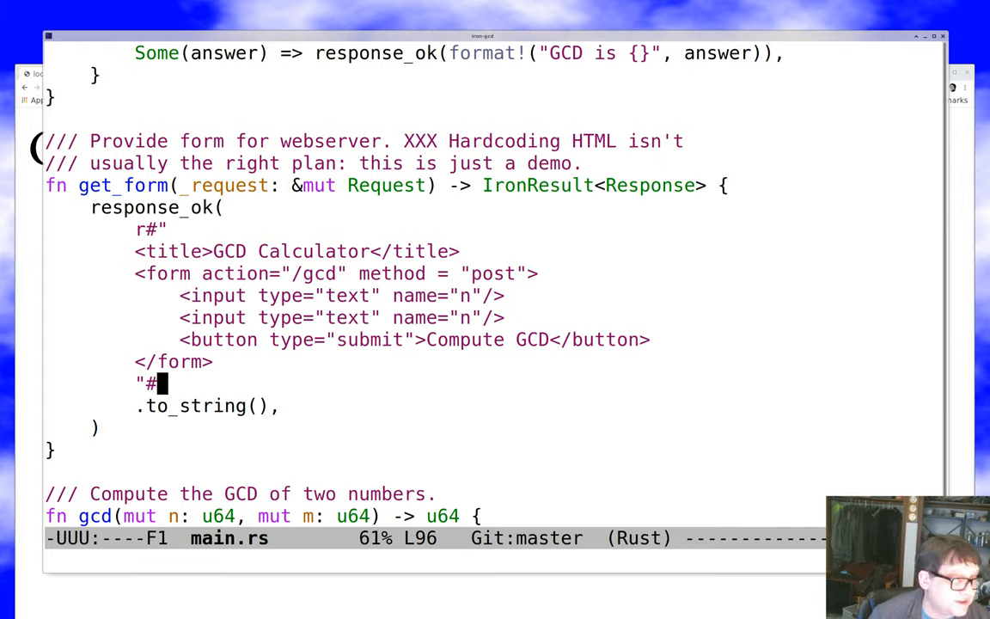
Page down to the test_gcd unit test and the start of fn main.
key("down")
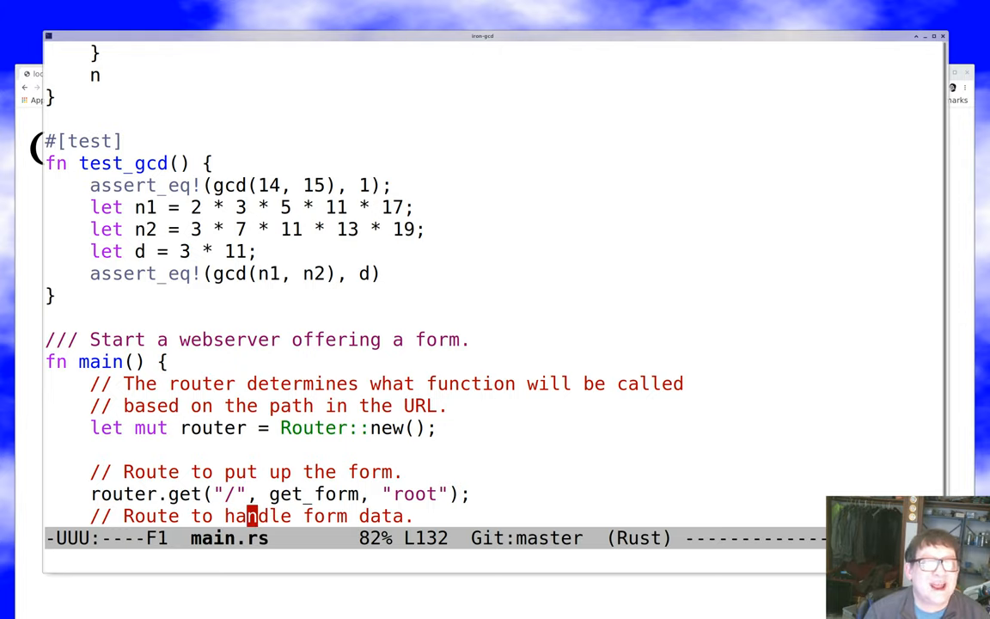
View main's POST /gcd route and localhost:3000 server startup, then exit Emacs.
scroll("down", 3)
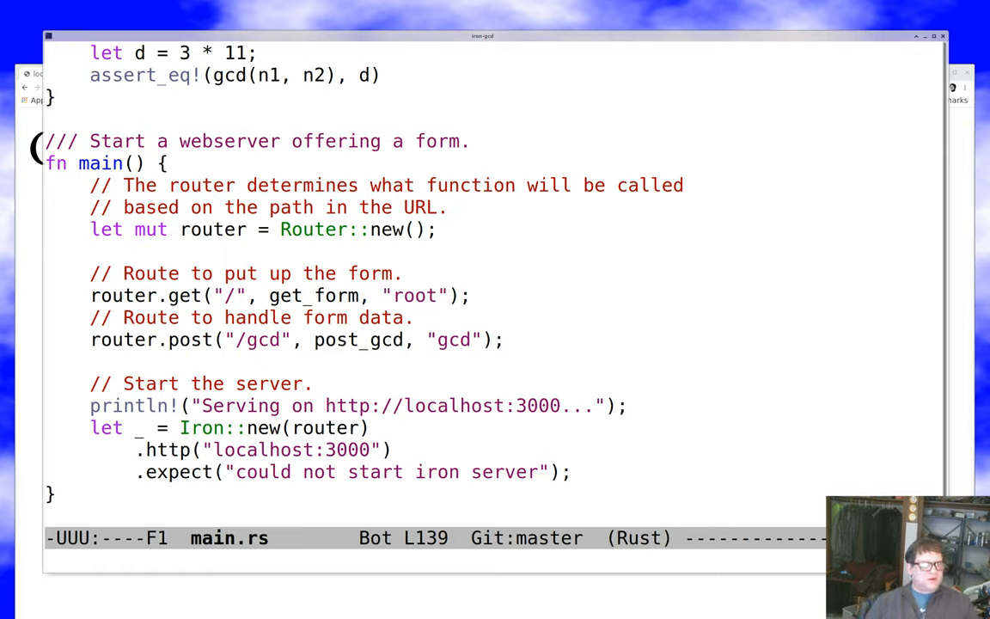
left_click(229, 472)
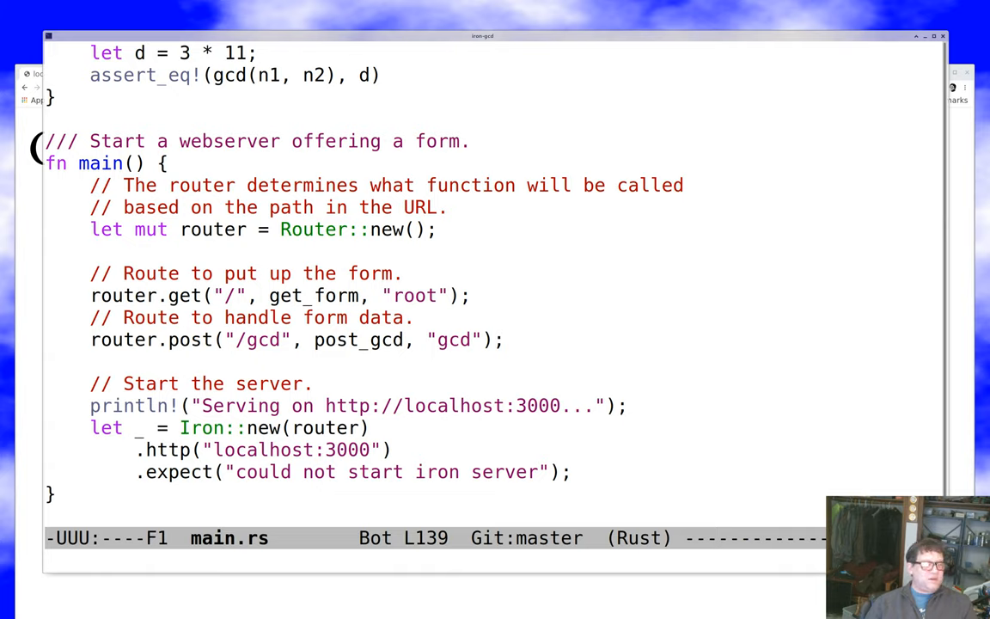
left_click(228, 472)
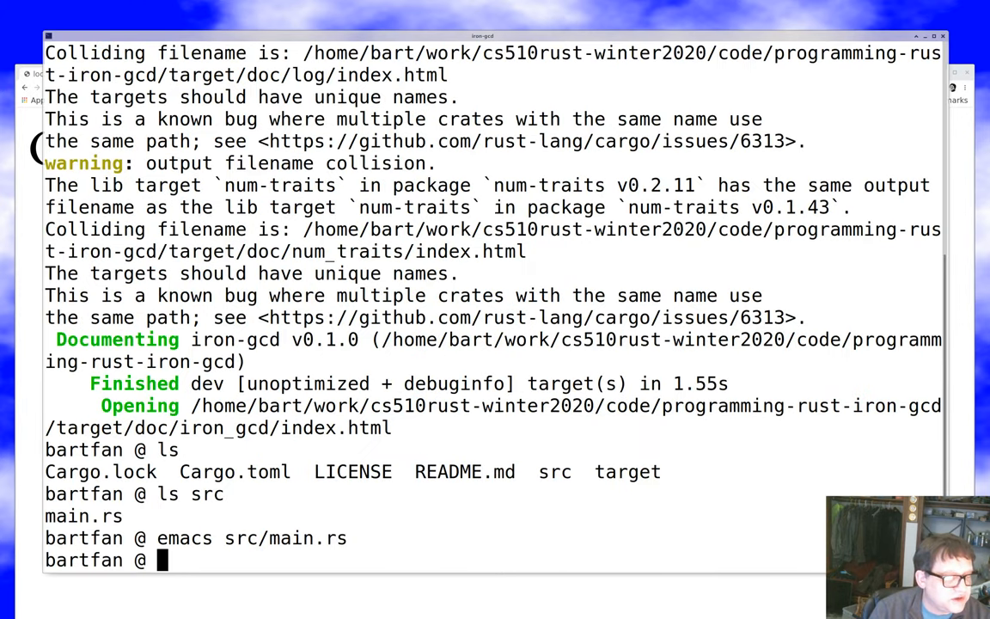
Run cargo check, cargo fmt and the clippy lint checks on iron-gcd.
type("cargo check")
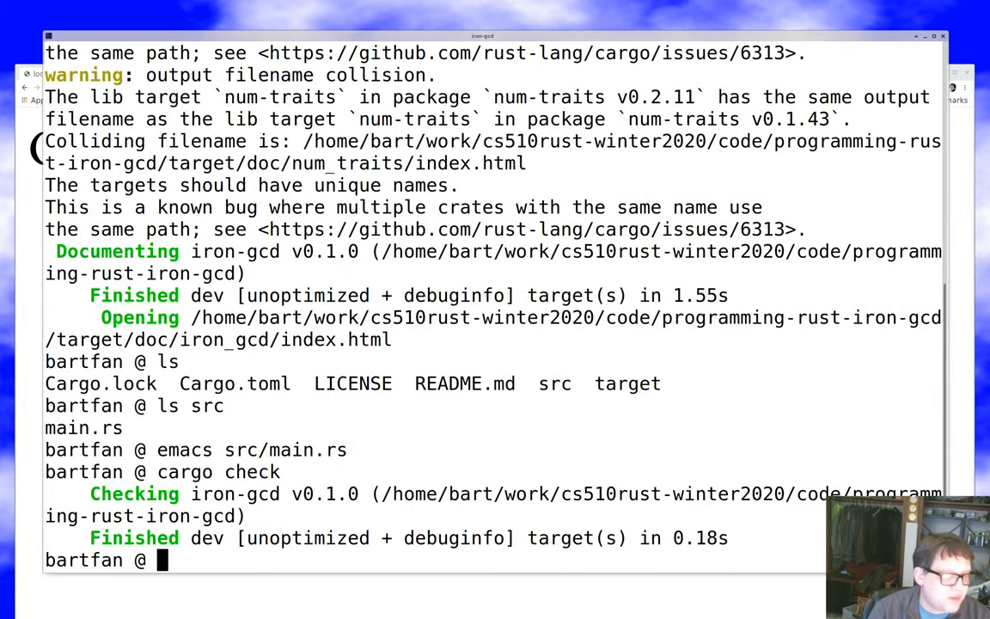
type("cargo check")
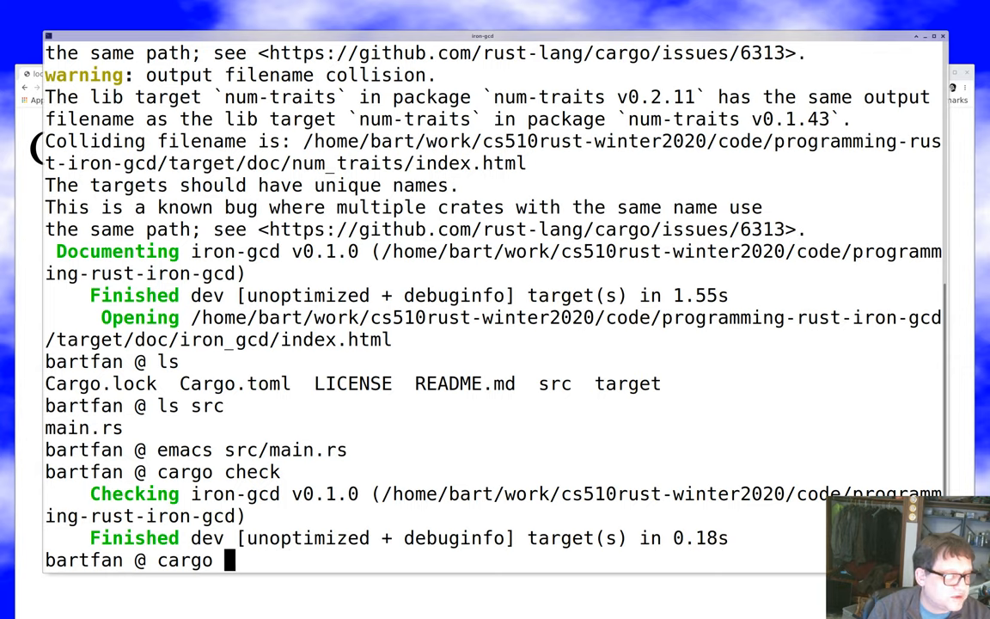
type("fmt")
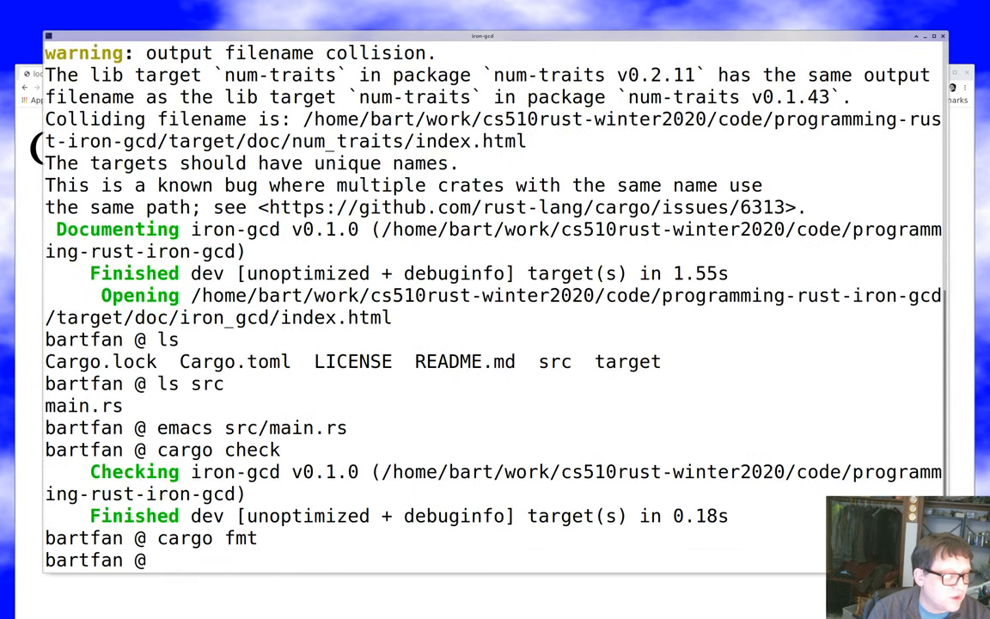
type("cargo fmt")
type("cargo clippy")
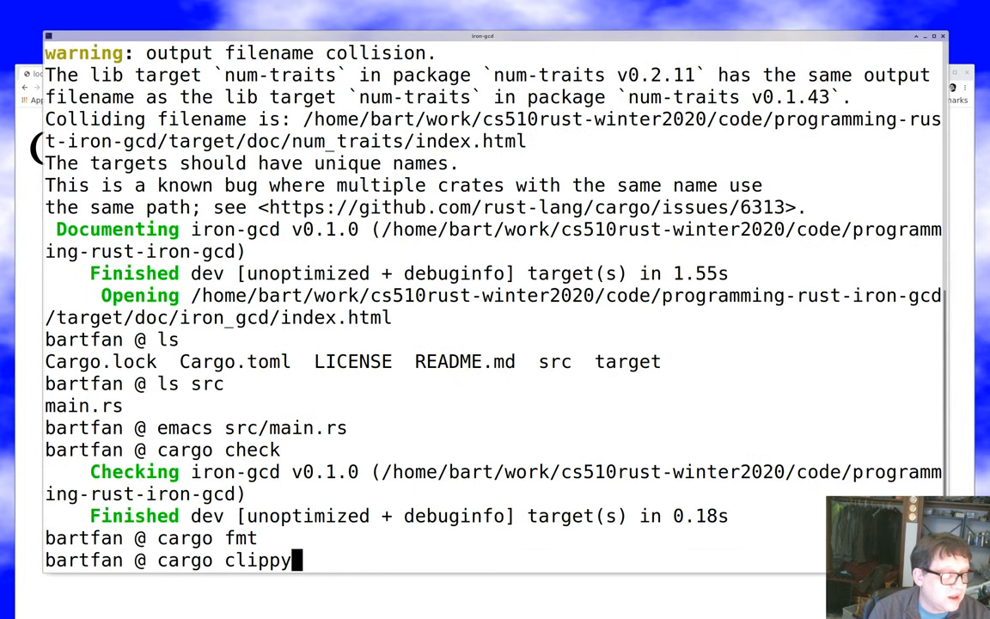
key("Return")
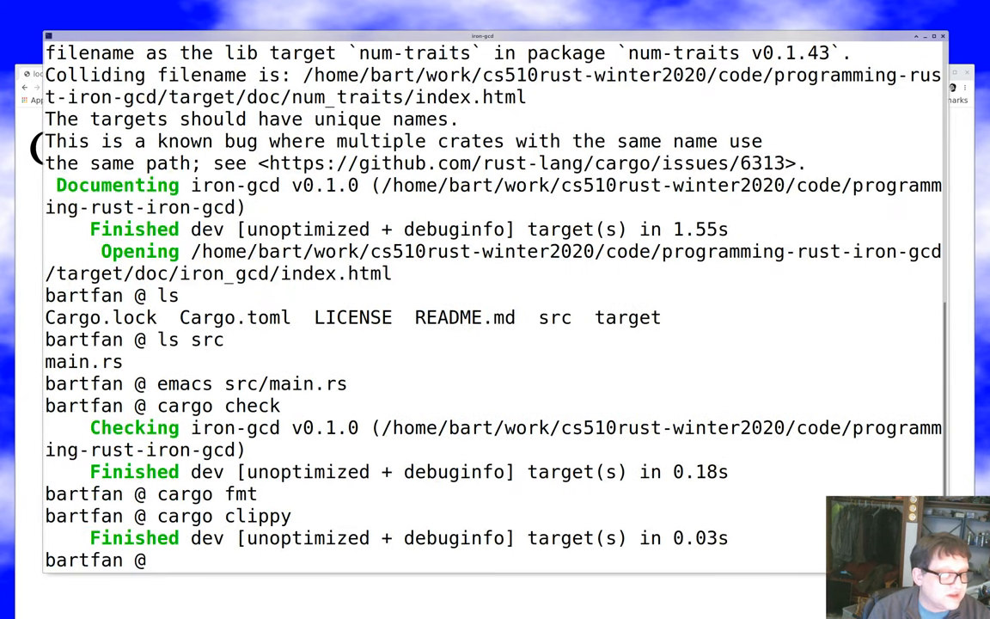
Build the project with cargo build and restart the server with cargo run.
type("car")
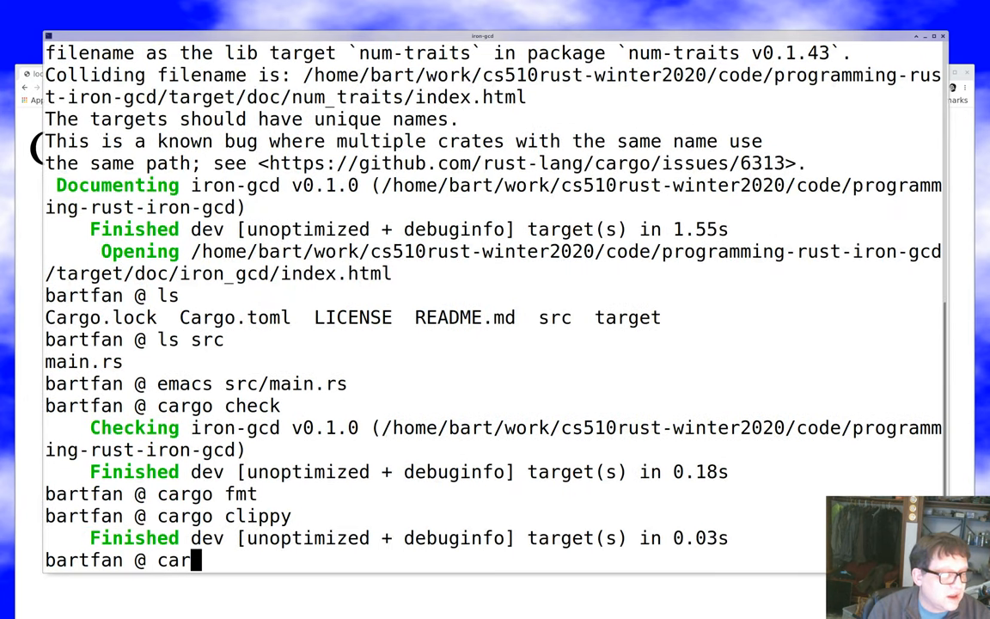
type("go build")
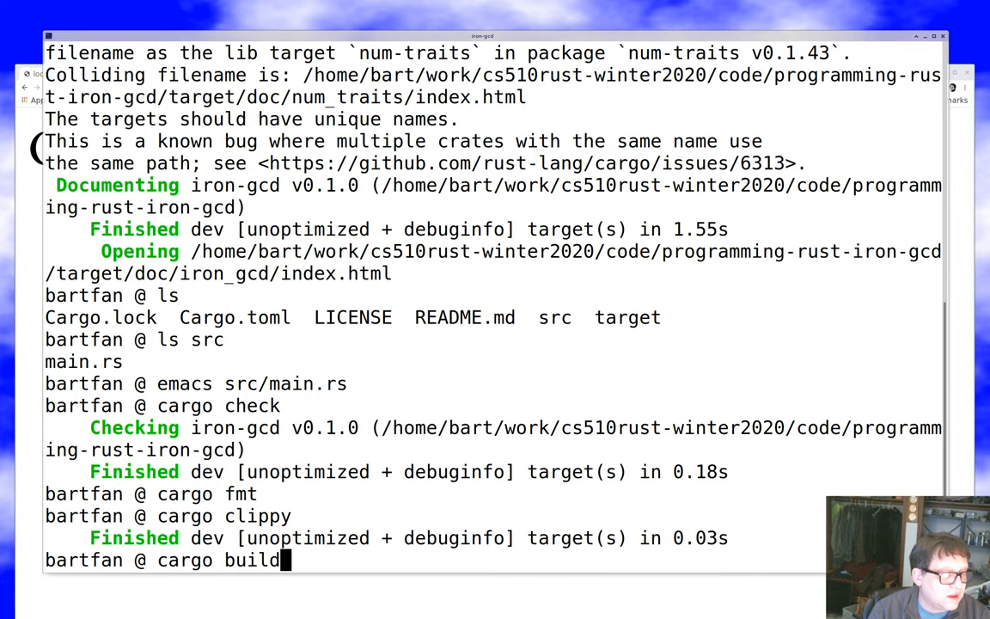
key("Return")
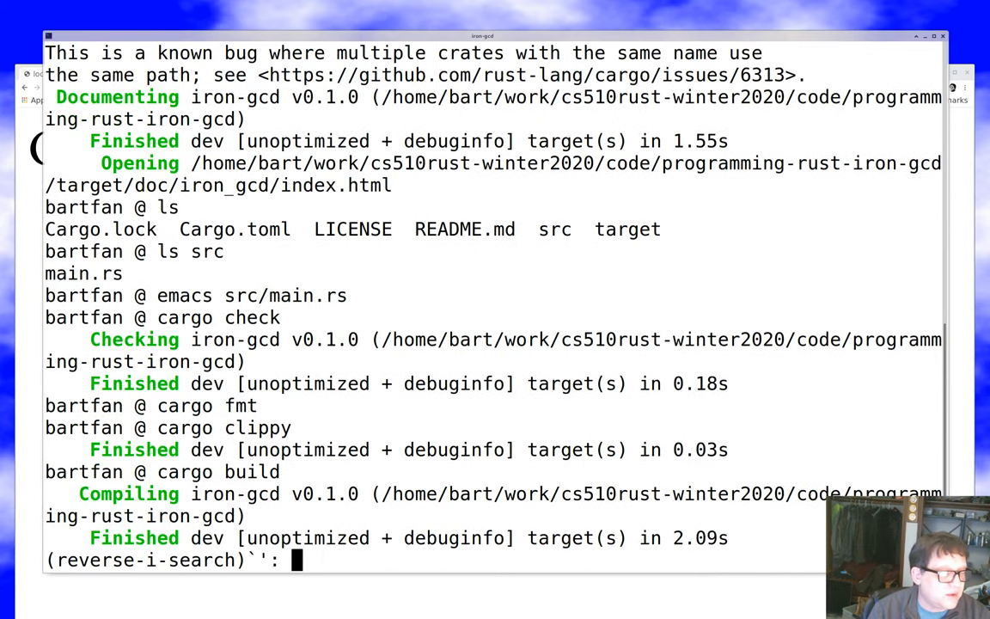
type("cargo r")
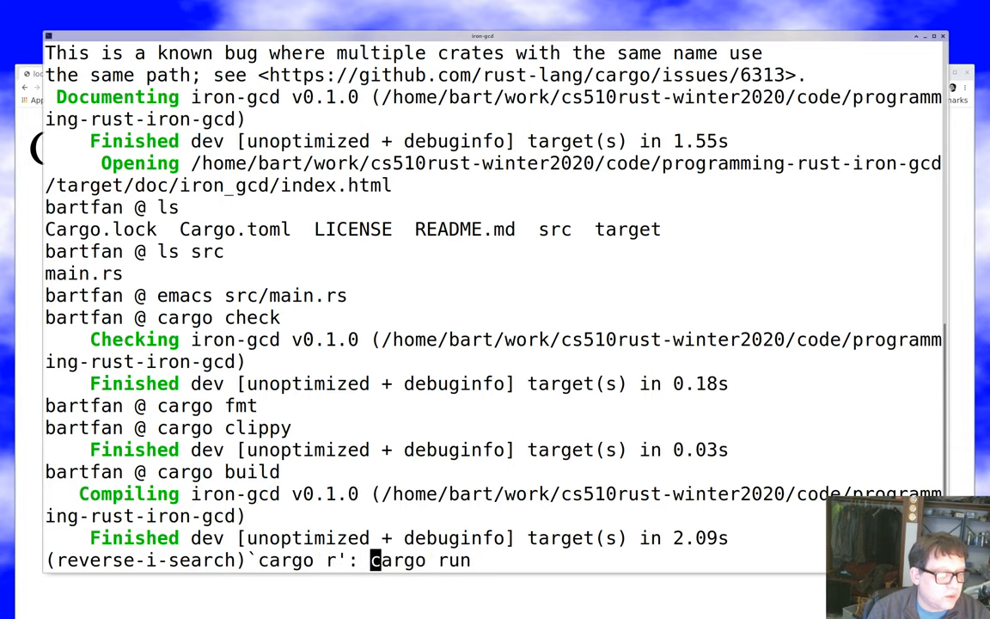
key("Return")
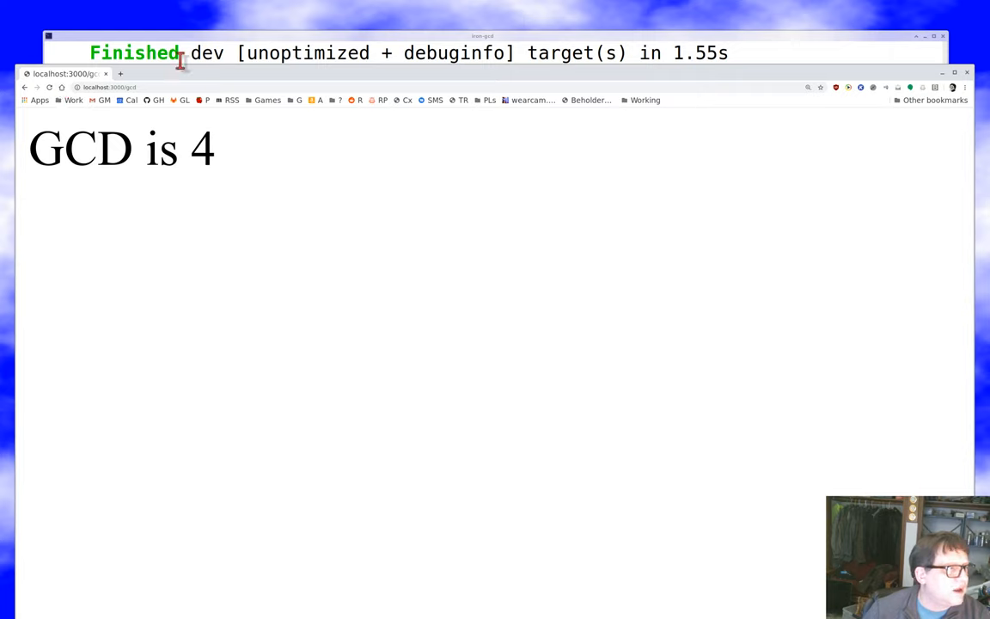
mouse_move(163, 86)
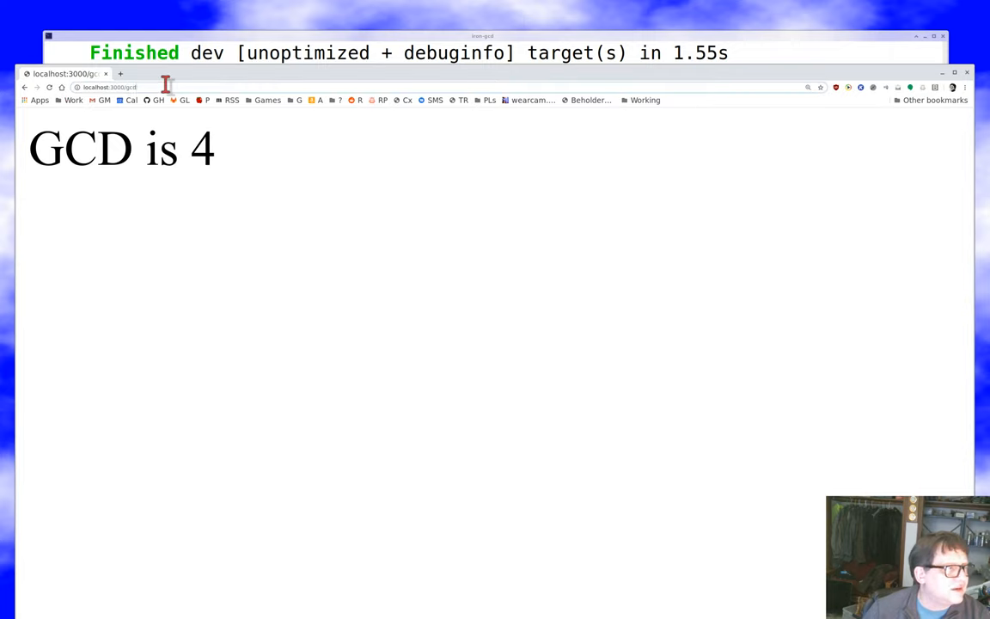
Load localhost:3000 and submit Hello and World to the GCD Calculator.
left_click(138, 87)
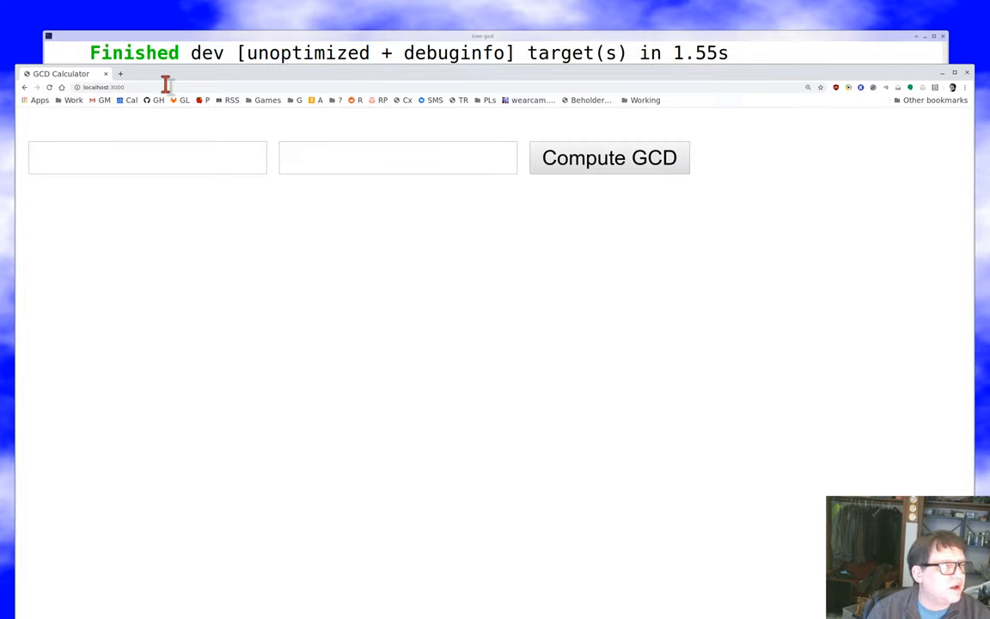
left_click(147, 158)
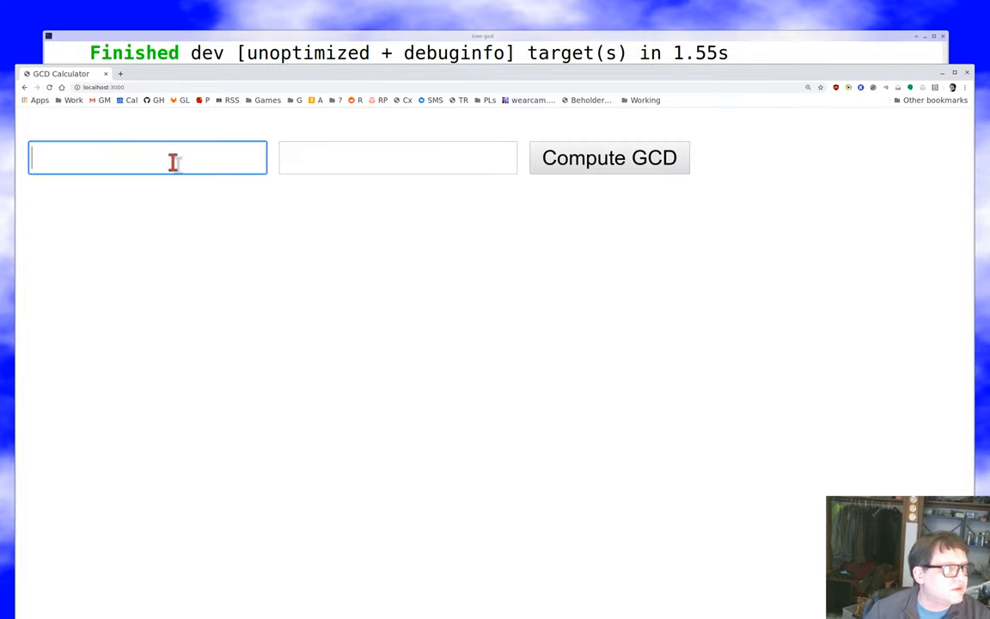
type("Hell")
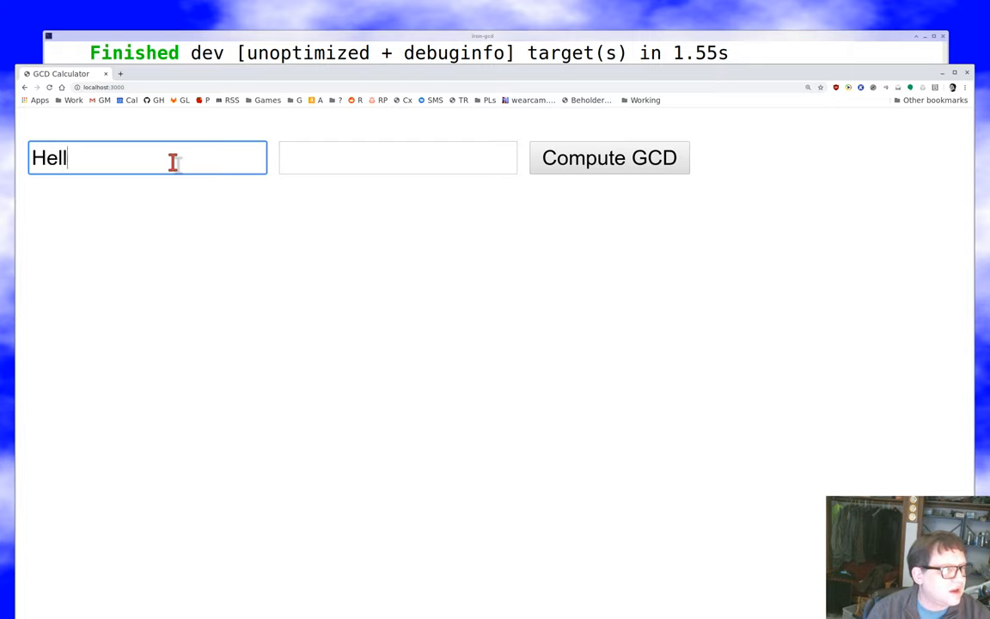
type("o")
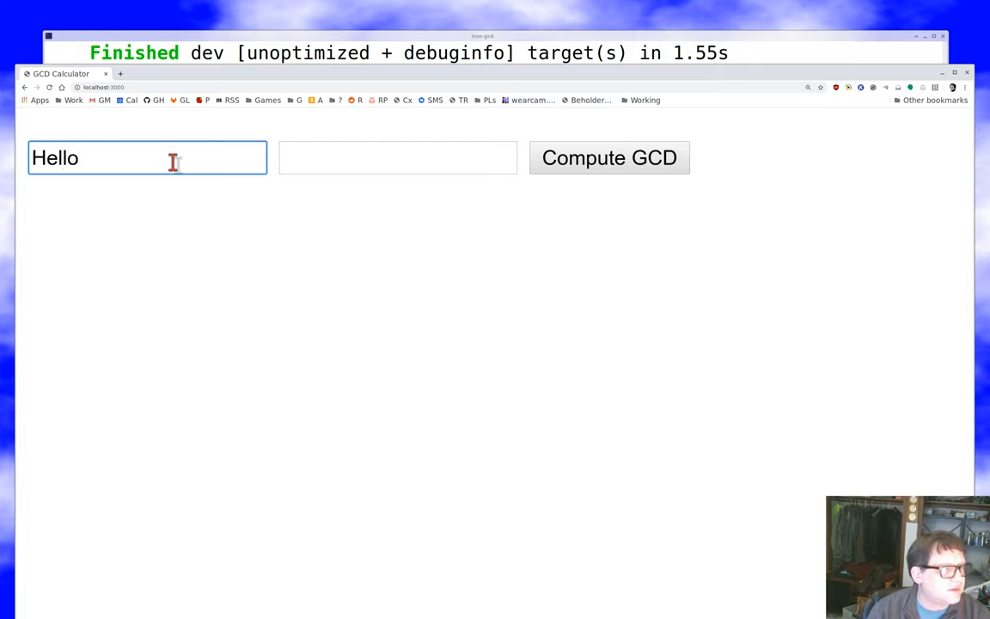
type("World")
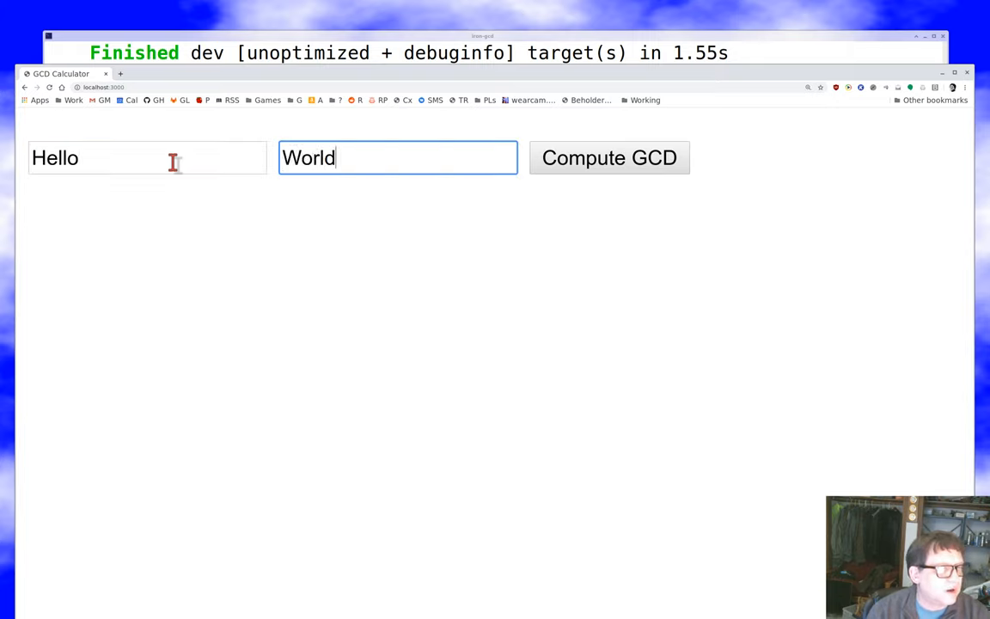
left_click(609, 157)
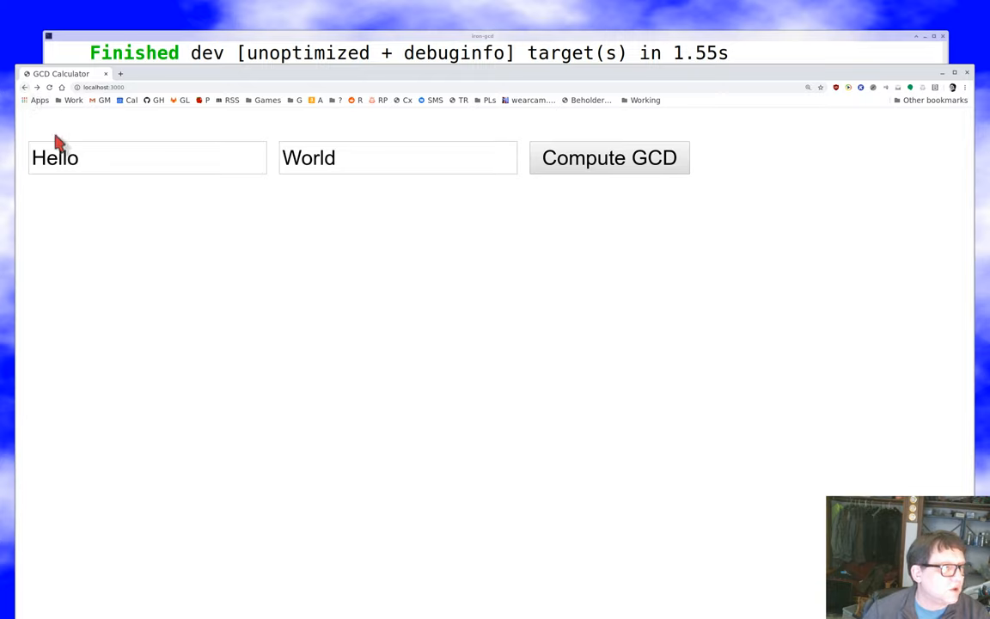
Compute the GCD of 12 and 8, then of 0 and 0, and view the server panic.
type("12")
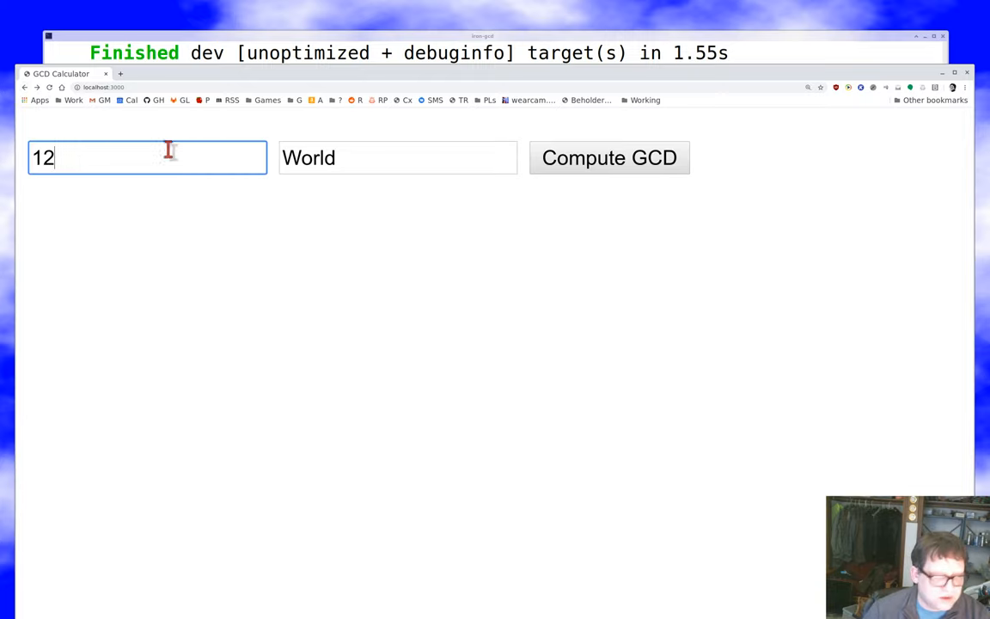
double_click(308, 157)
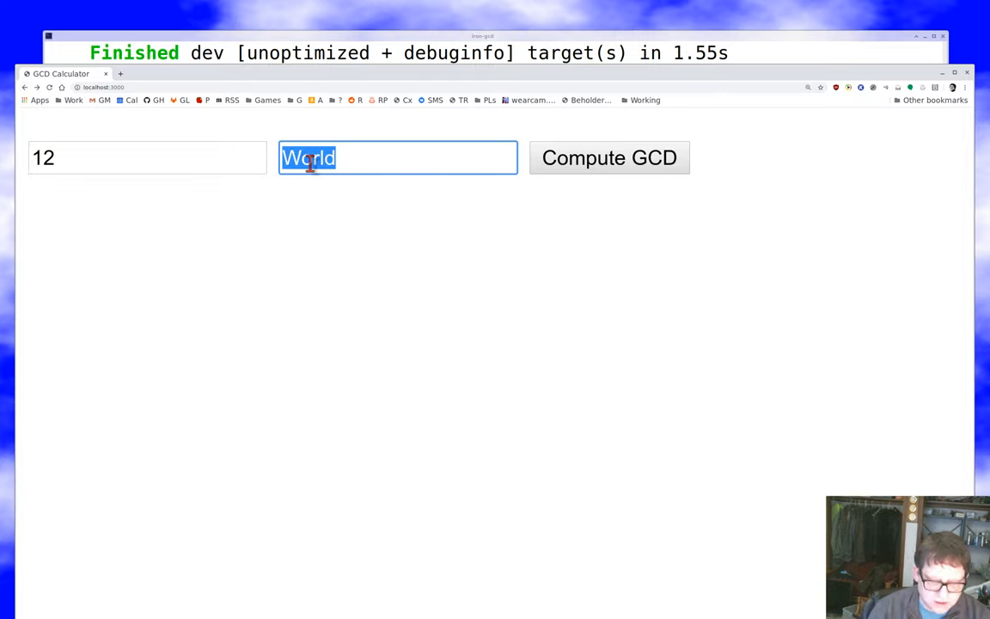
type("8")
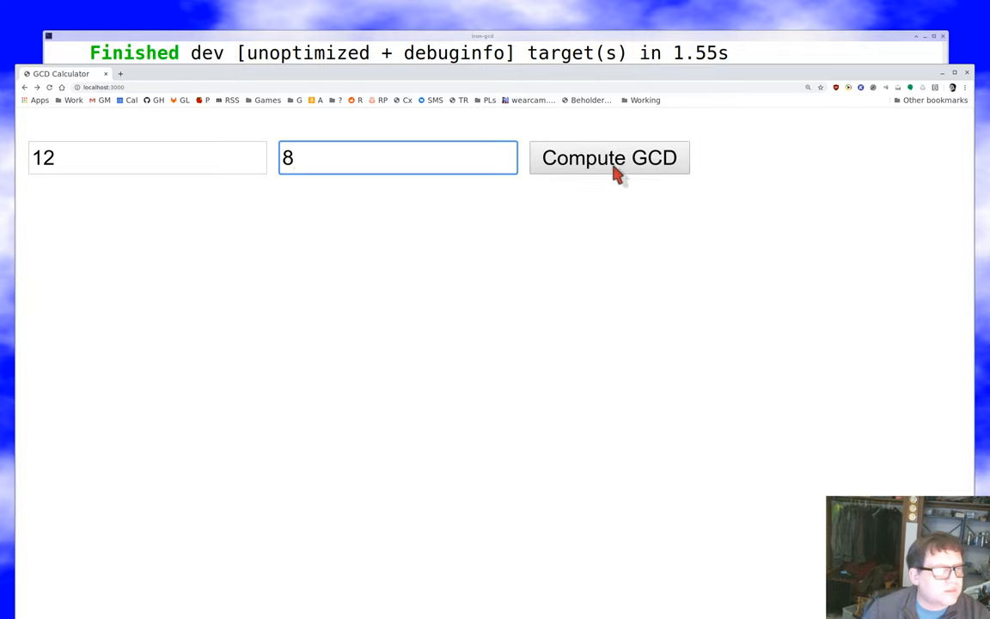
left_click(608, 158)
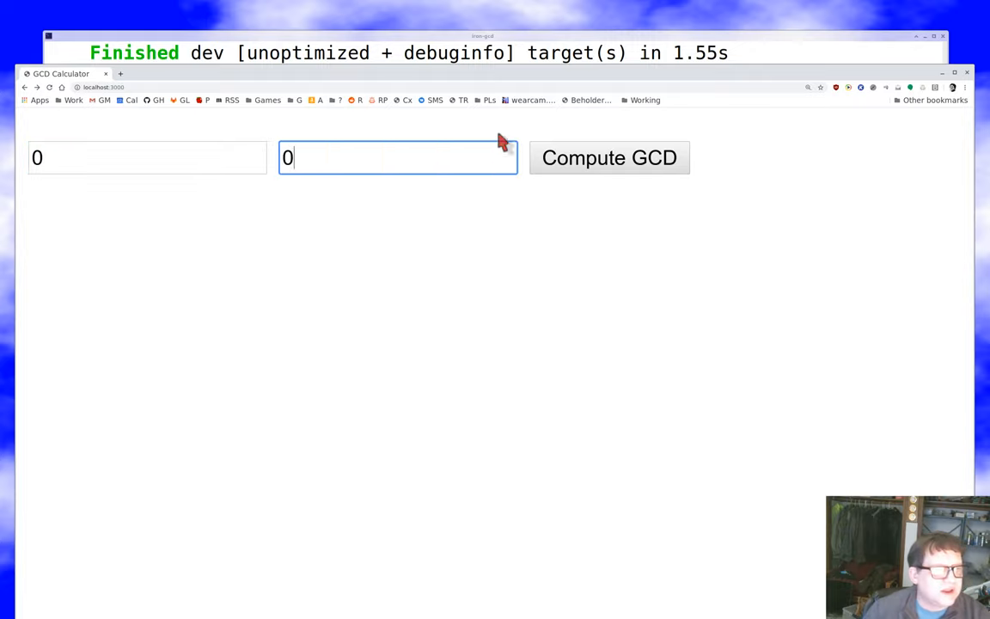
left_click(608, 157)
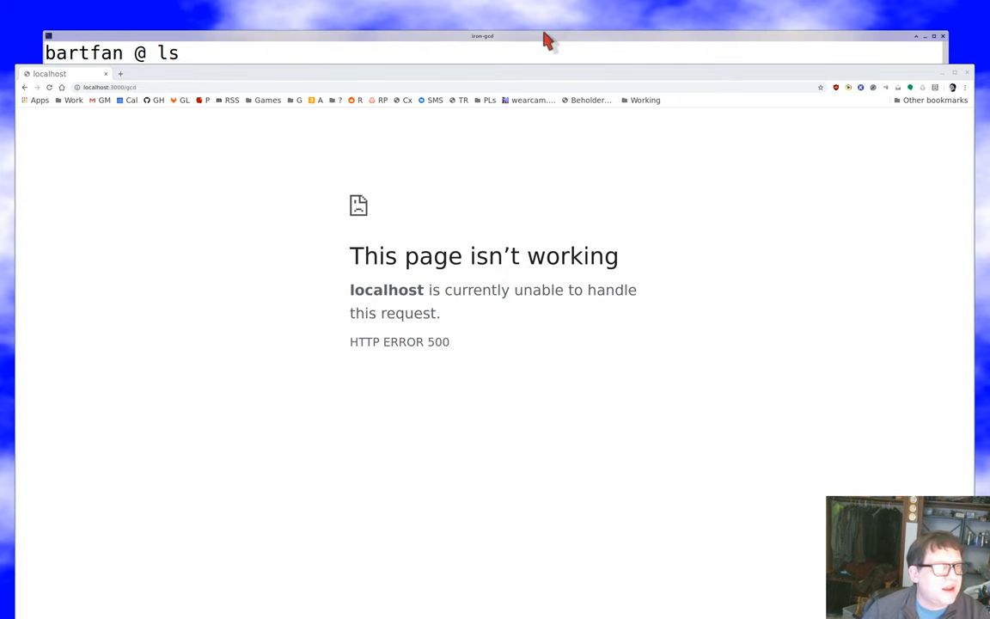
left_click(491, 36)
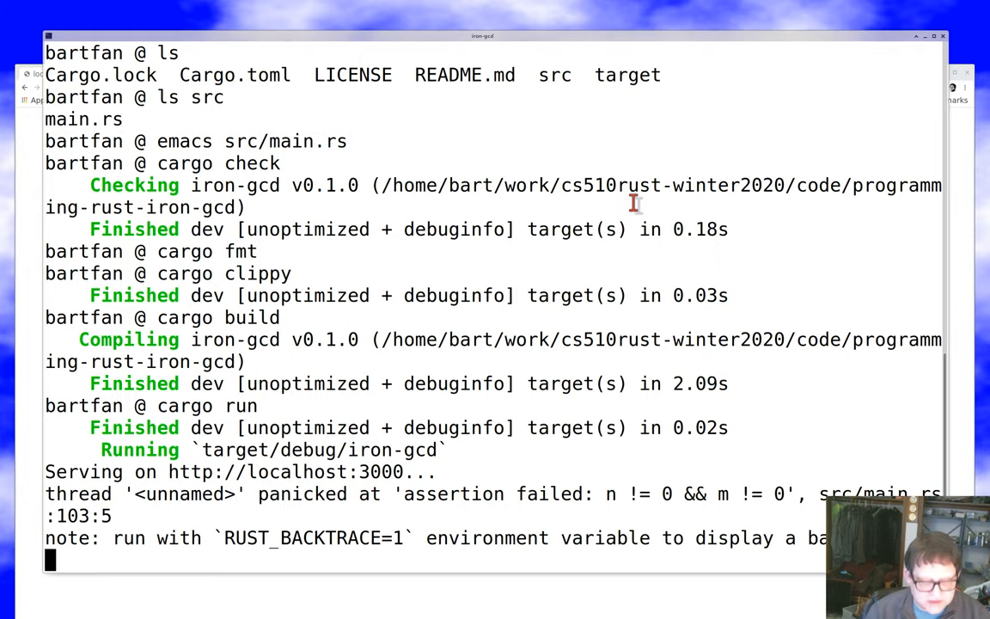
Stop the crashed server, commit 'improved error return from post handler', and reopen src/main.rs in Emacs.
key("ctrl+c")
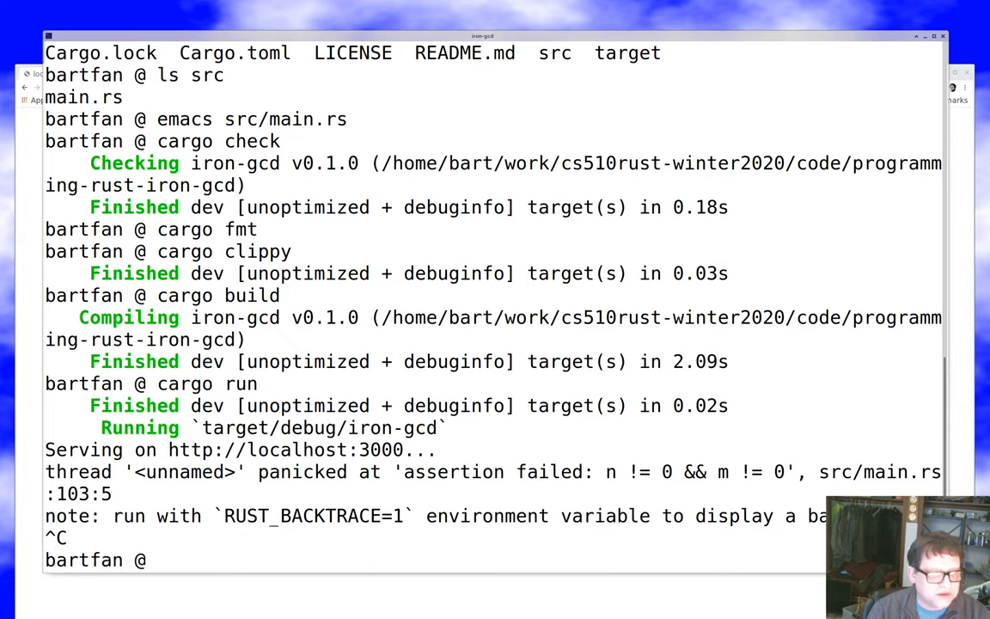
type("emacs src/main.rs")
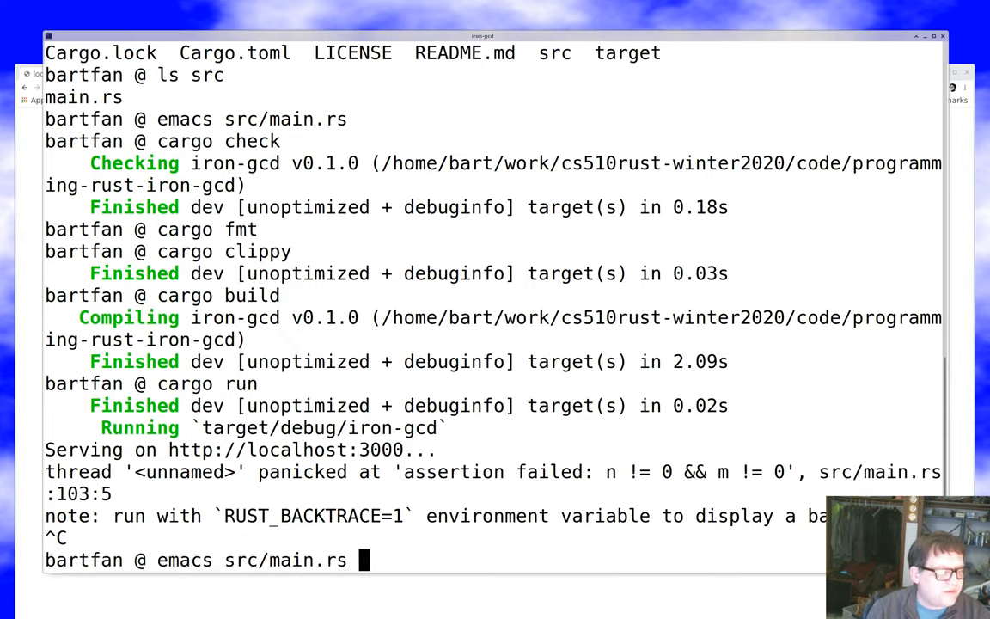
type("git commit -am")
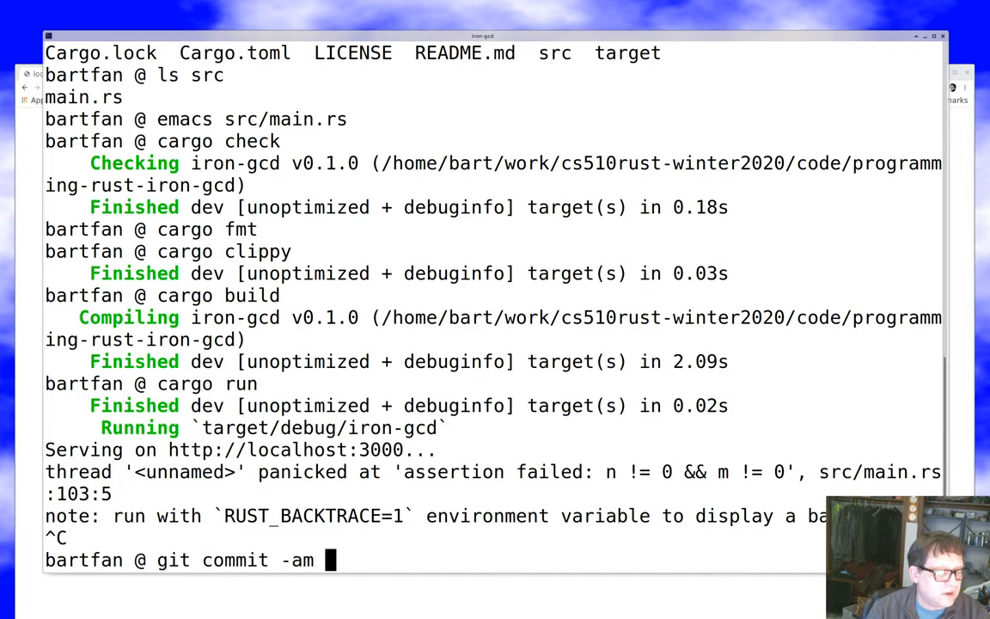
type("'improv")
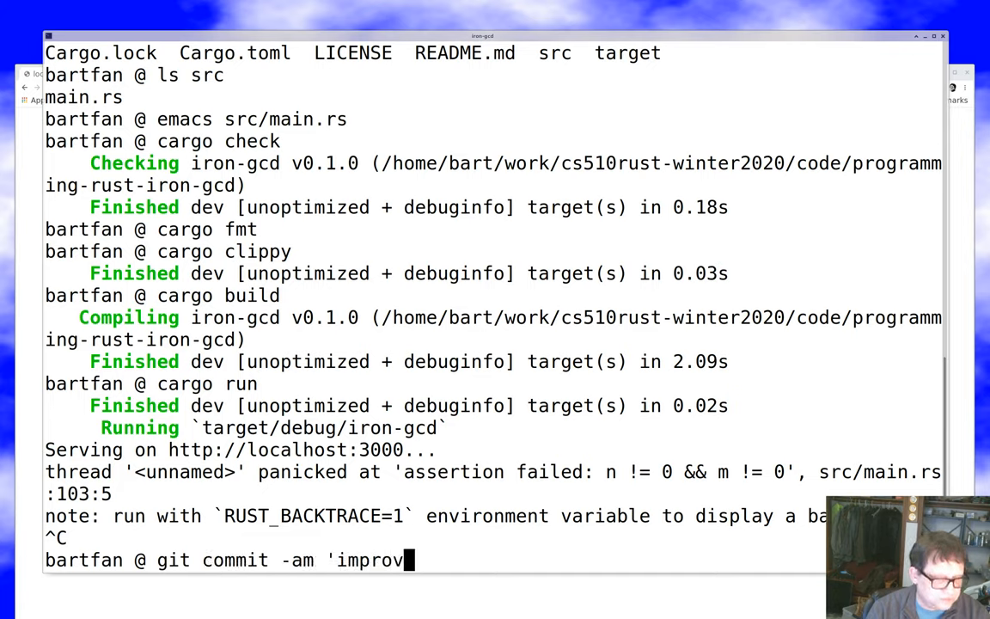
type("ed error return from post handle")
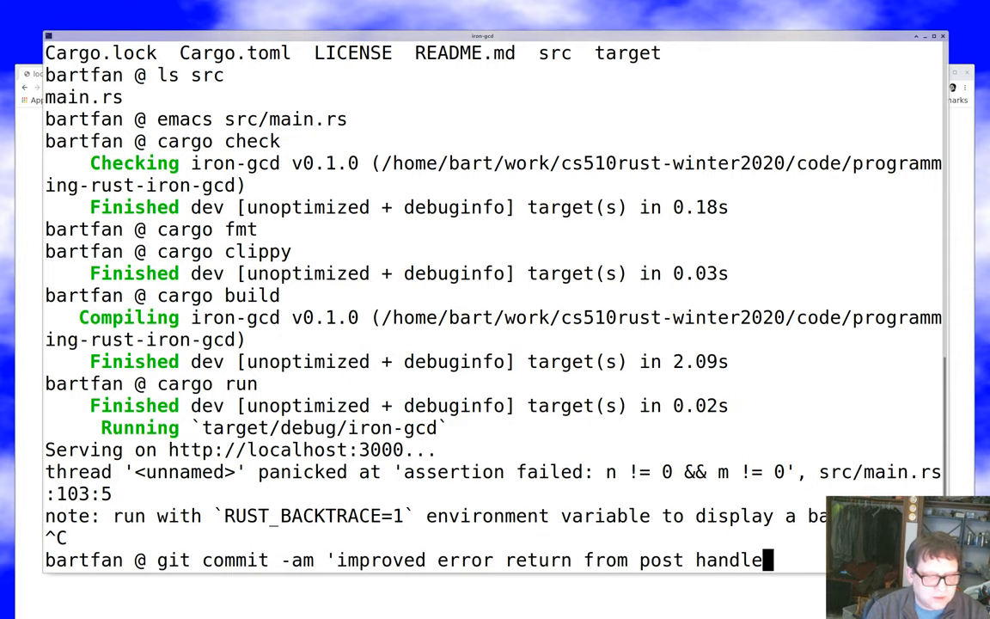
key("Return")
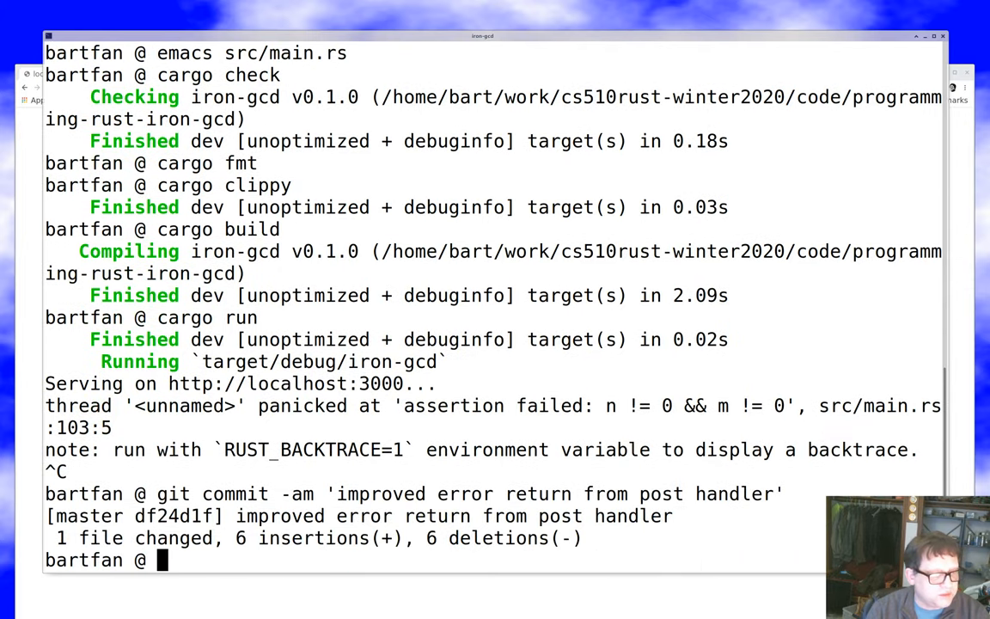
type("emacs src/main.rs")
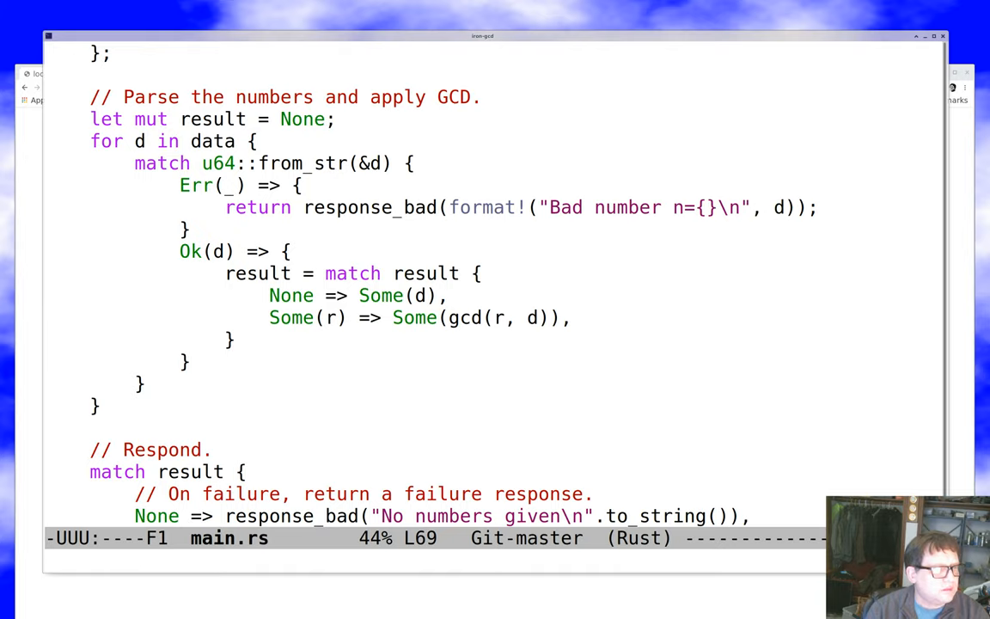
In the Ok(d) arm, begin the zero check 'if d == 0 { return response_bad('.
left_click(196, 295)
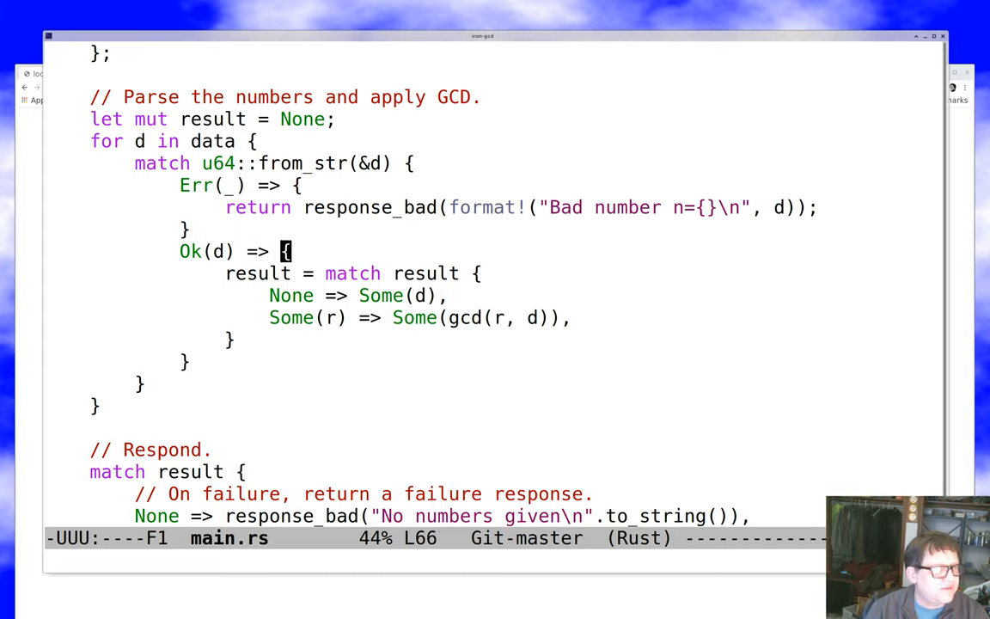
left_click(286, 273)
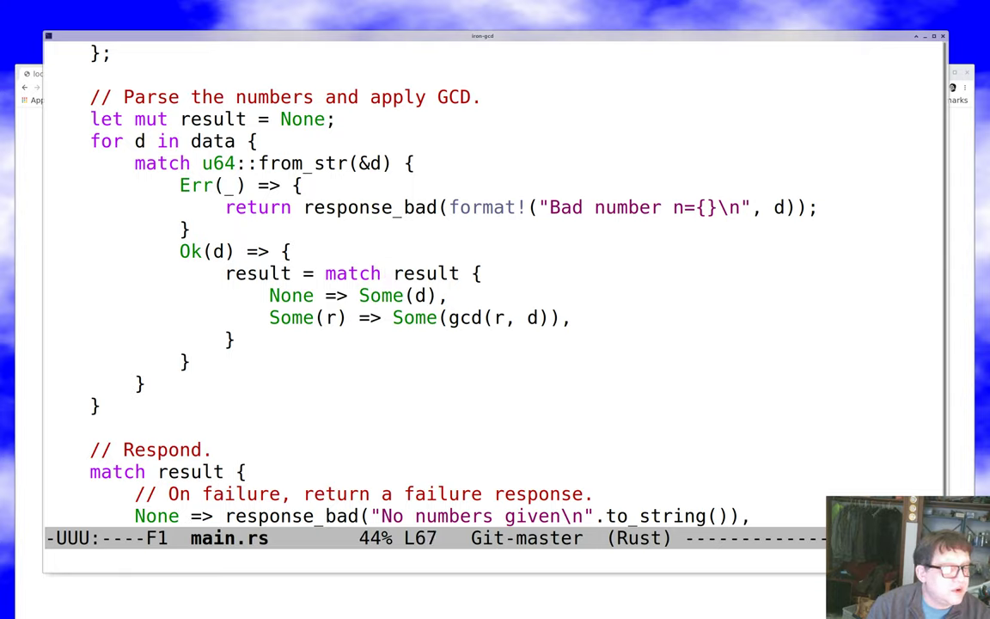
type("if")
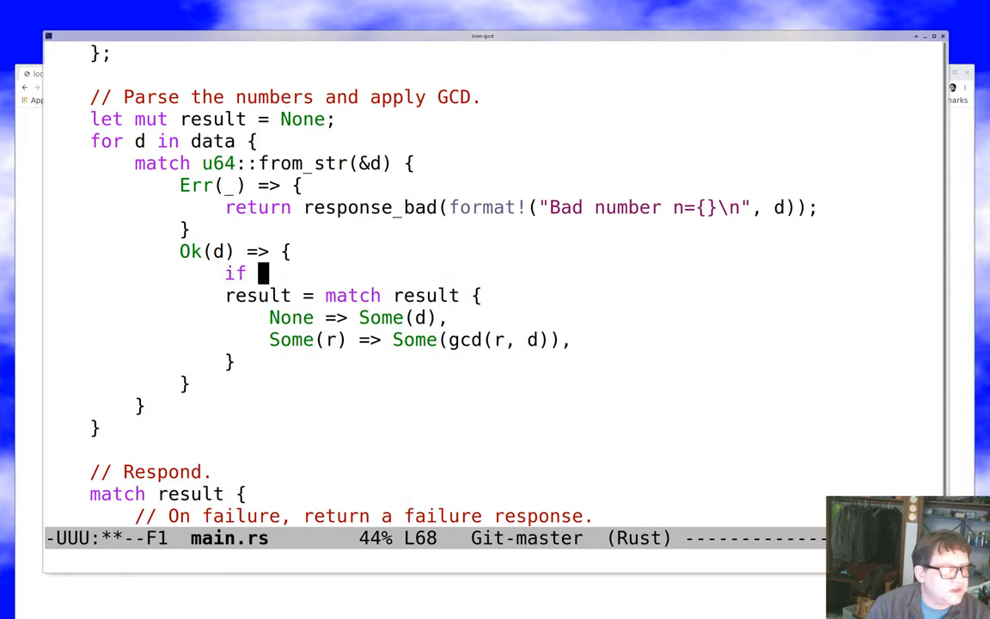
type("d")
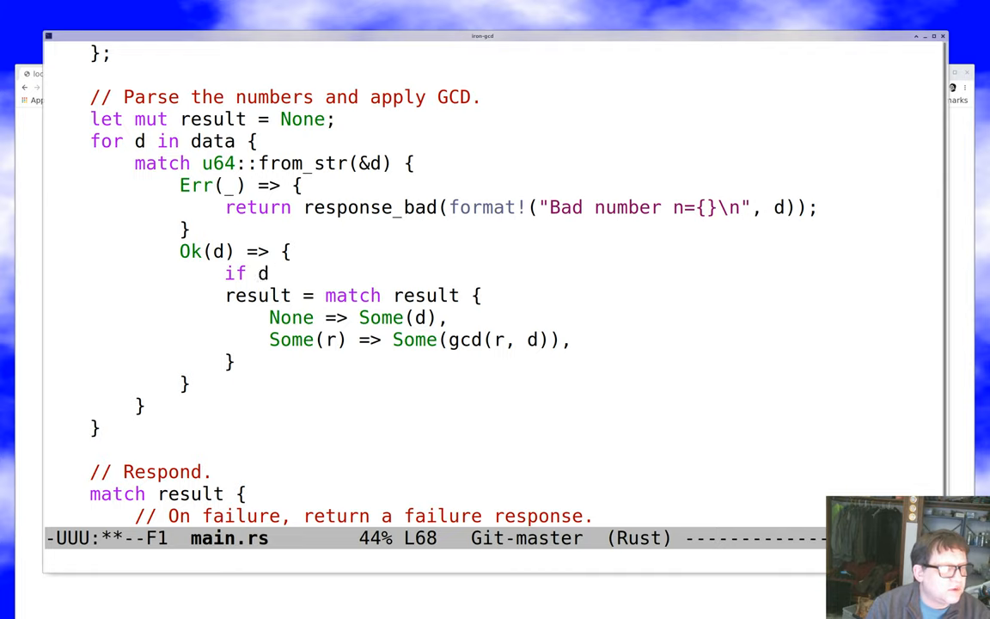
type("==")
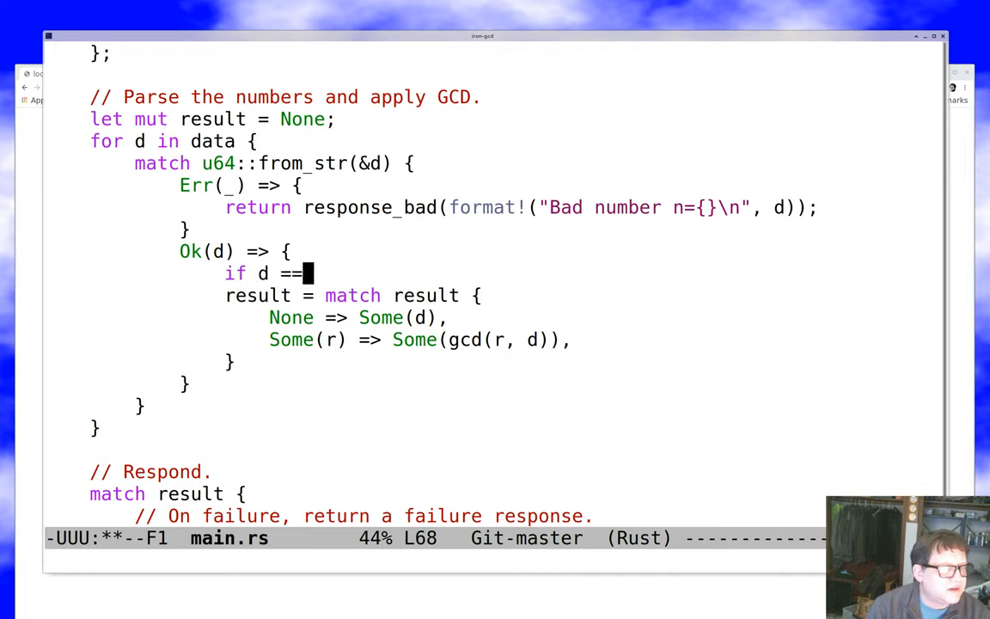
type("0 {")
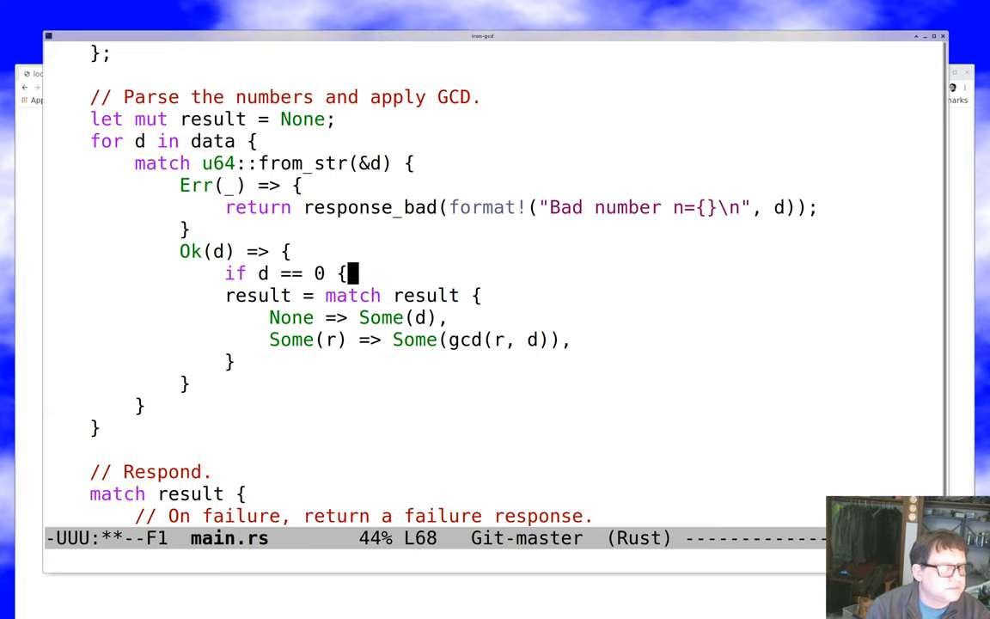
type("ret")
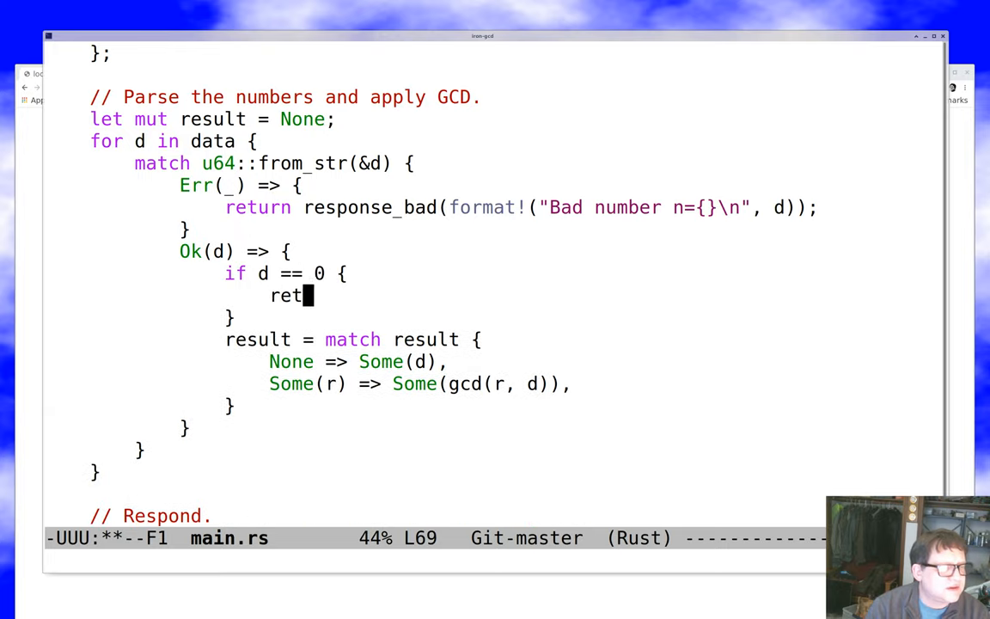
type("urn response_ba")
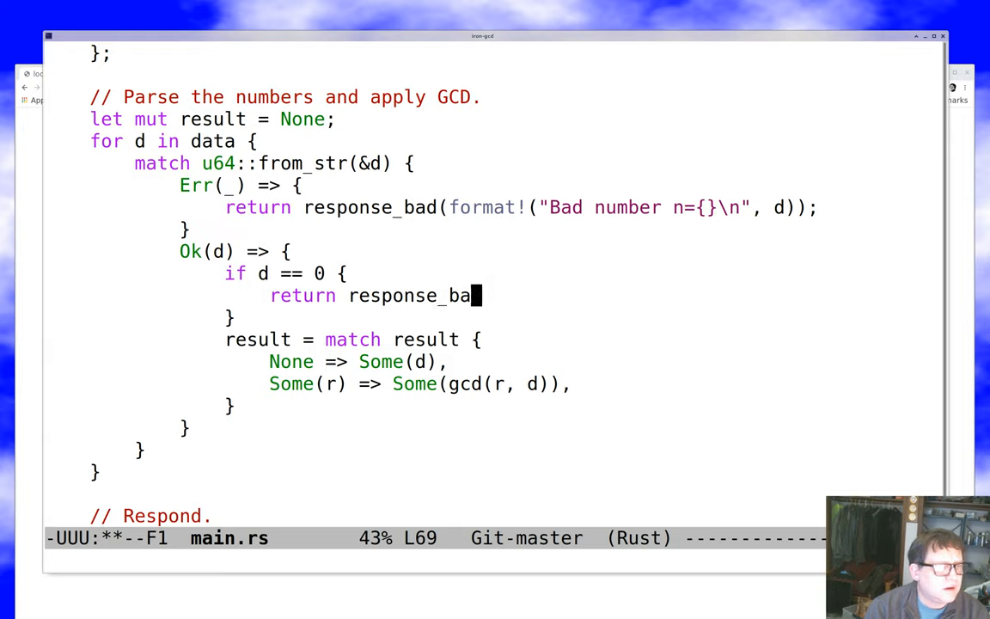
type("d(")
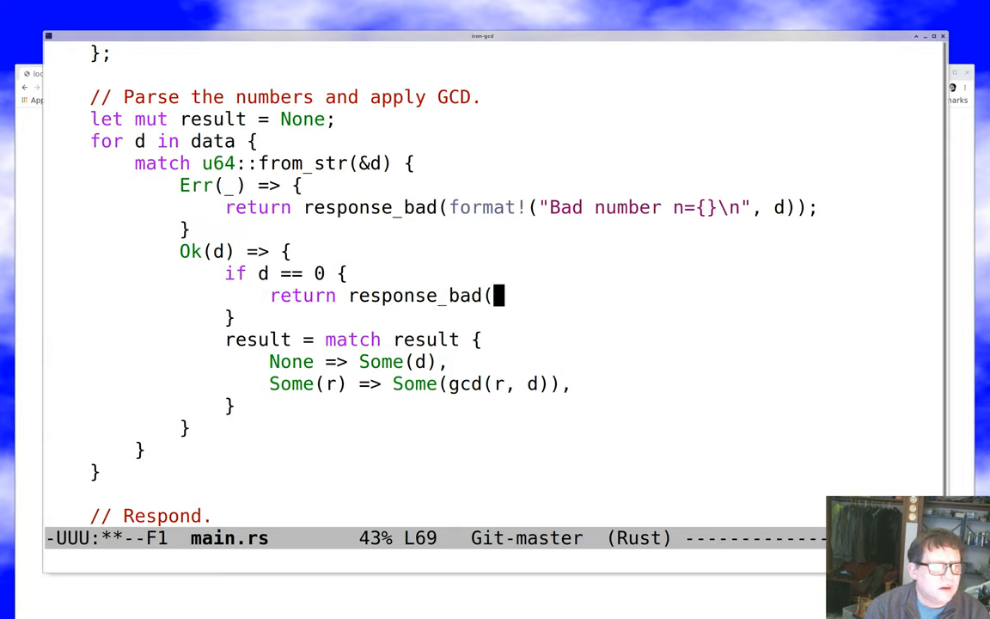
Finish the call with the "Cannot take GCD of 0\n" message and .to_string()).
type("\"")
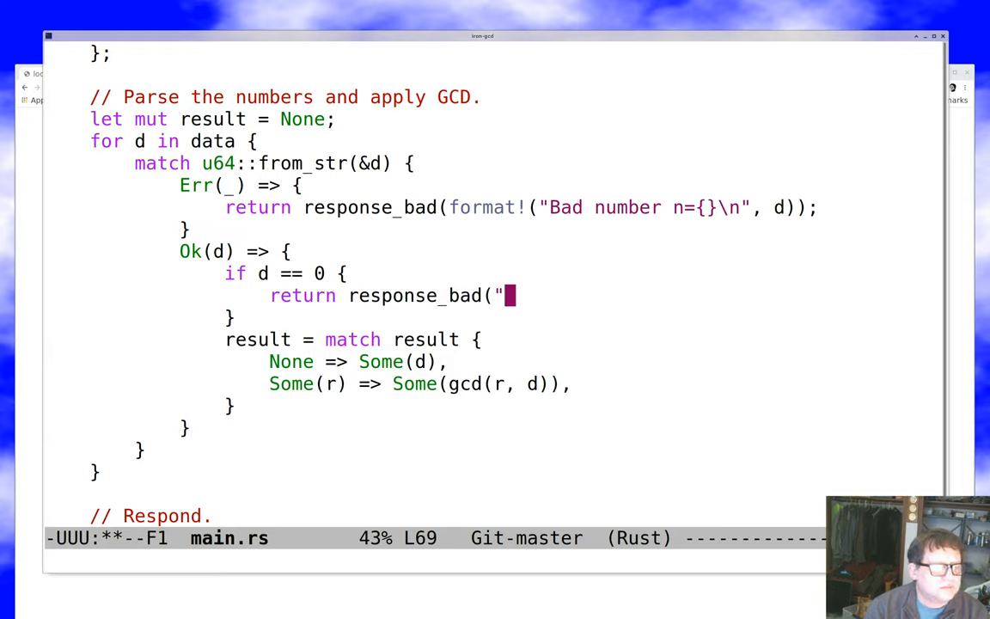
type("C")
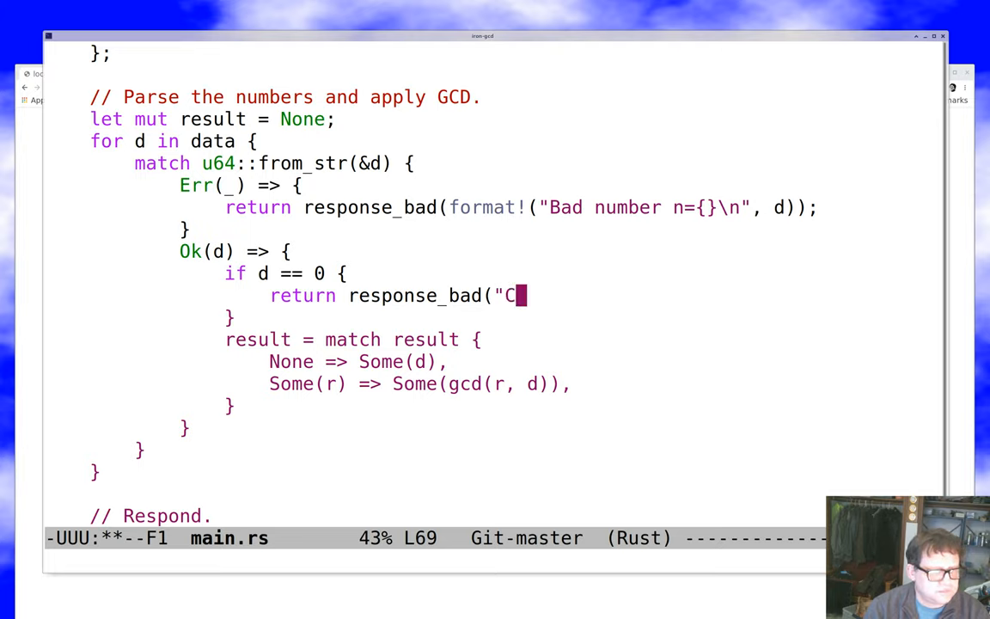
type("annot take")
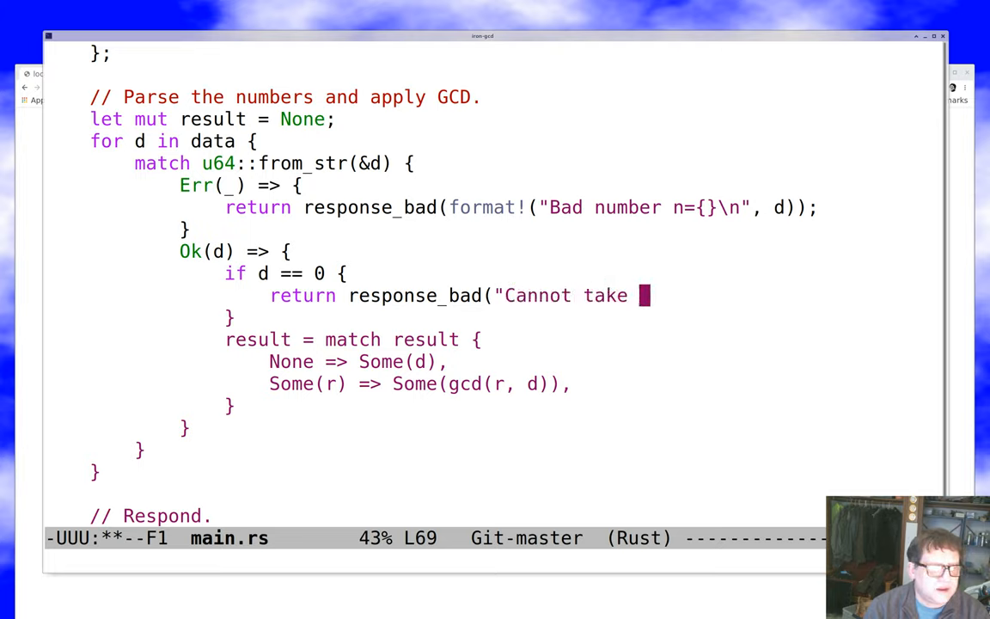
type("GCD of 0")
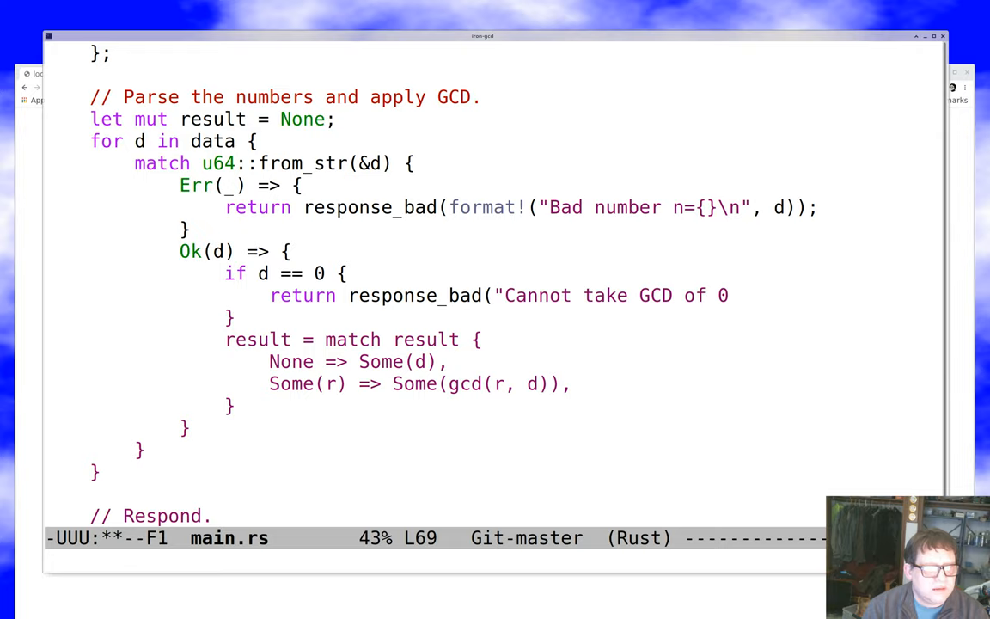
type("\\n")
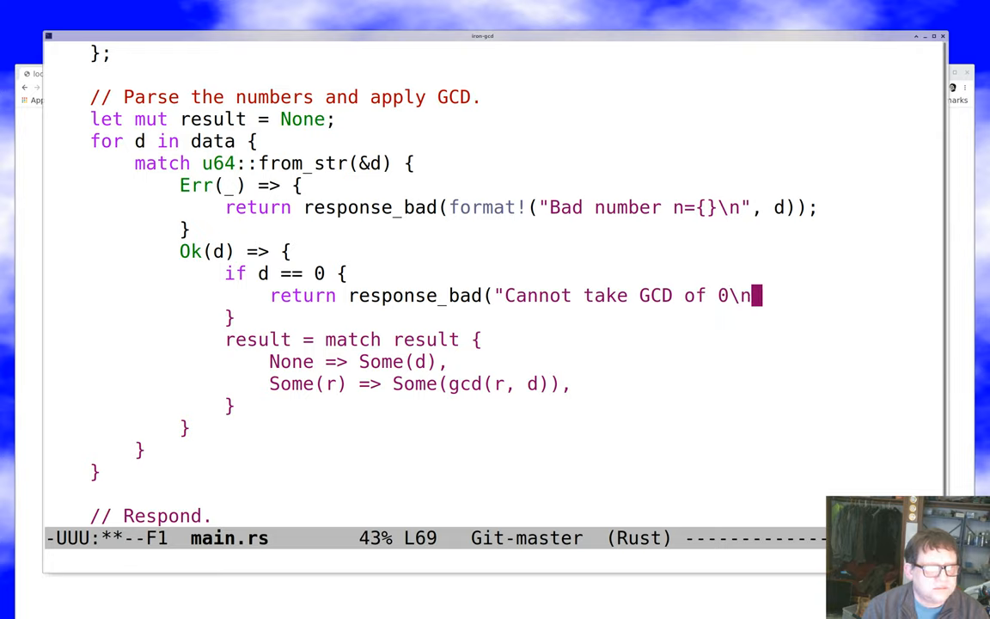
type("\"")
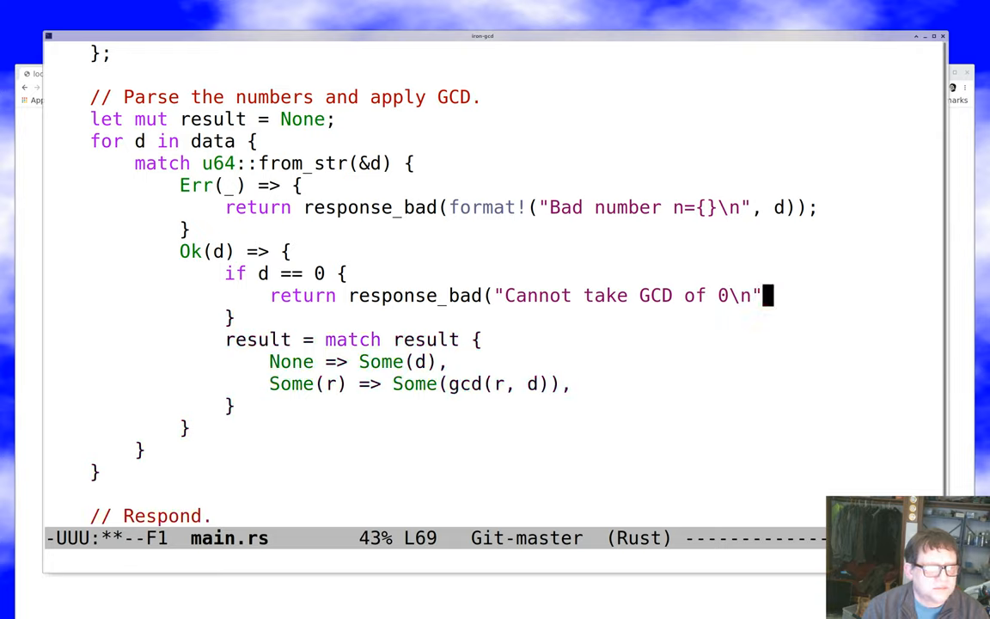
type(".to_string(")
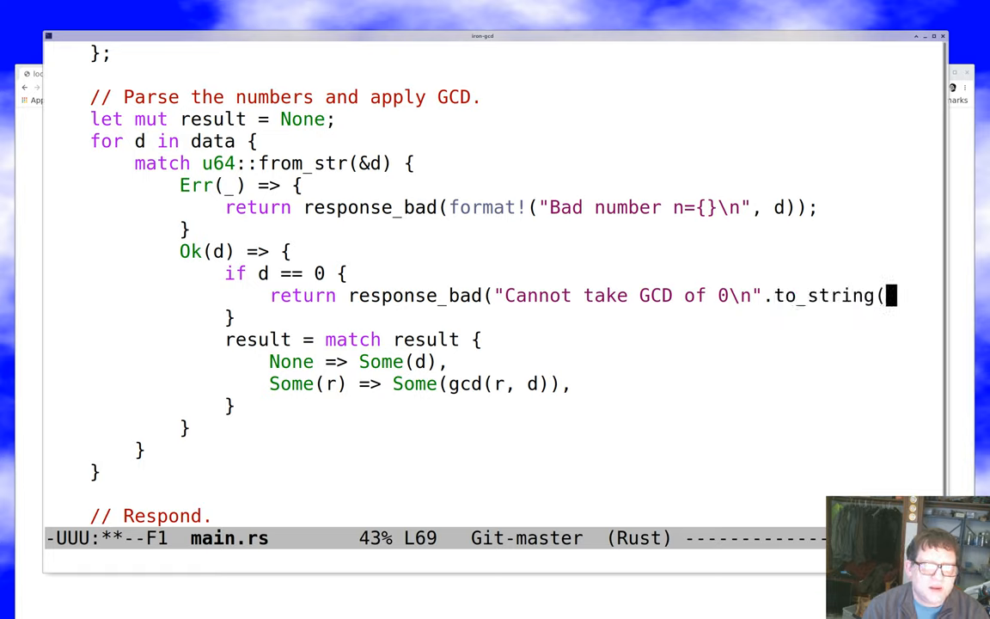
type("));")
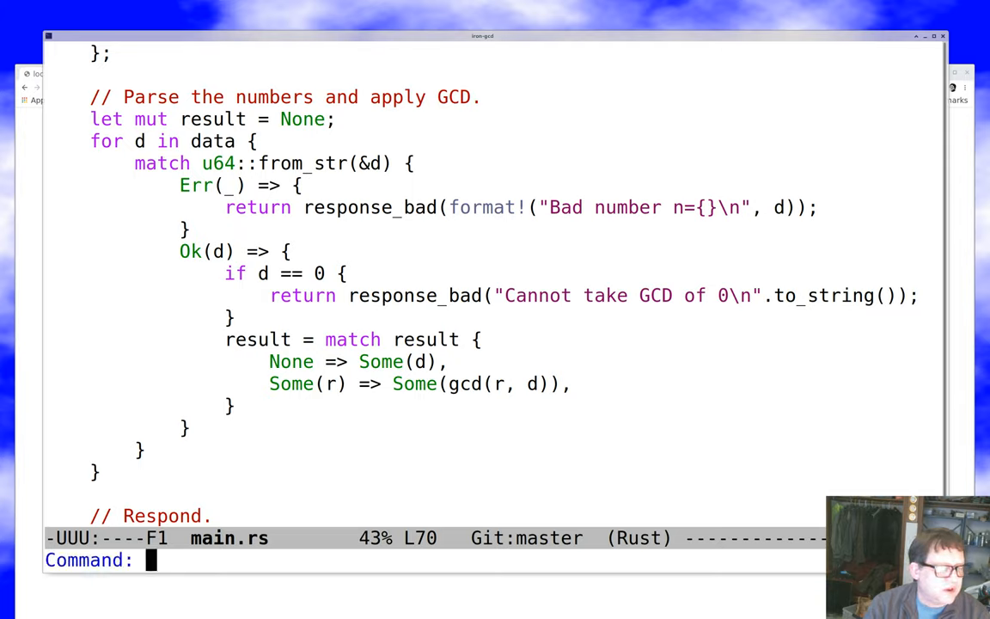
type("cargo build")
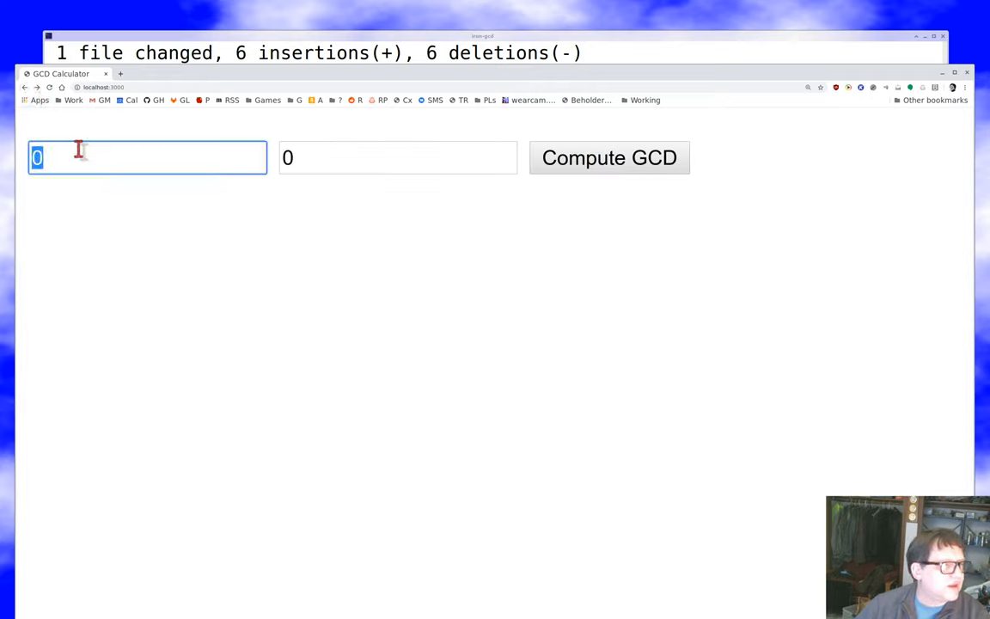
Submit Hello and World, then go back and submit 0 and 0, showing both error pages.
type("Hello")
left_click(398, 157)
type("World")
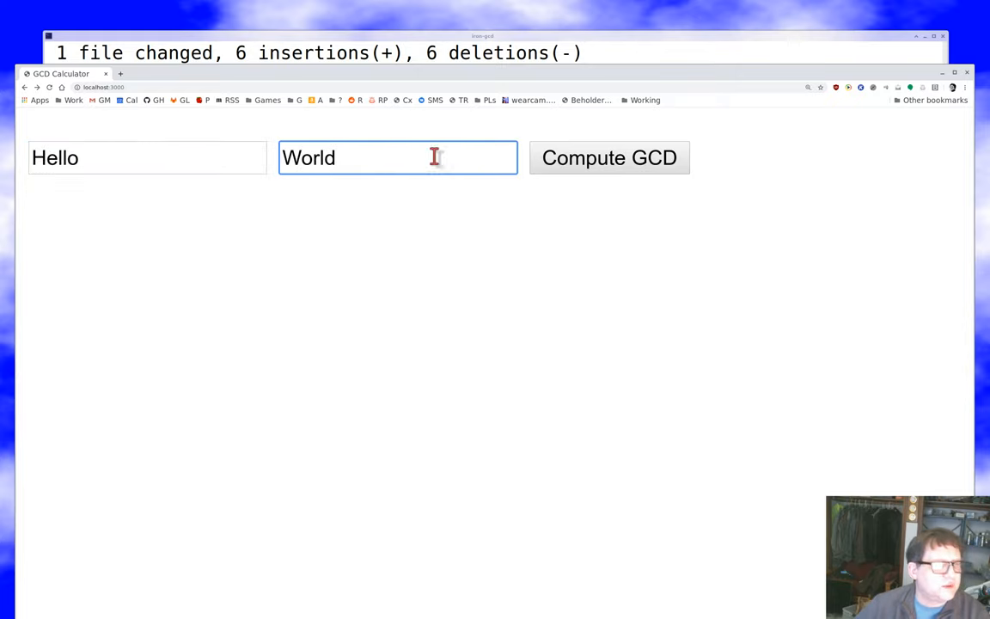
left_click(608, 157)
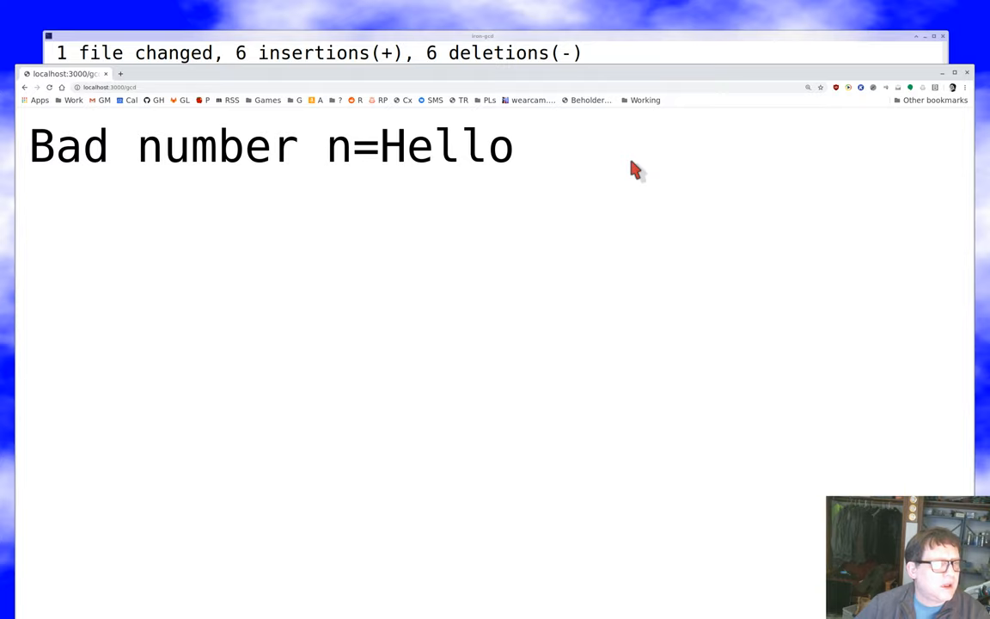
mouse_move(163, 82)
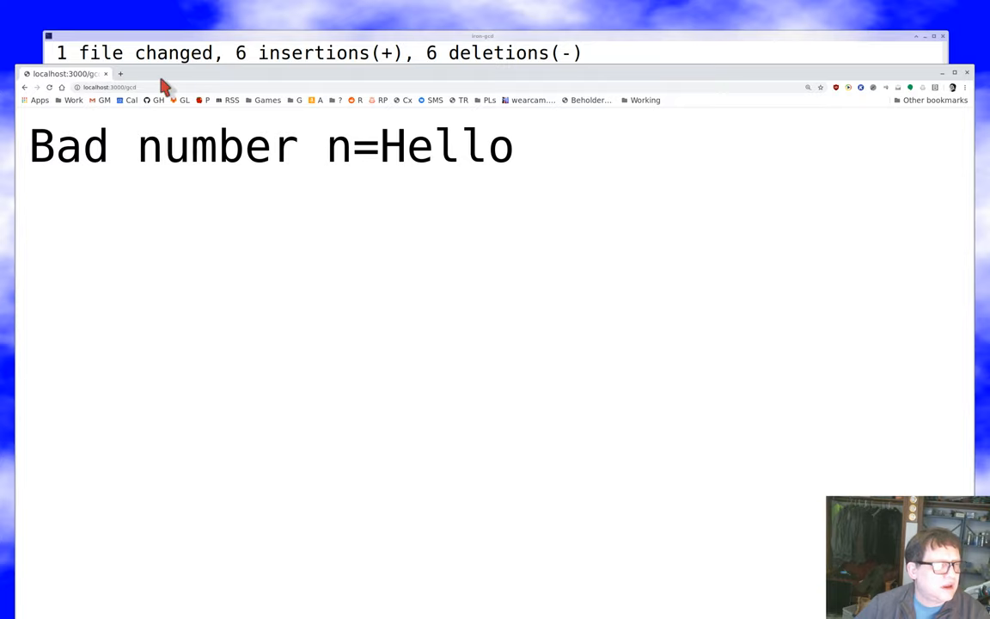
left_click(25, 87)
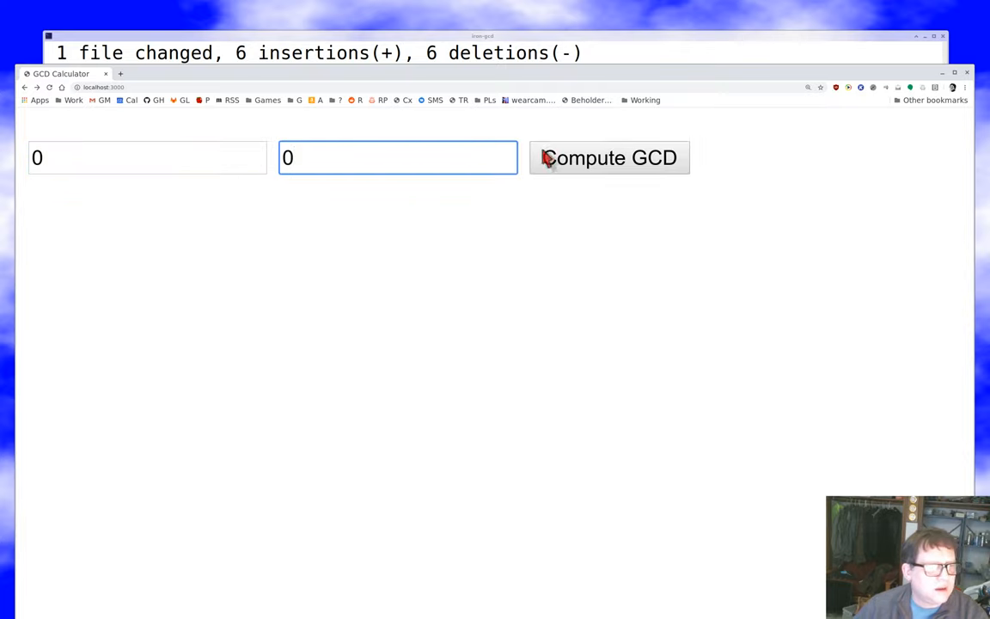
left_click(608, 157)
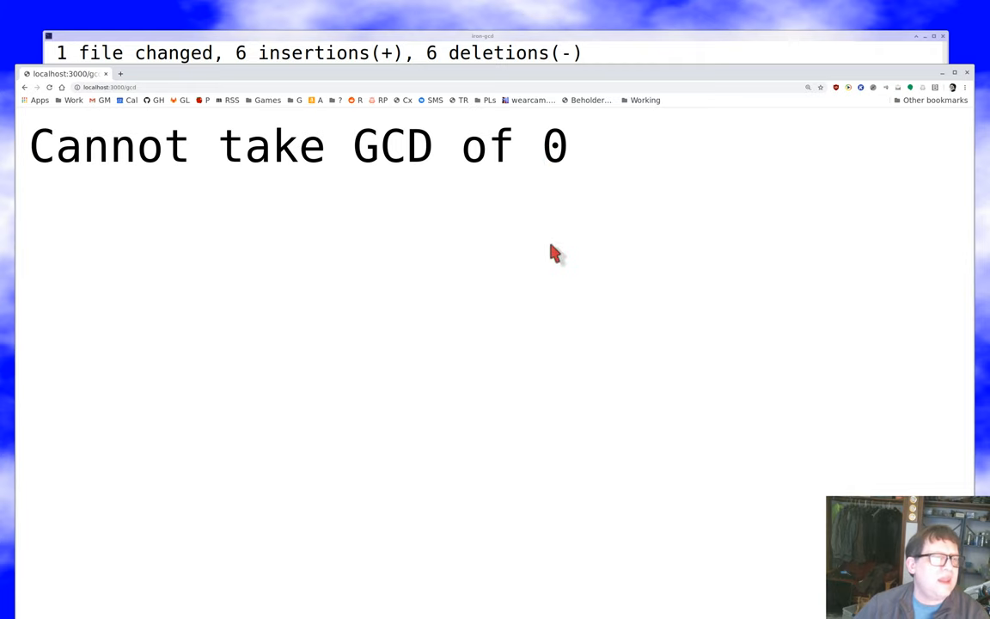
mouse_move(578, 41)
type("git co")
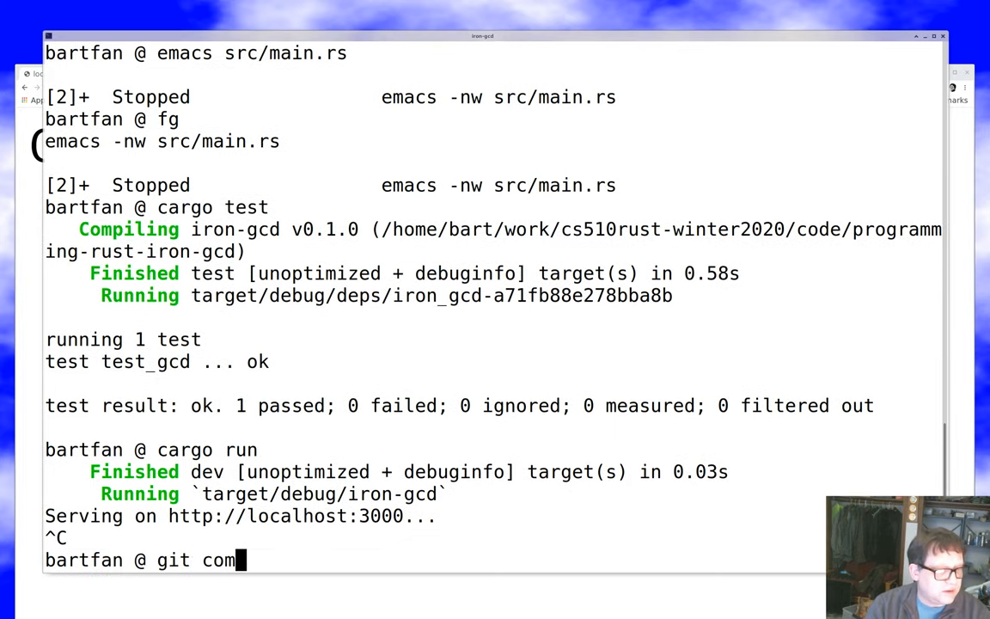
Commit the zero-handling fix with message 'fixed handl…' and run cargo fmt.
type("mit -am 'fixed handling of 0 in gc")
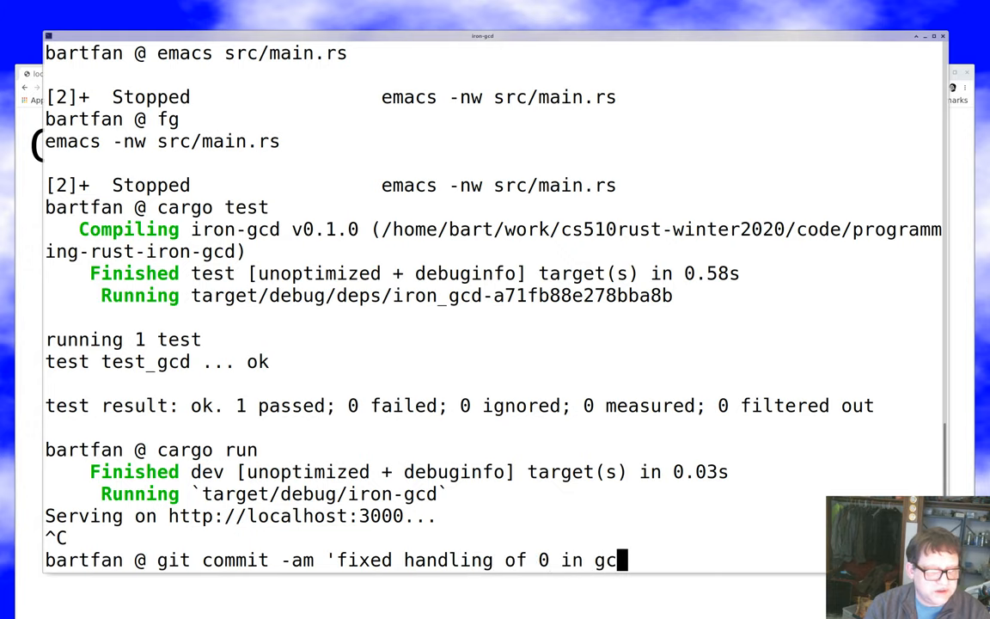
key("Return")
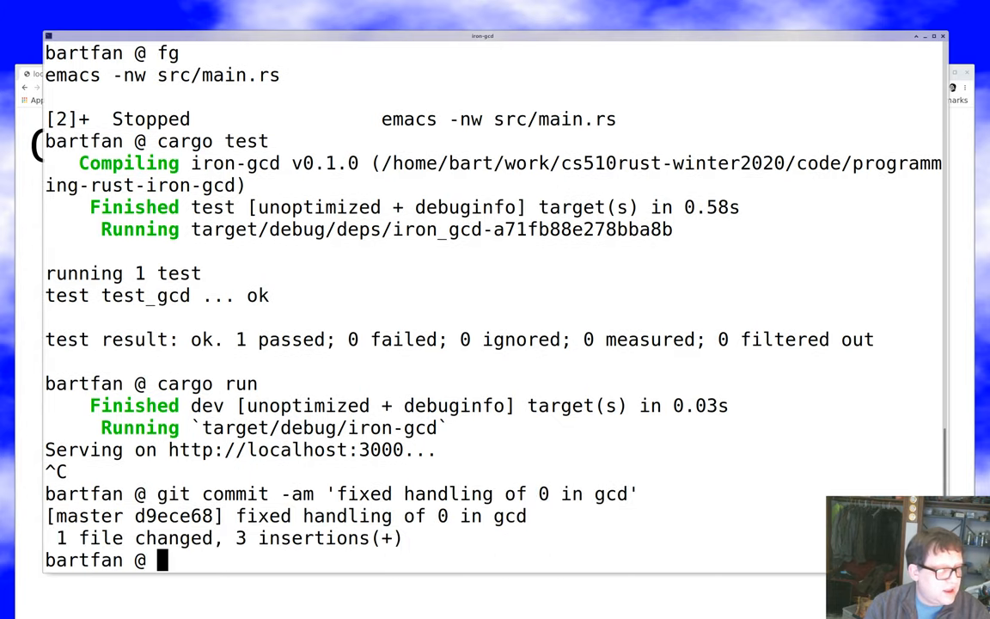
type("git fmt")
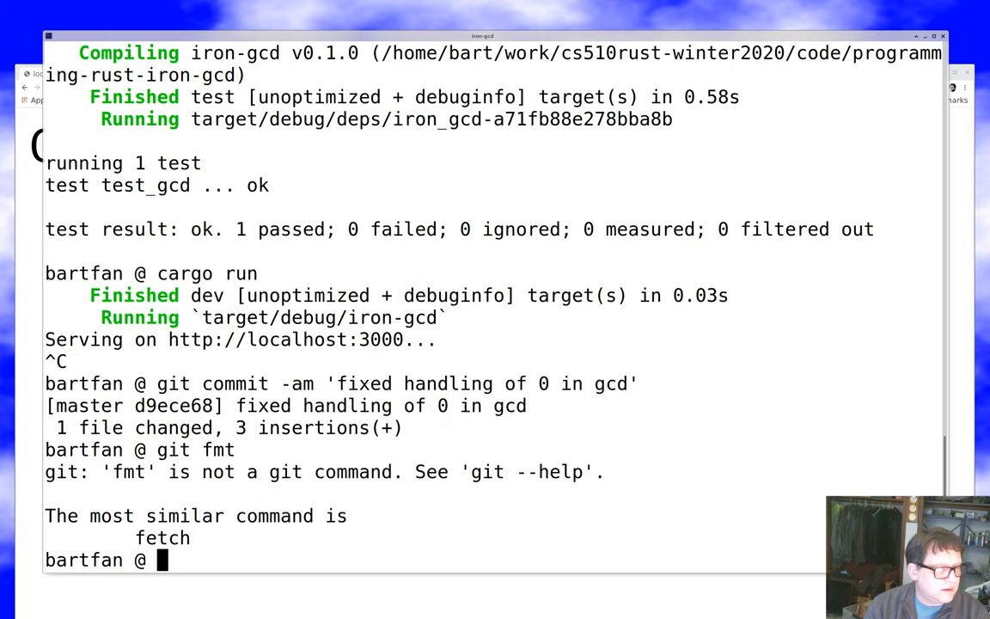
type("git format")
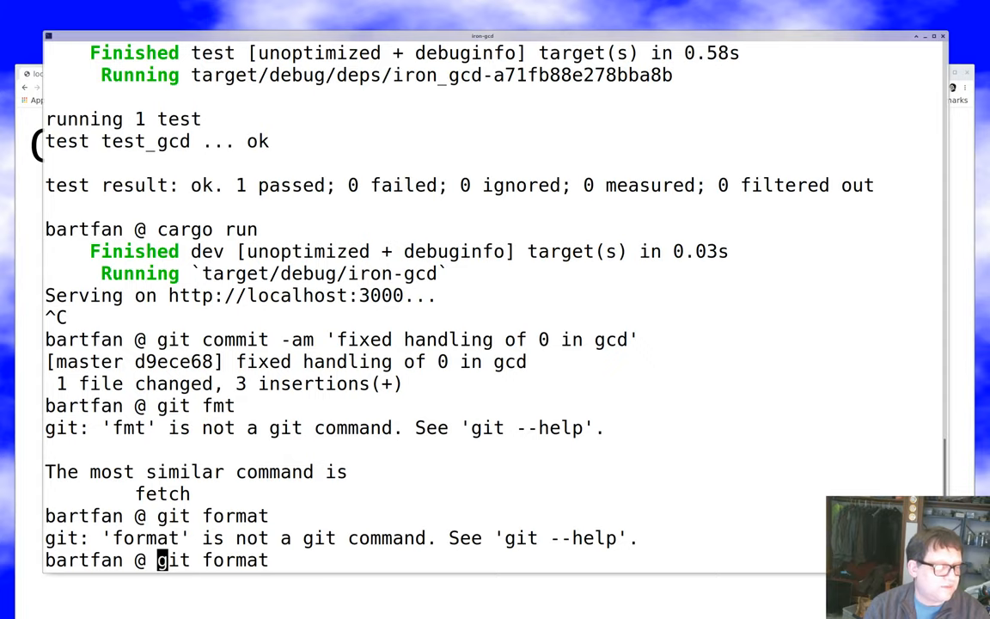
type("cargo fmt")
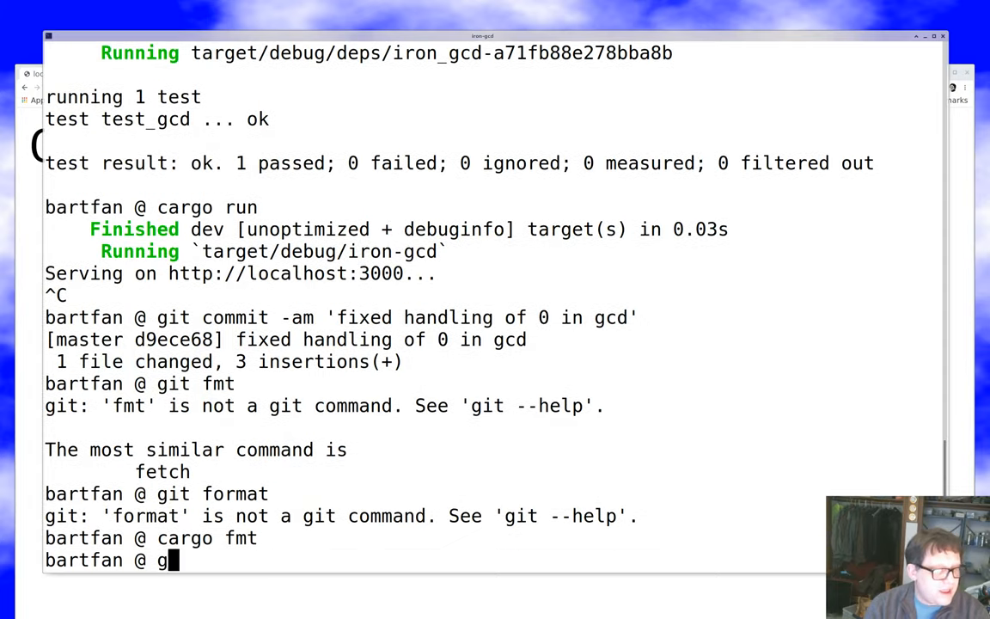
Review the git diff and amend the formatting changes into the commit.
type("it diff")
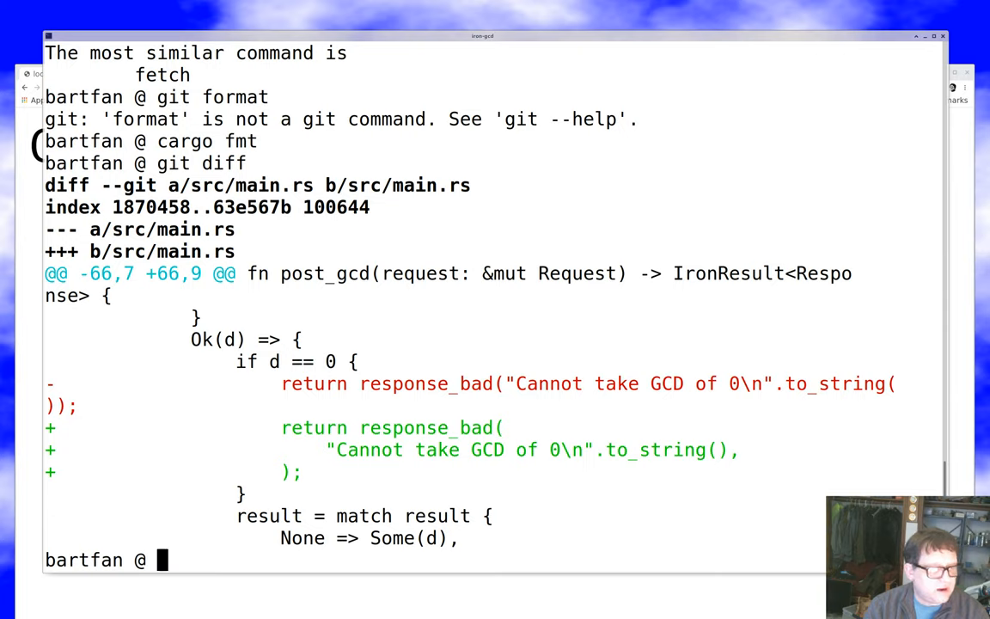
type("git c")
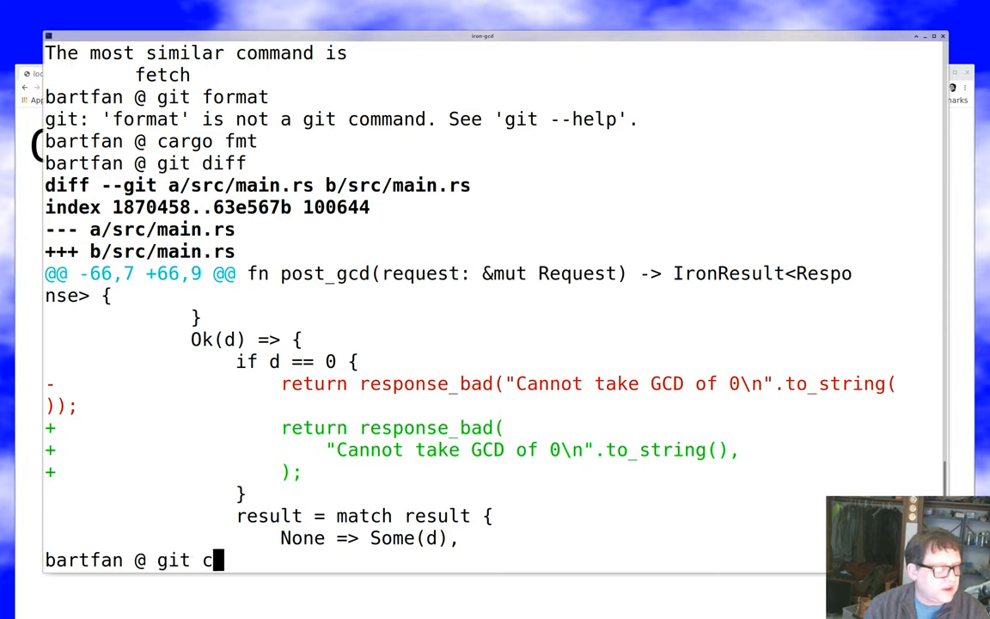
type("ommit -a --amend")
type("fg")
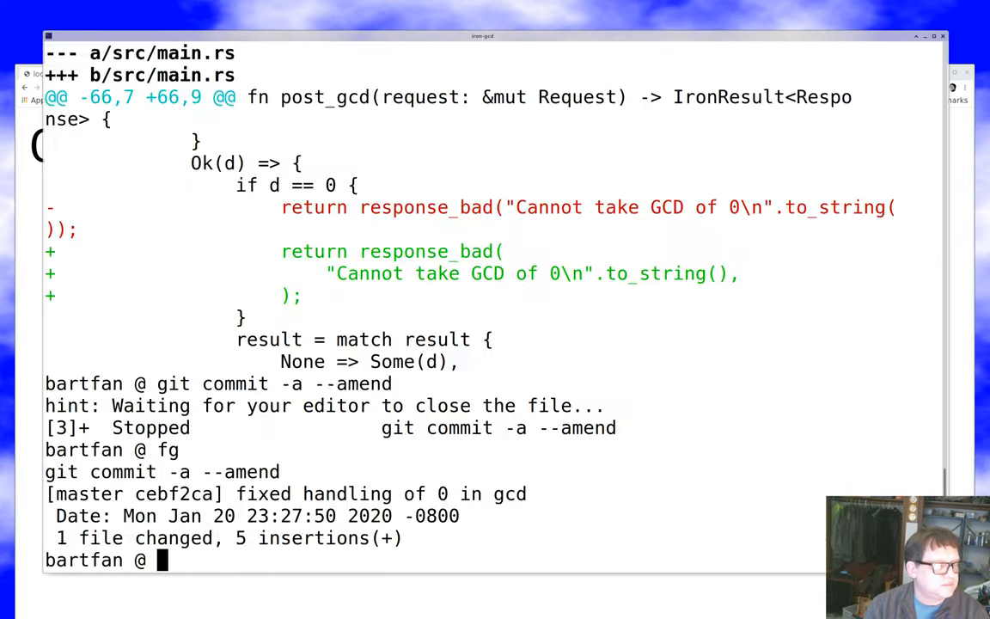
Close the stopped emacs jobs, run cargo clippy, and git push with the key passphrase.
type("jobs")
type("git pu")
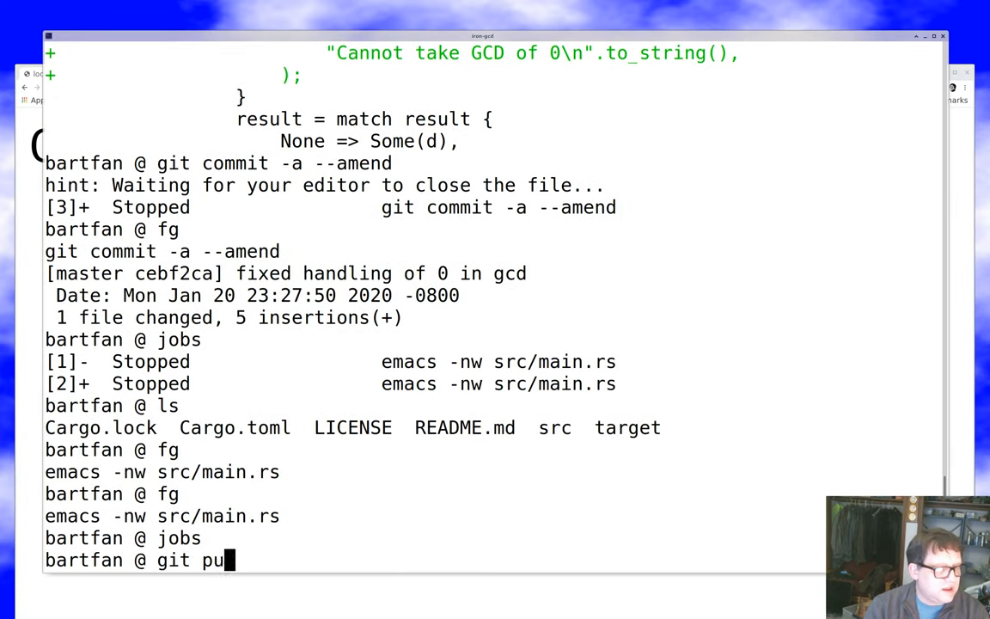
type("sh")
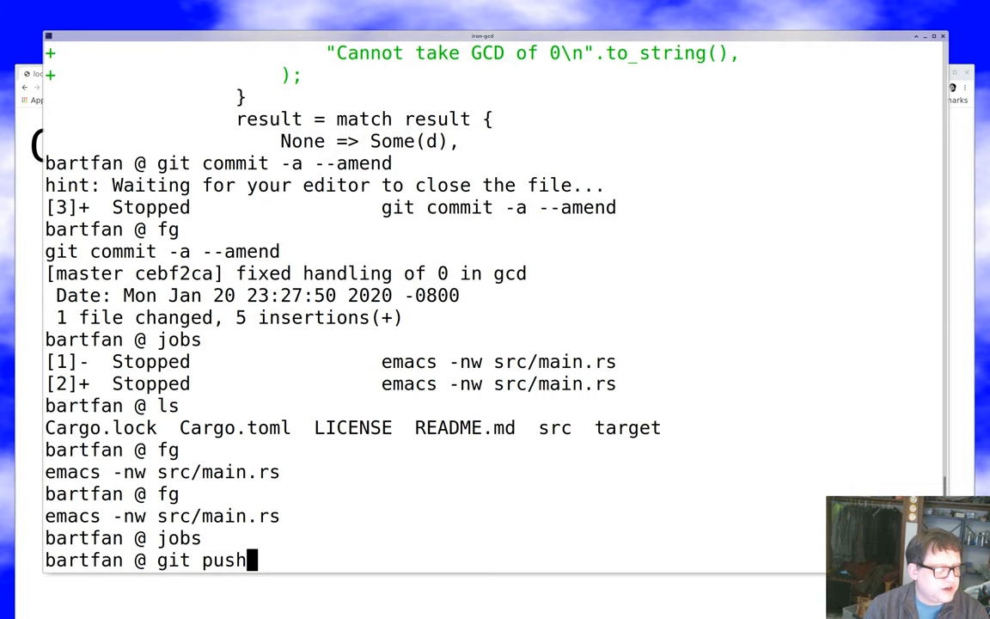
type("cargo clippy")
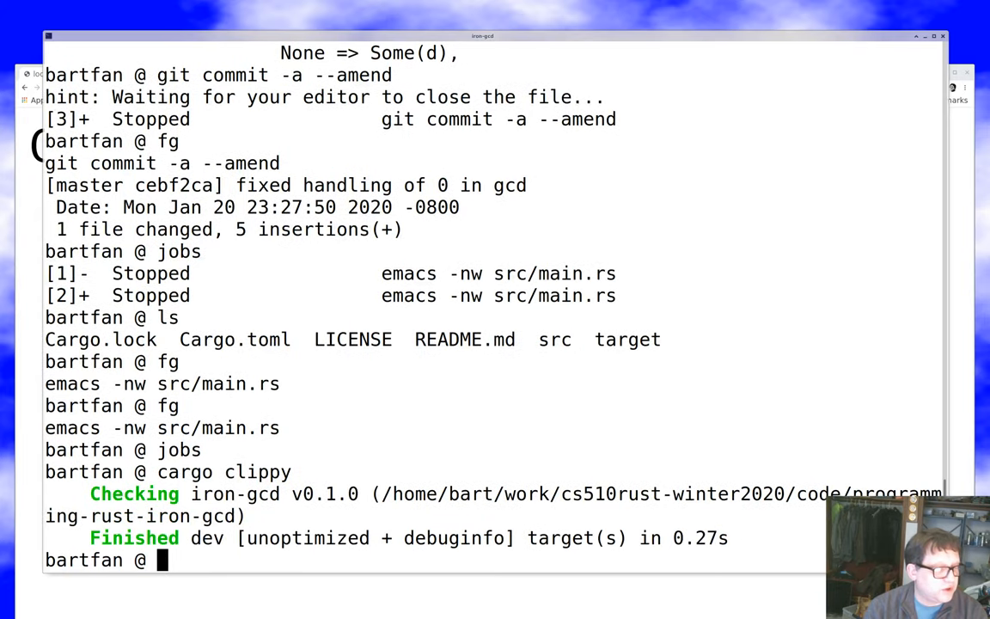
type("git push")
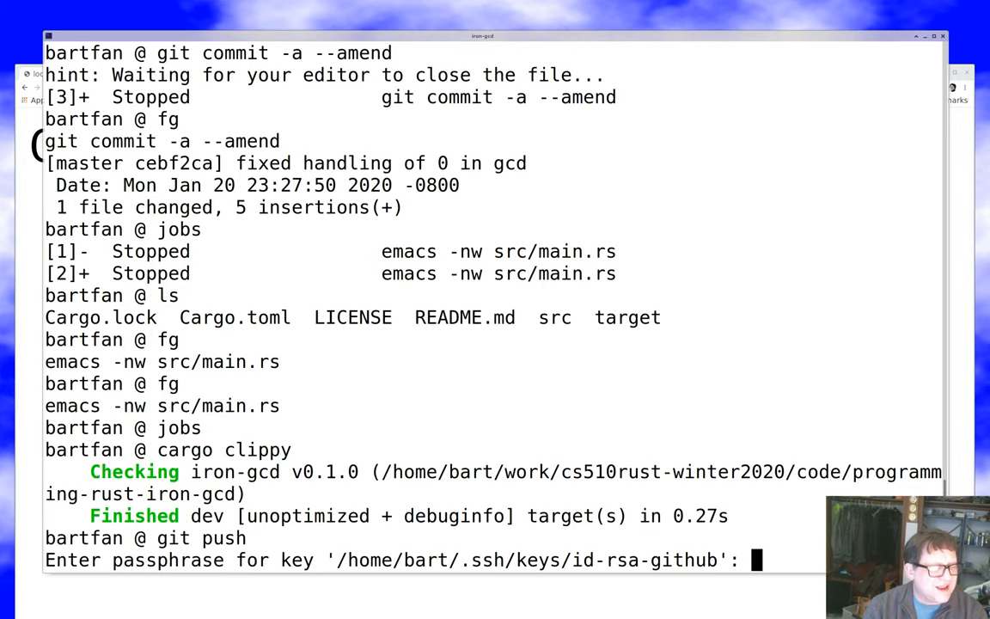
type("[passphrase]")
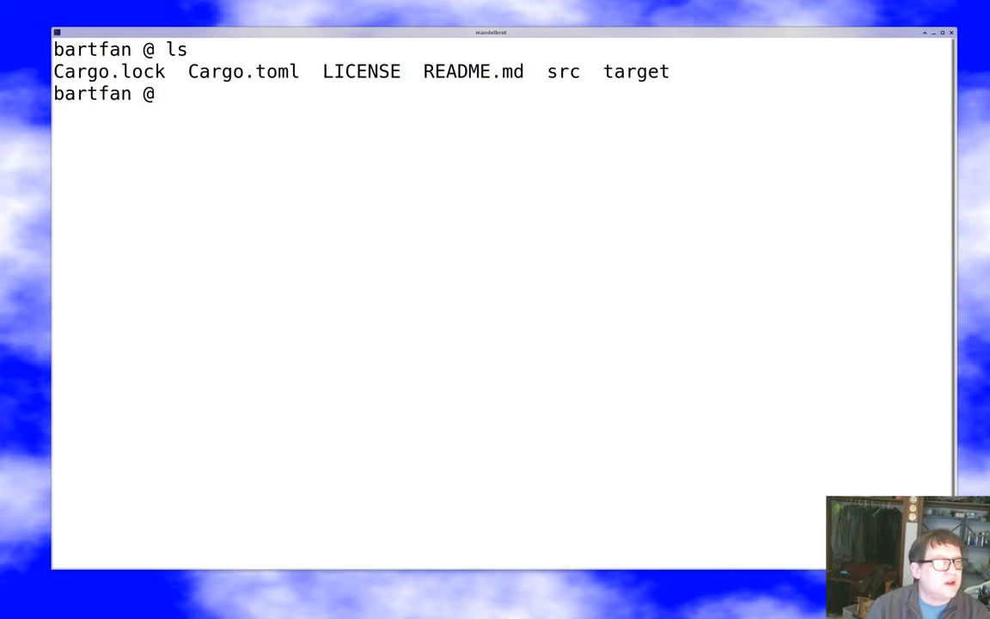
Display Cargo.toml with more and start opening main.rs in emacs.
type("more Cargo.toml")
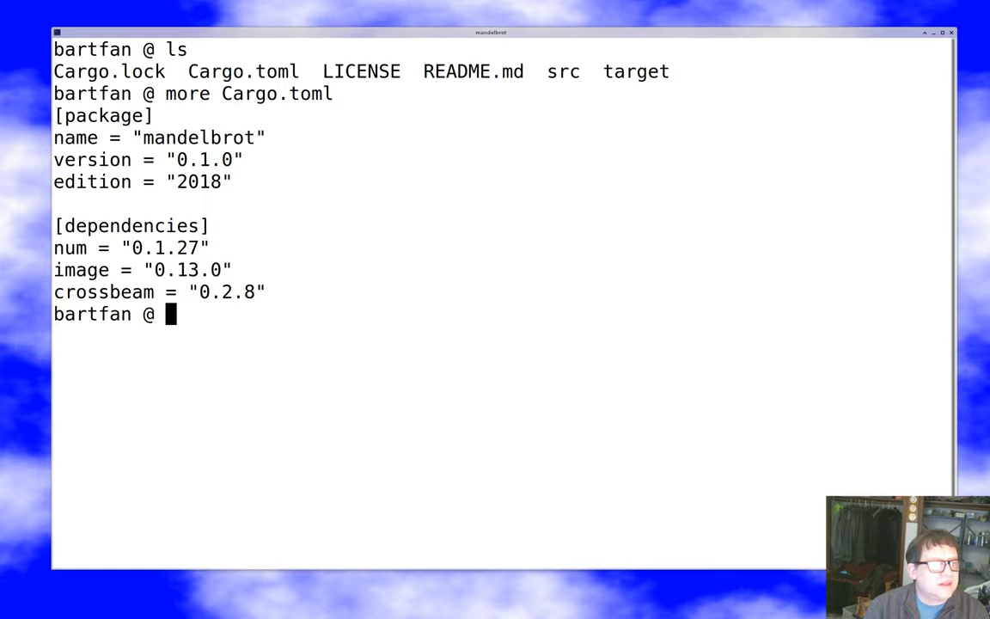
type("emac")
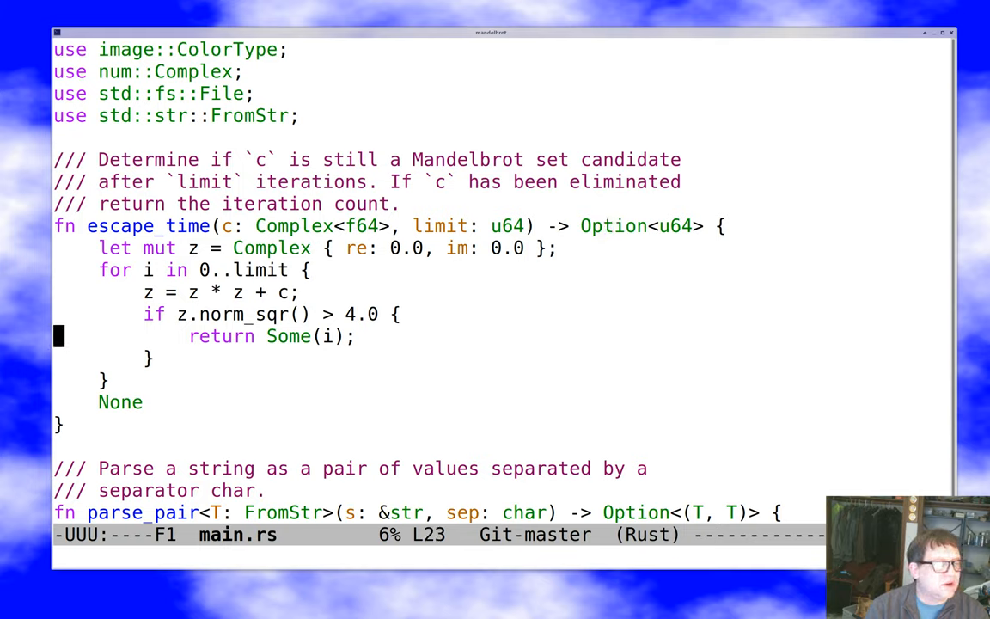
Step through escape_time's z update line down into the parse_pair body.
key("down")
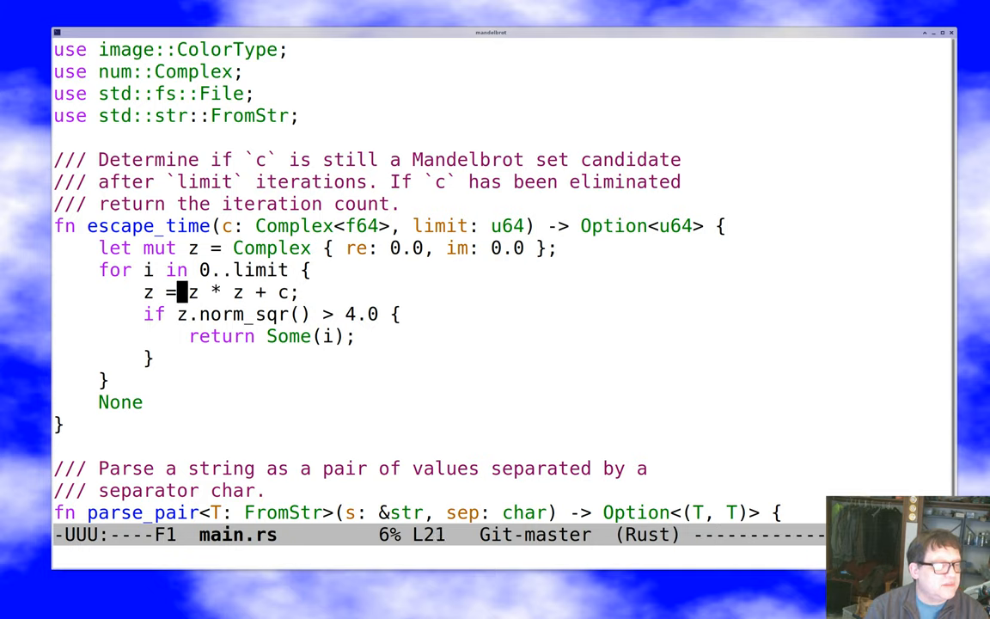
key("down")
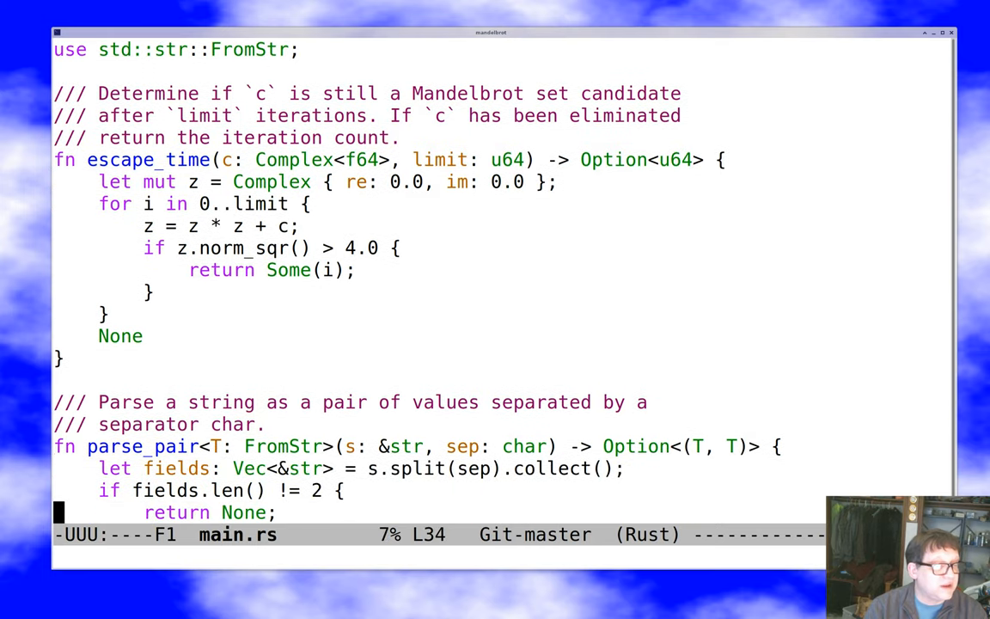
scroll("down", 3)
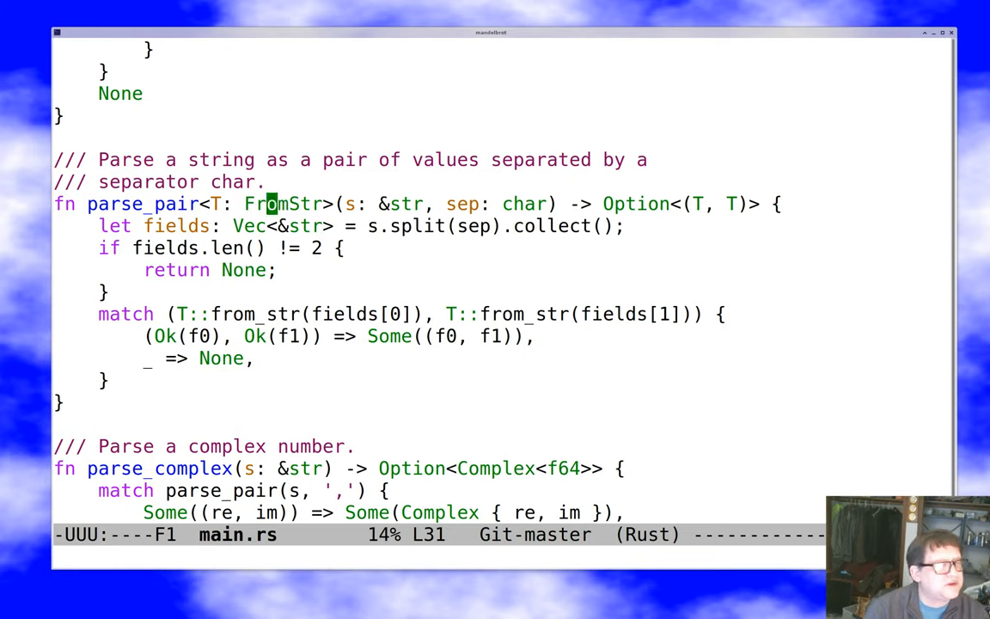
Click into the code and step up to the end of the match block.
left_click(275, 336)
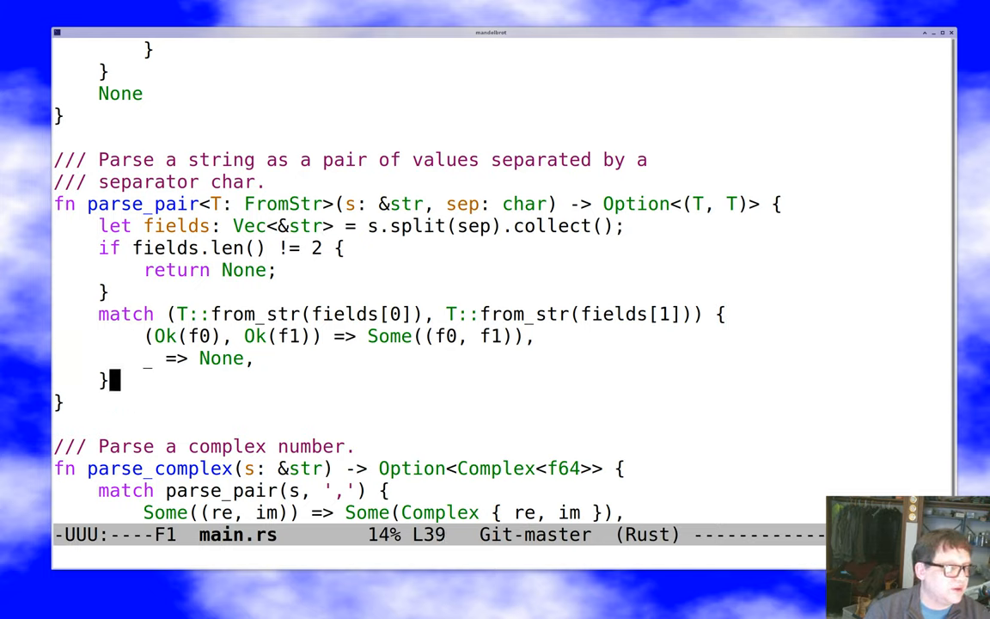
key("Up")
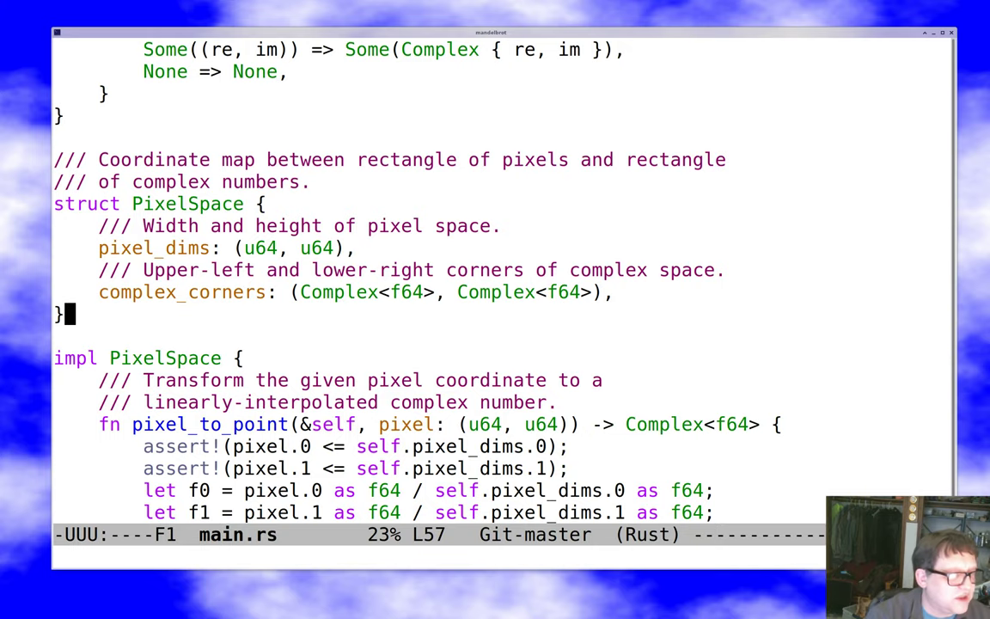
Walk through the PixelSpace struct and pixel_to_point's two bounds checks and interpolation body.
key("Down")
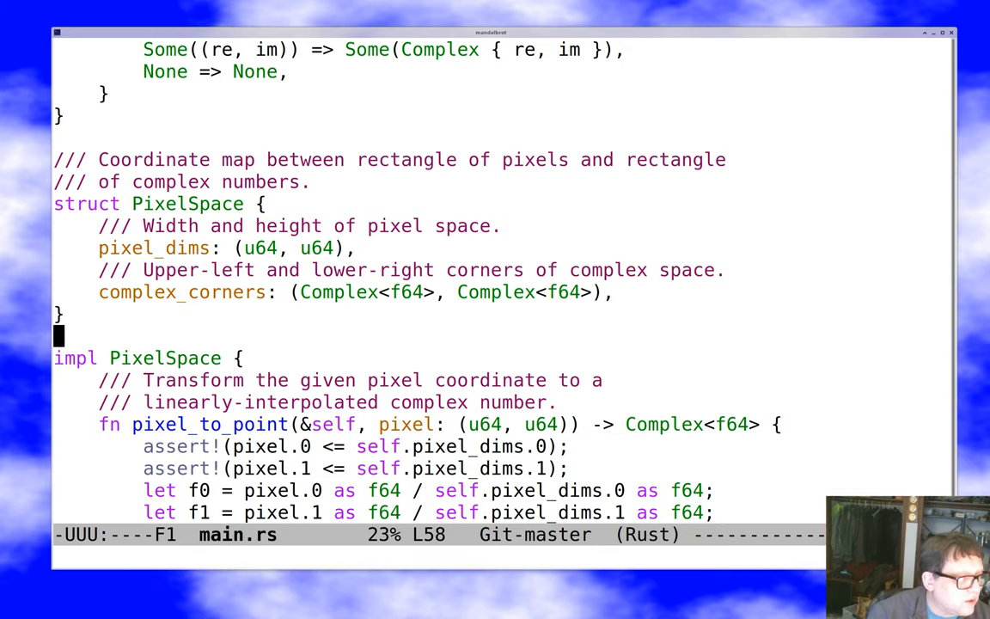
scroll("down", 3)
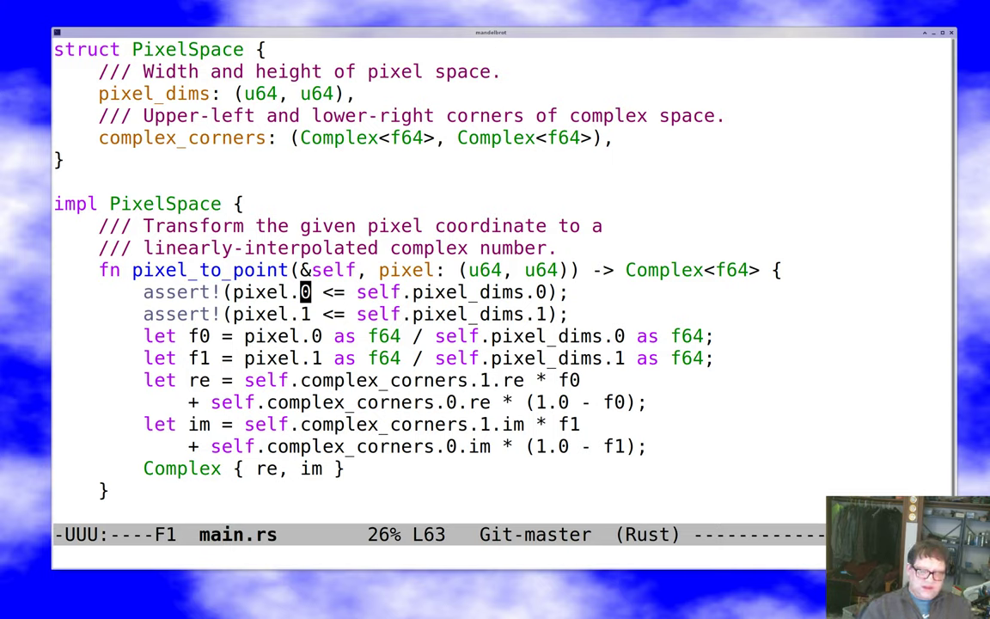
key("Down")
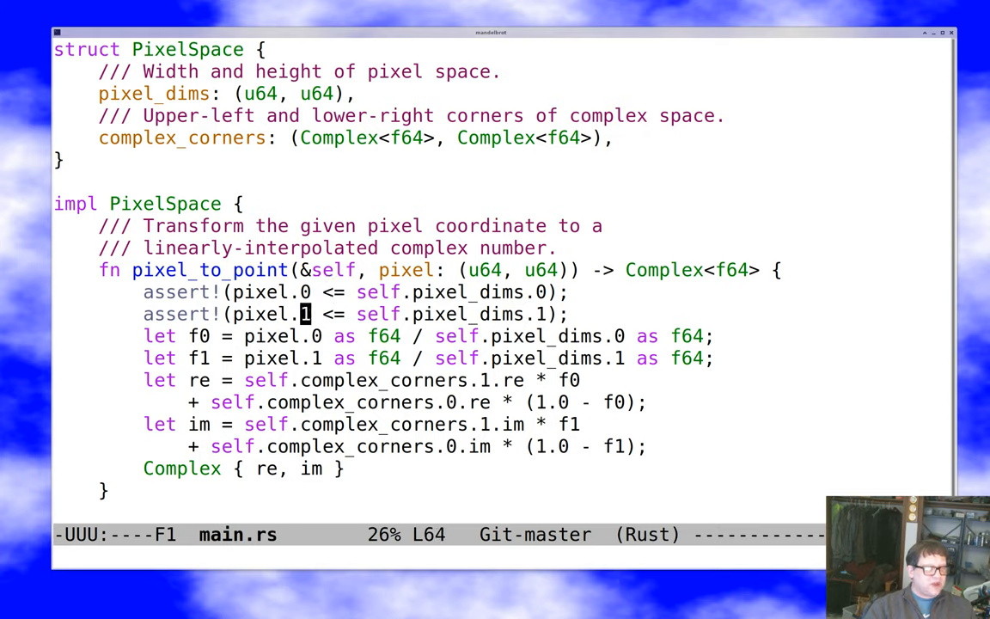
key("down")
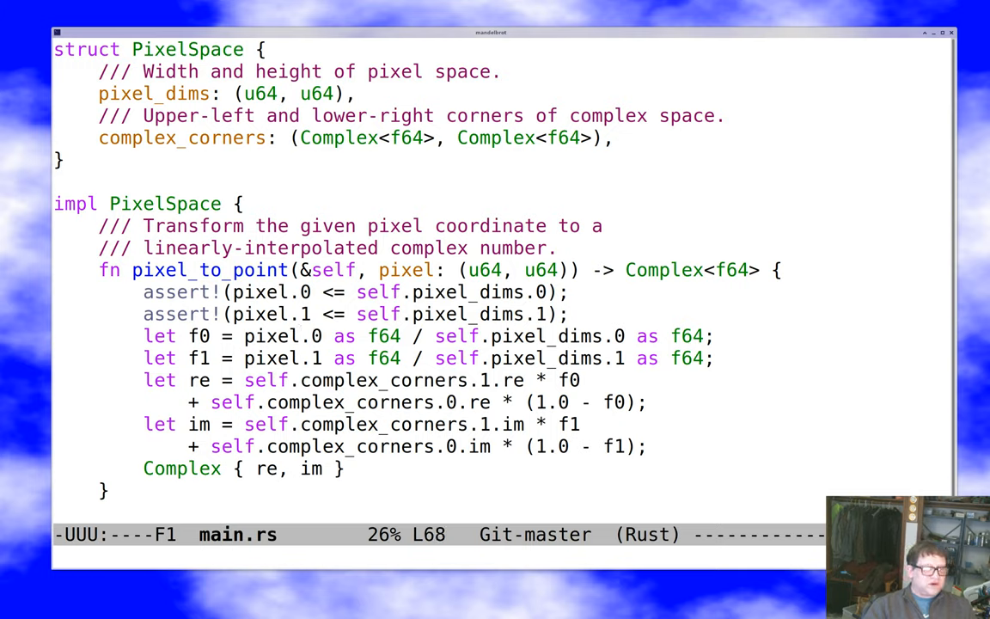
left_click(303, 424)
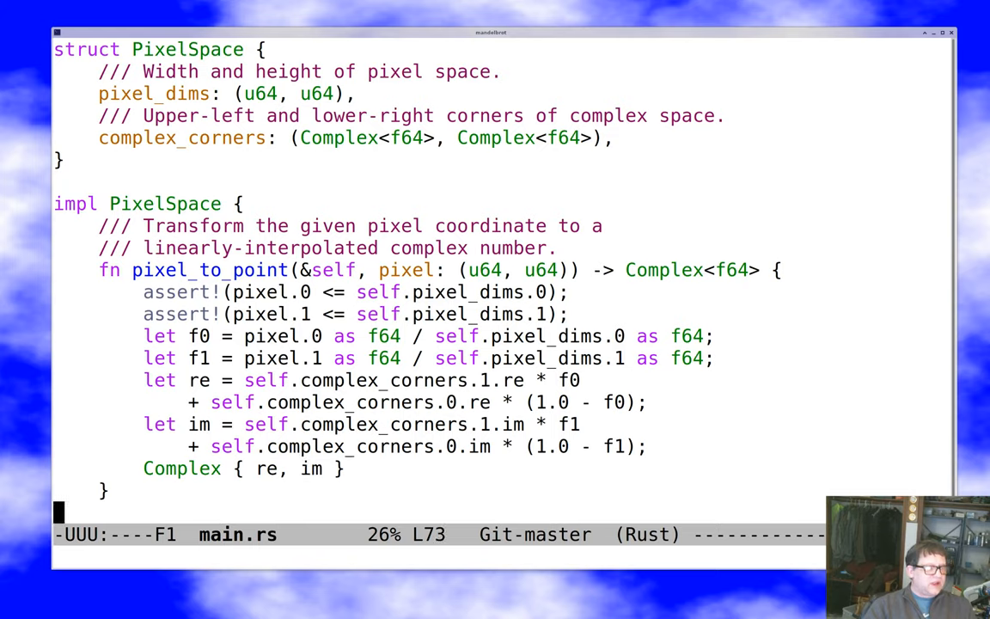
scroll("down", 3)
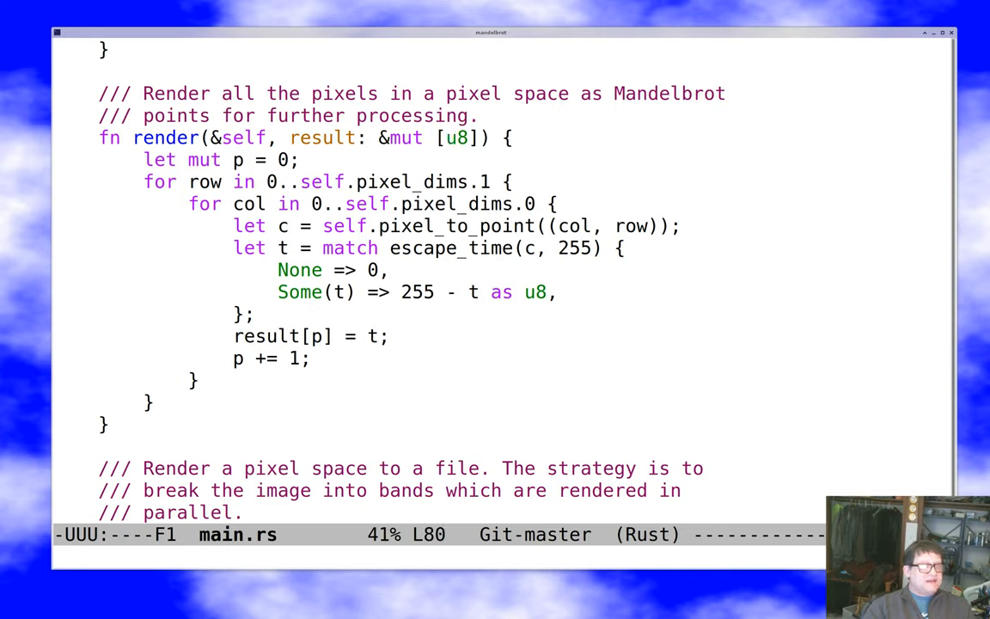
Scroll through the render code to write_image, where crossbeam threads render image bands in parallel.
left_click(247, 248)
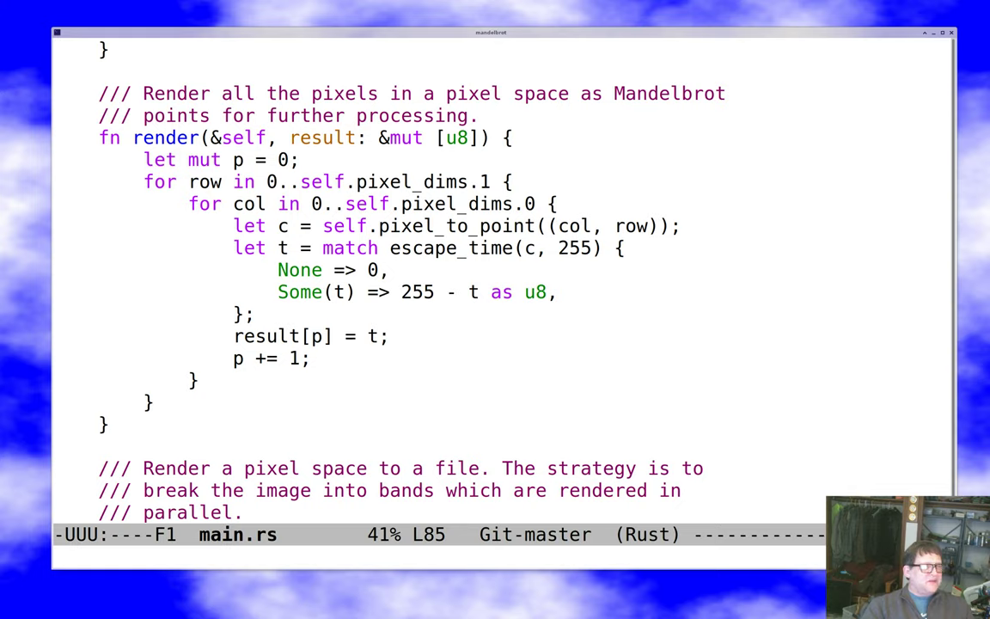
key("down")
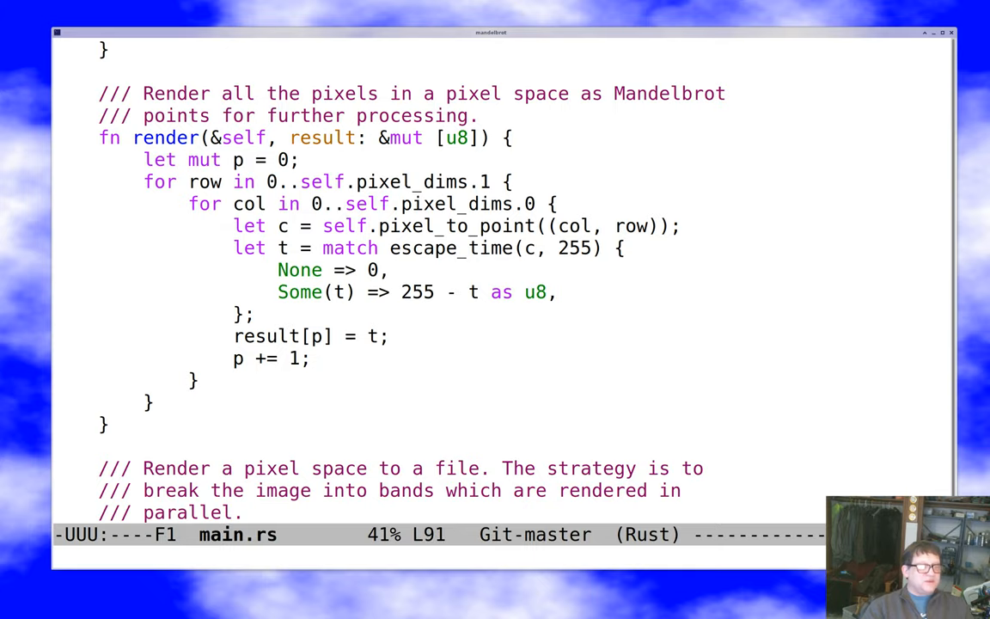
scroll("down", 3)
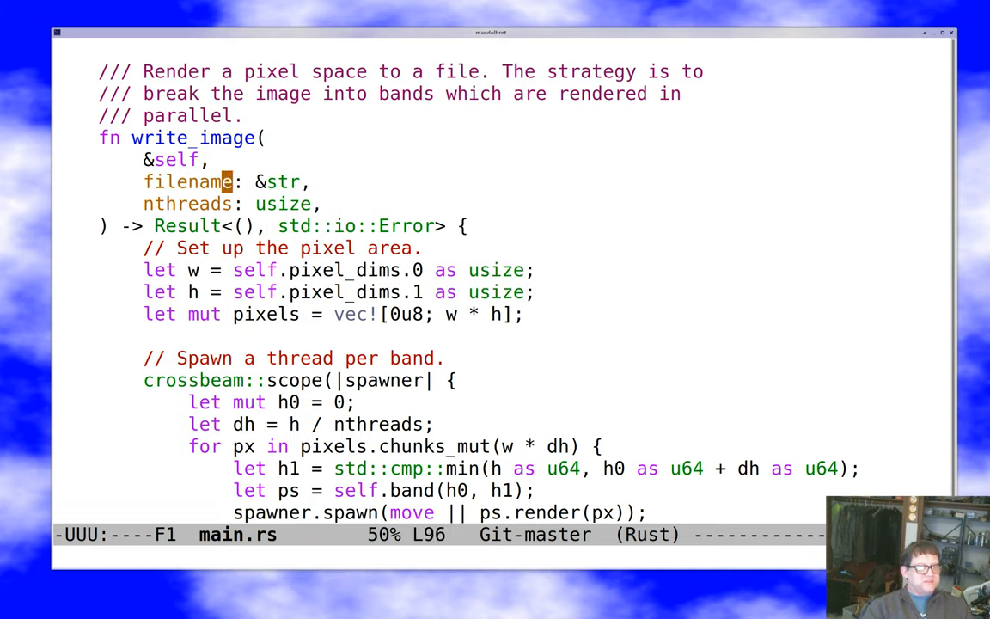
scroll("down", 3)
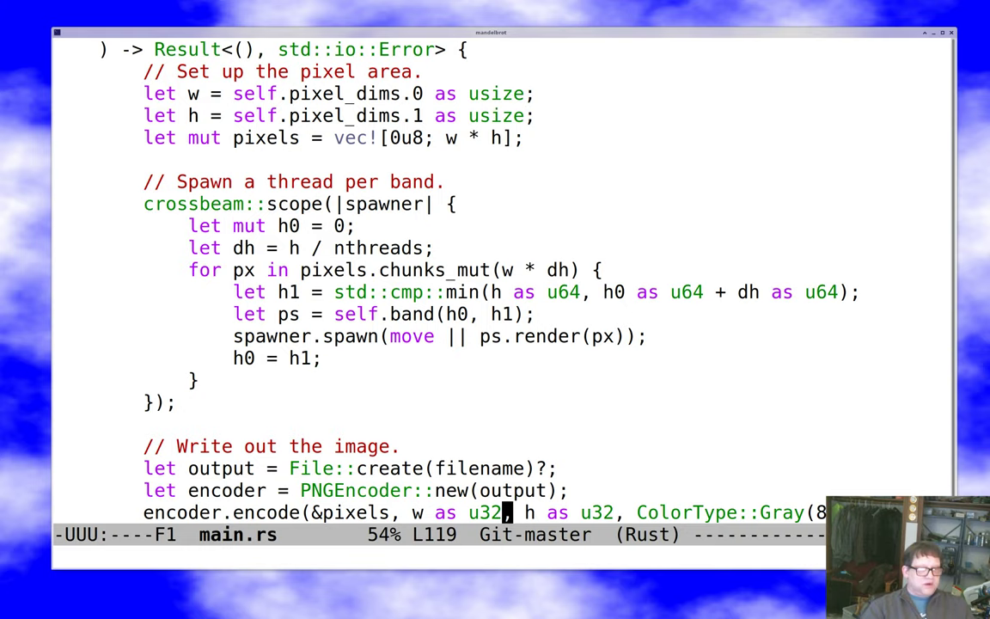
scroll("down", 3)
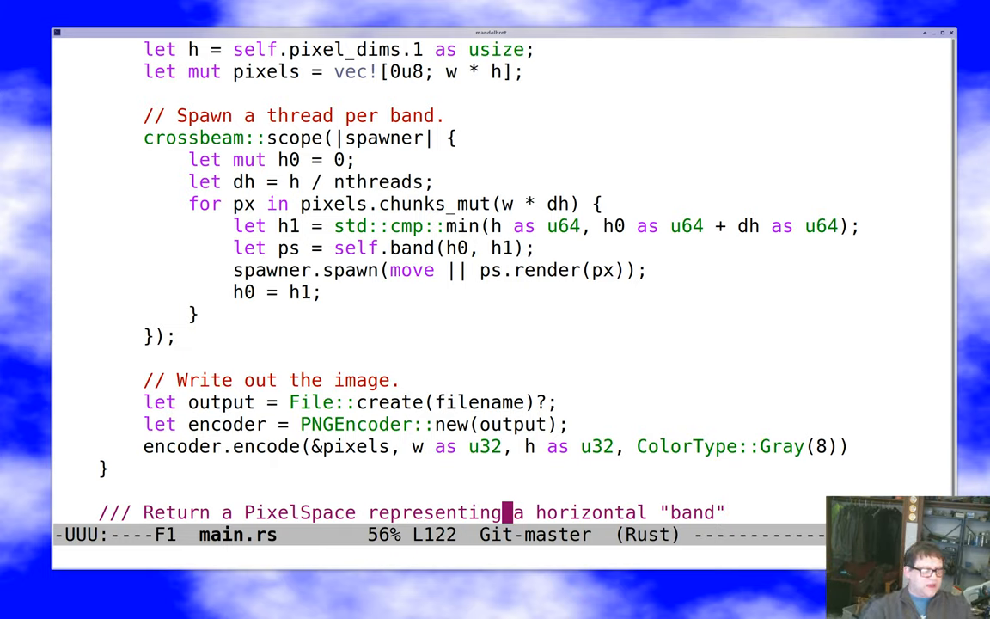
left_click(505, 423)
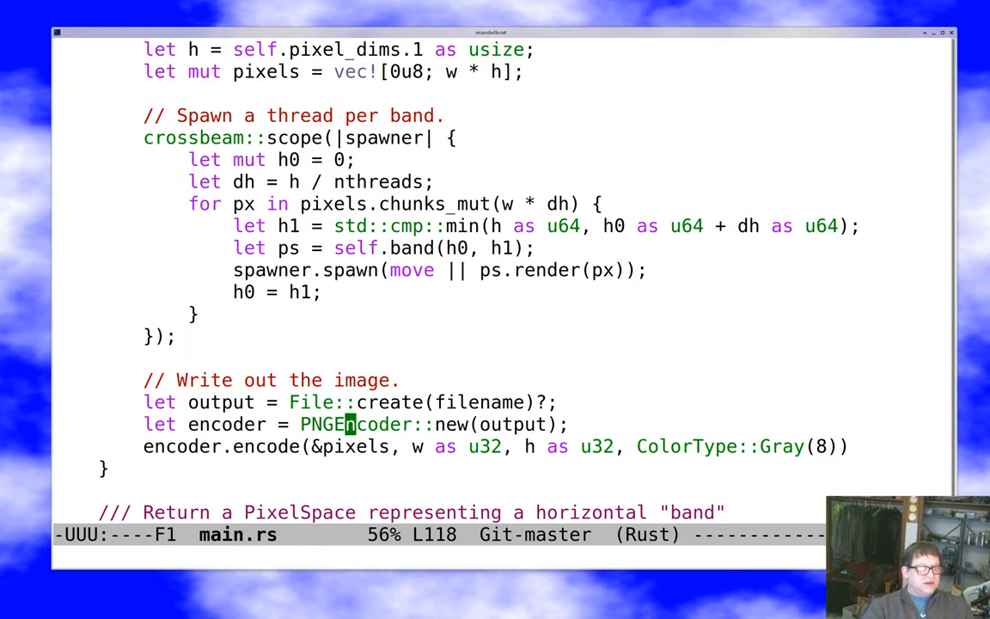
key("down")
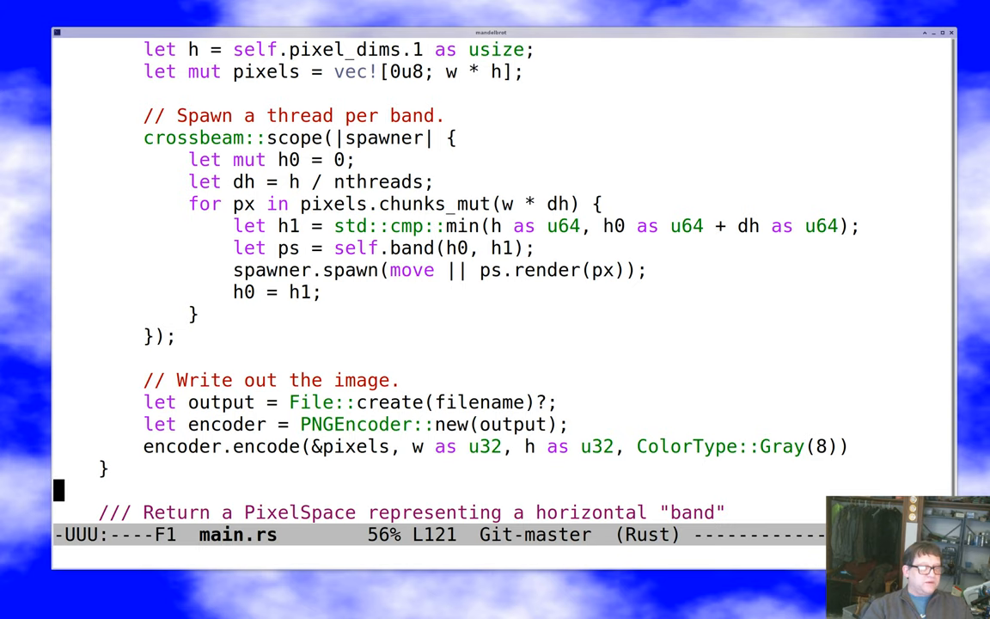
scroll("down", 3)
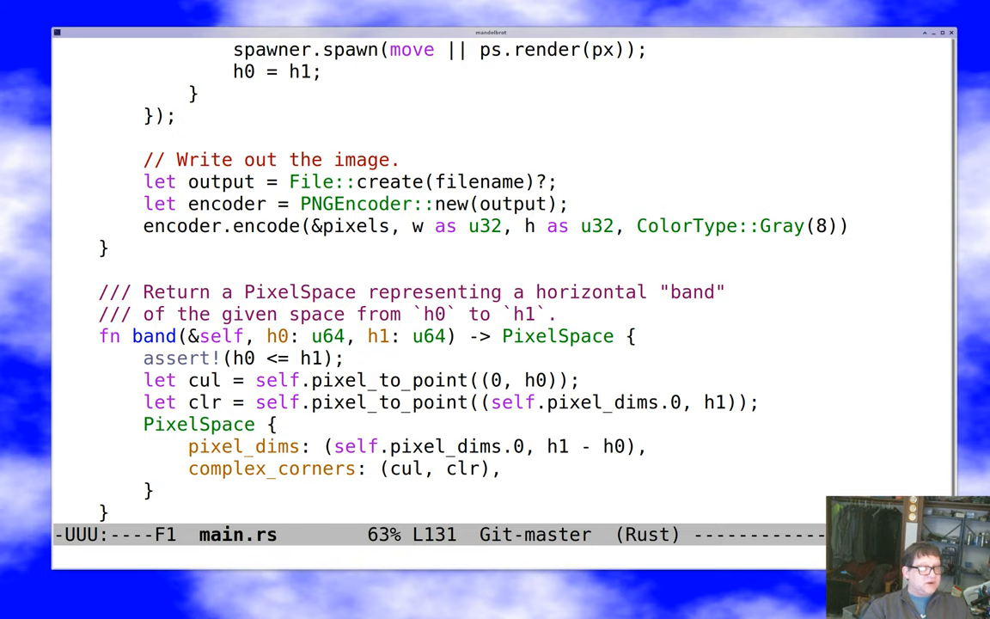
scroll("down", 3)
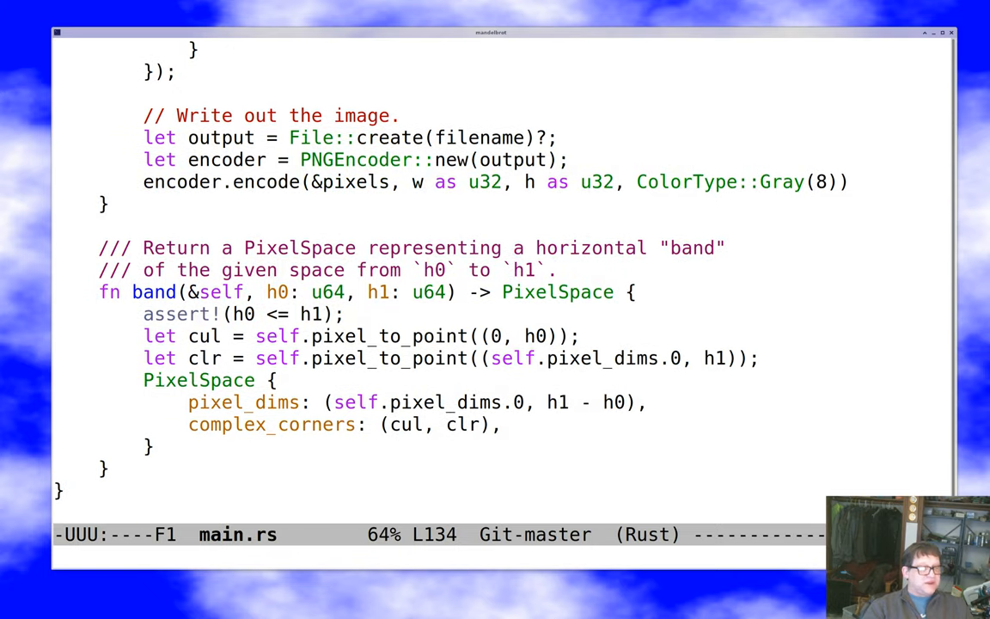
scroll("down", 3)
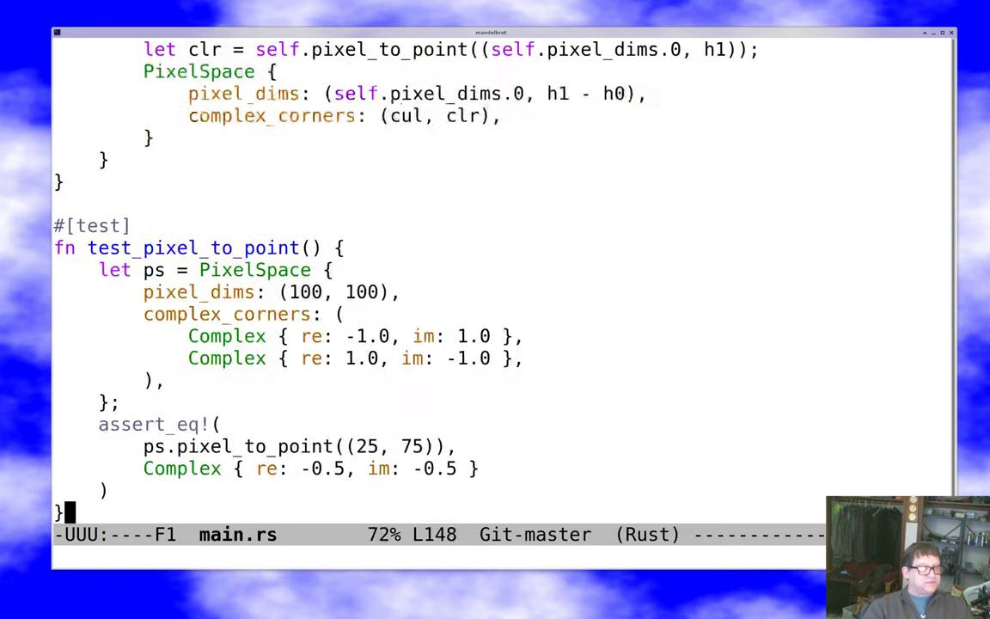
scroll("down", 3)
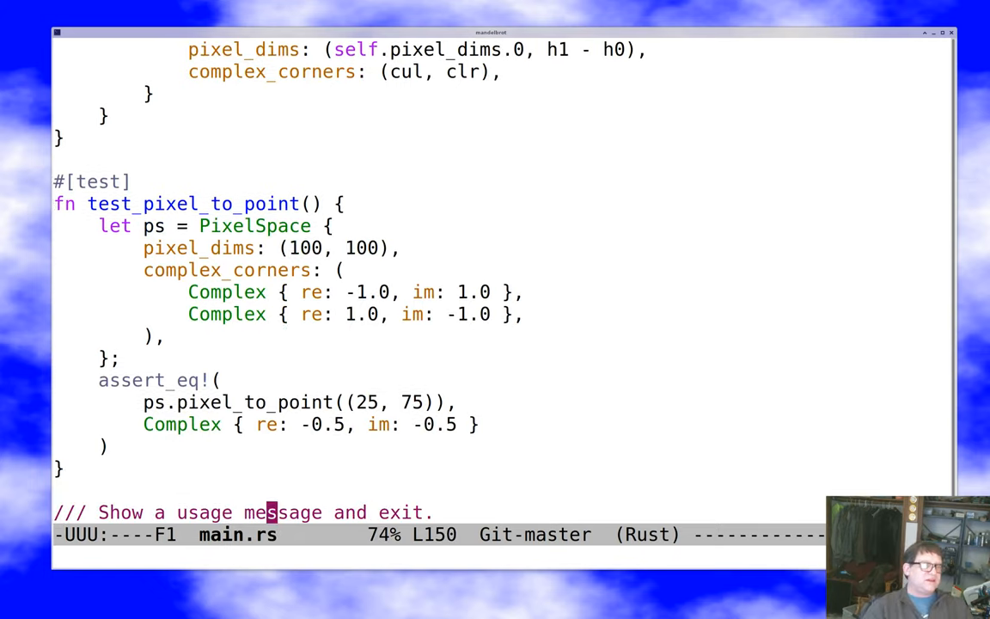
type("fn usage() -> ! {")
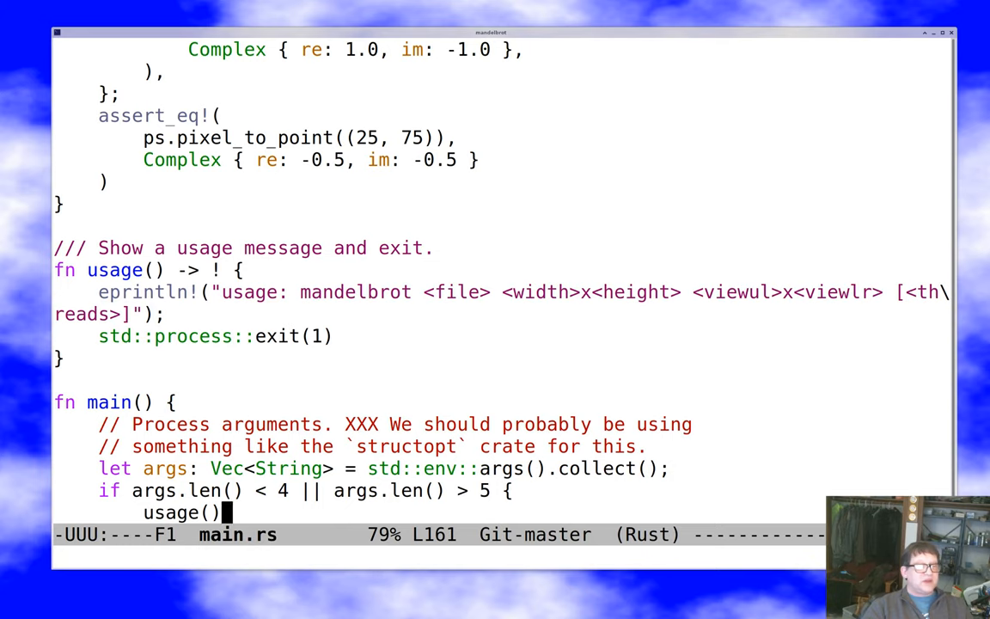
scroll("down", 3)
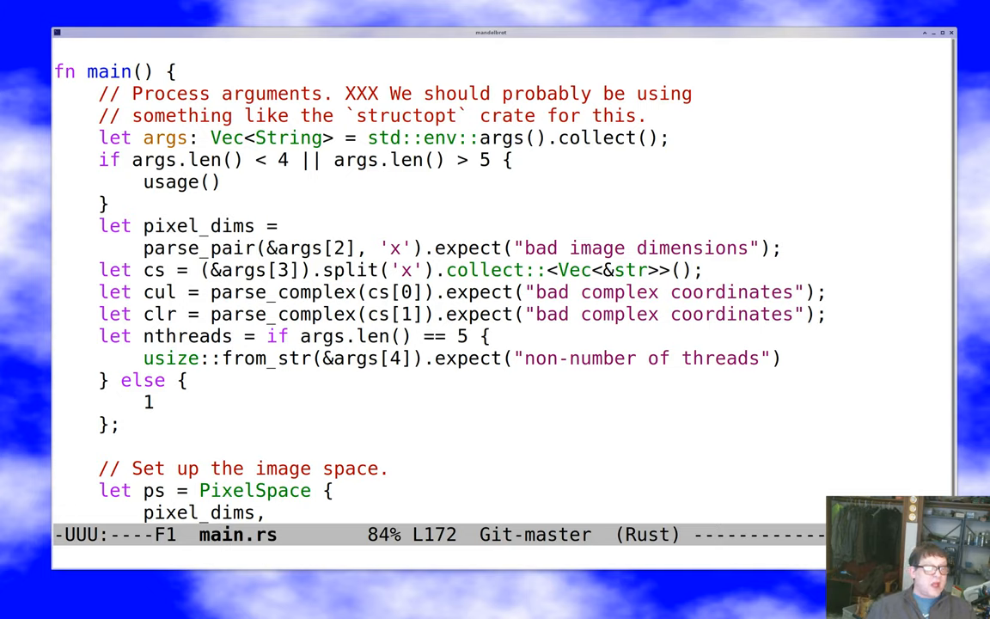
left_click(126, 425)
type("cargo run -")
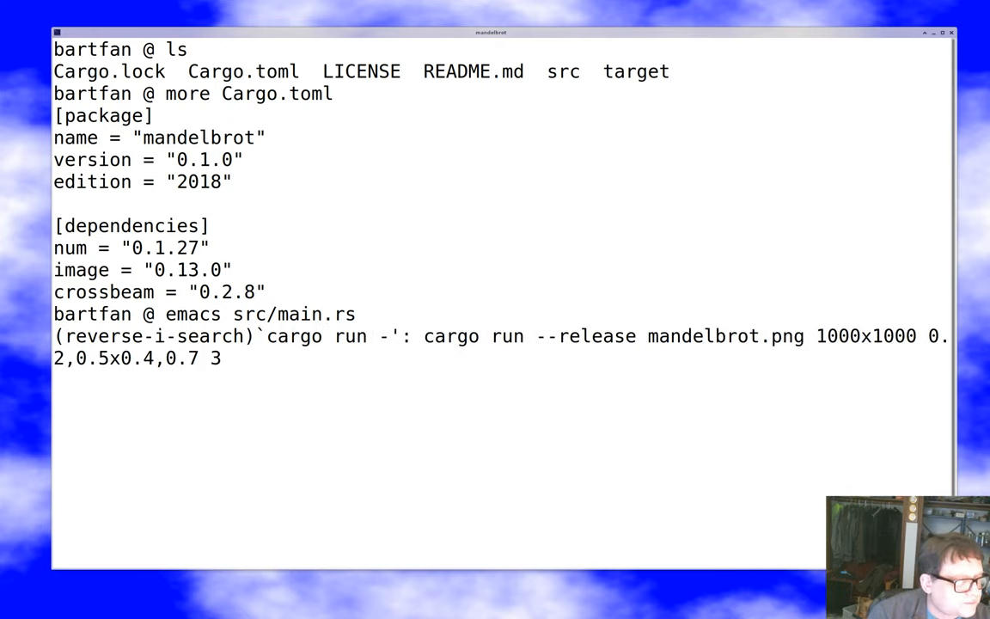
Recall the 1000x1000 cargo run command and change its thread count from 3 to 1.
key("Enter")
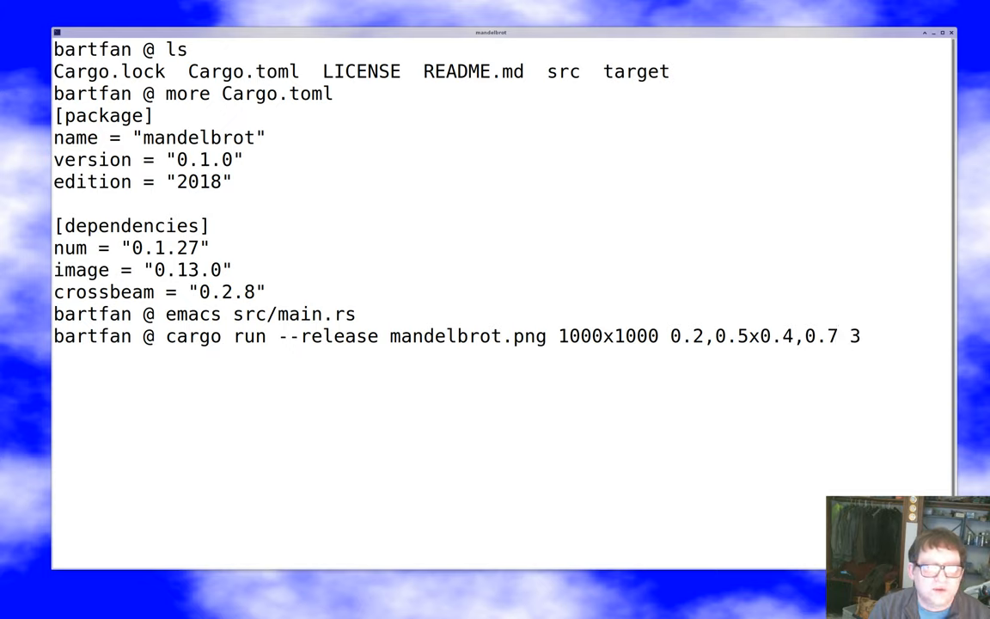
key("BackSpace")
type("1")
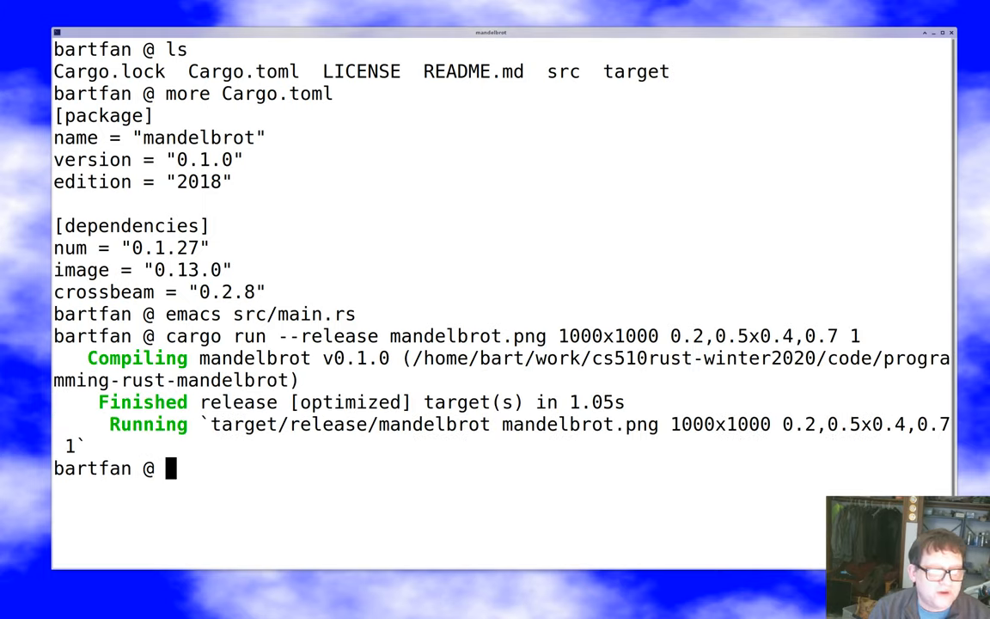
Start a 10000x10000 single-thread render, abort it, then start a timed 5000x5000 run.
type("cargo run --release mandelbrot.png 1000x1000 0.2,0.5x0.4,0.7 3")
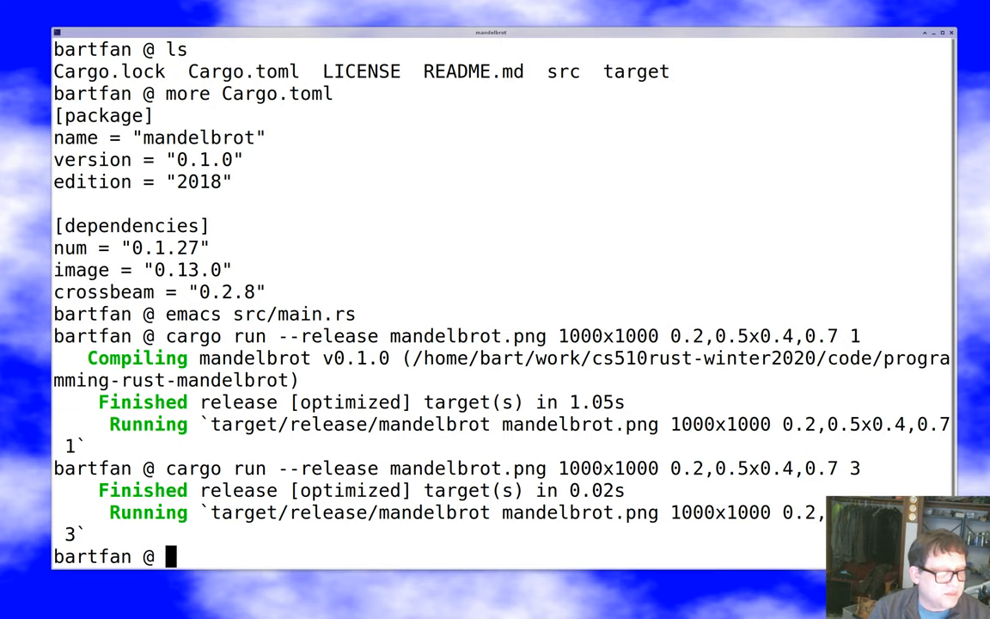
type("more Cargo.toml")
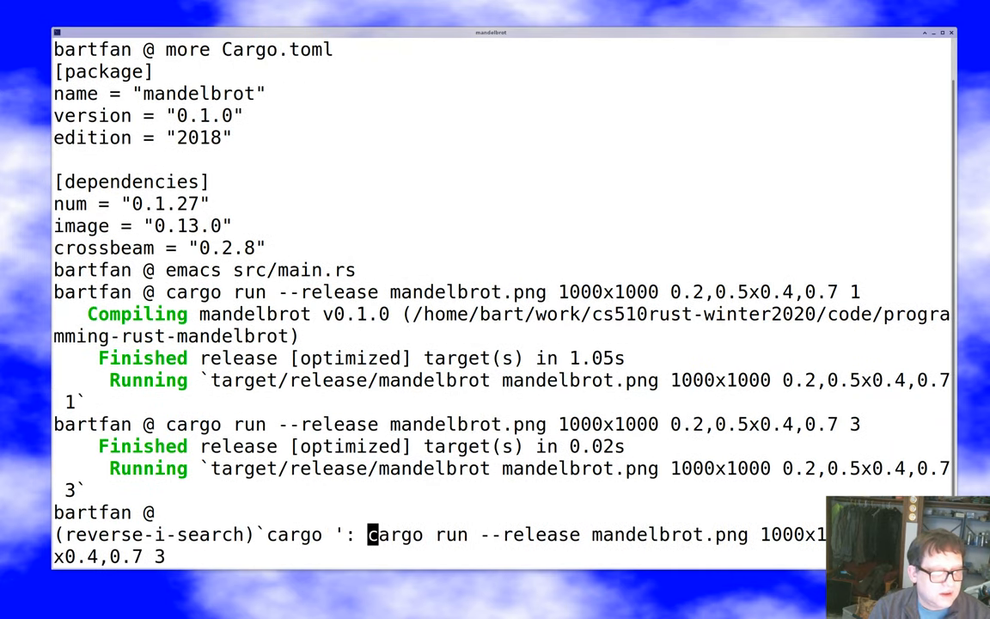
key("Return")
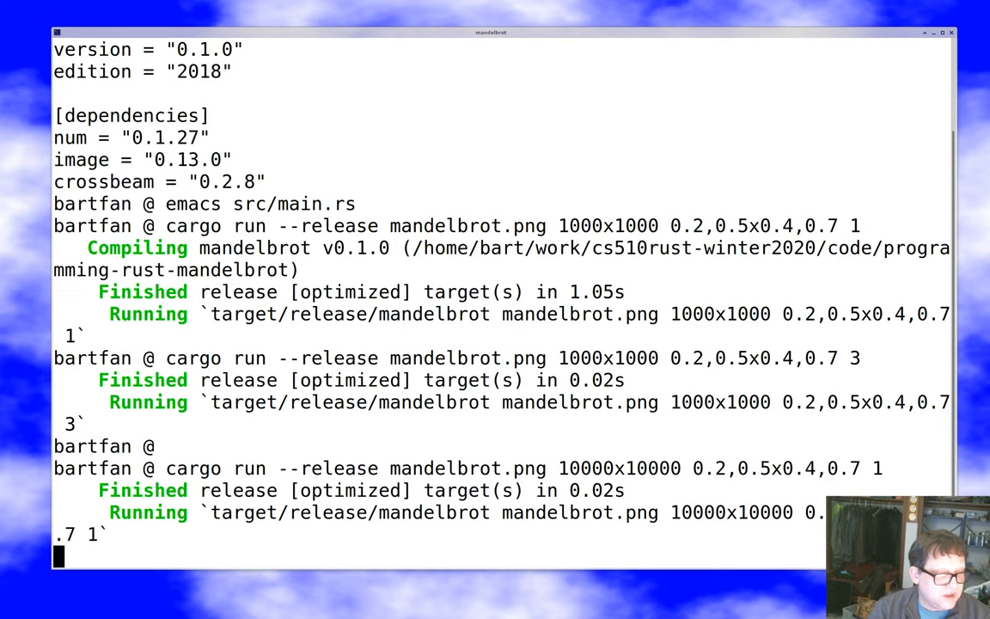
key("ctrl+c")
type("cargo run --release mandelbrot.png 5000x5000 0.2,0.5x0.4,0.7 1")
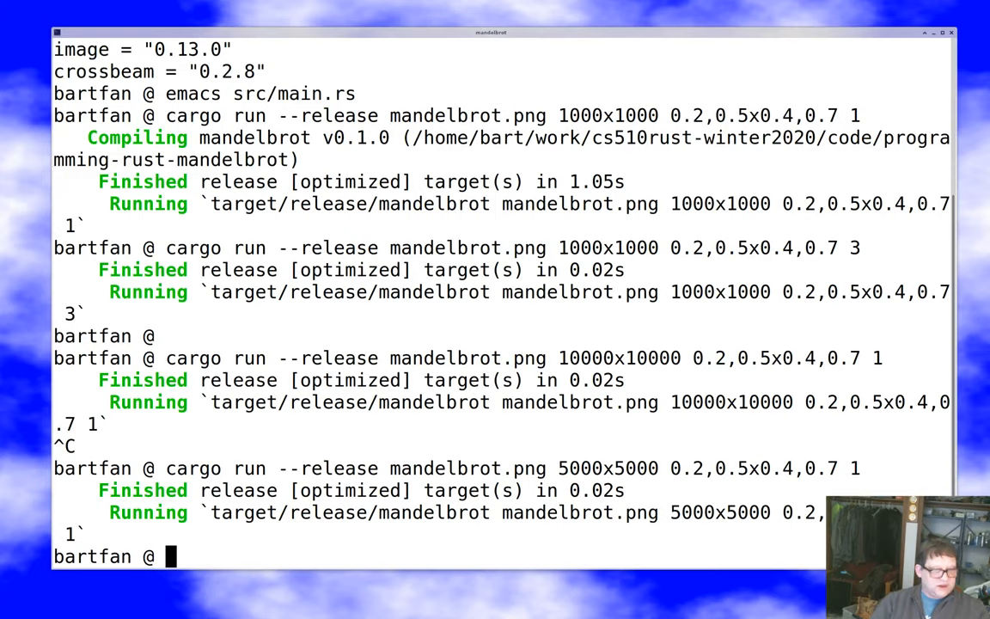
type("time cargo run --release mandelbrot.png 5000x5000 0.2,0.5x0.4,0.7 4")
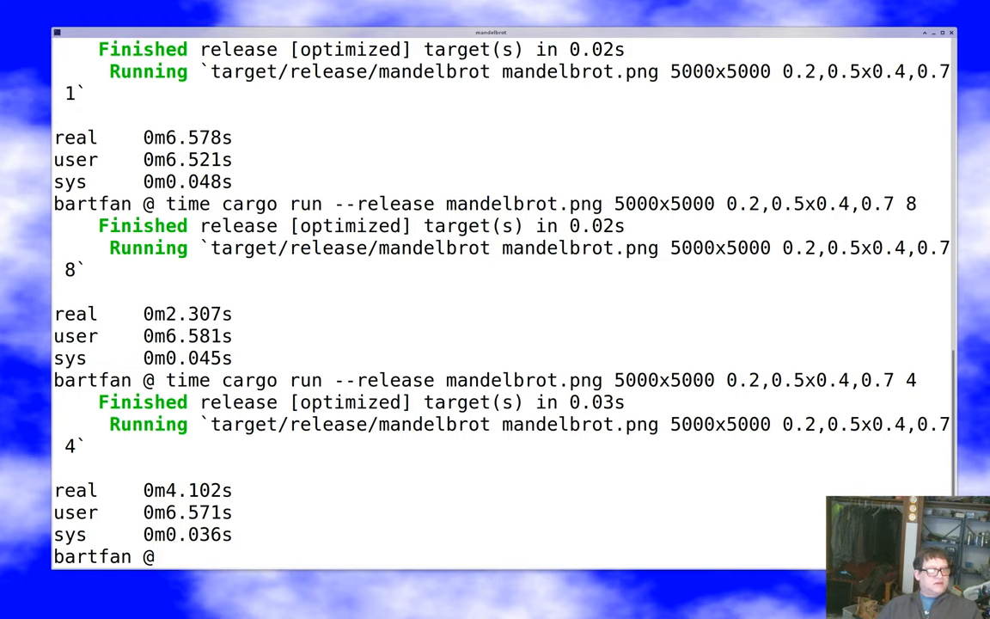
Rerun the timed 5000x5000 render over 0.2,0.5x0.4,0.7 with 1, 8 and 4 threads.
type("time cargo run --release mandelbrot.png 5000x5000 0.2,0.5x0.4,0.7 32")
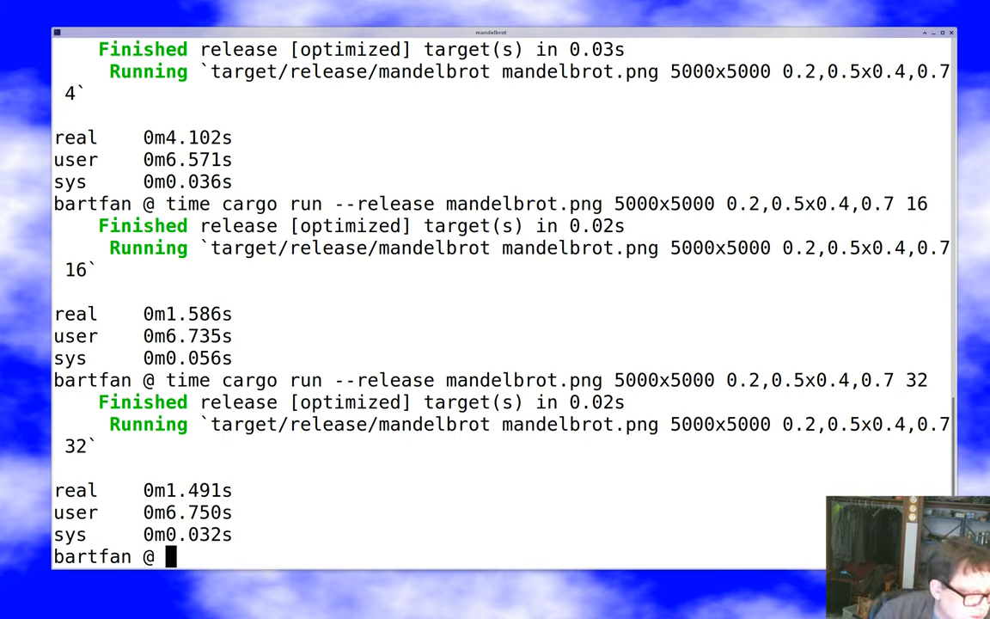
Time 5000x5000 renders at 16 and 32 threads, then a 1000x1000 render at 32.
type("time cargo run --release mandelbrot.png 5000x5000 0.2,0.5x0")
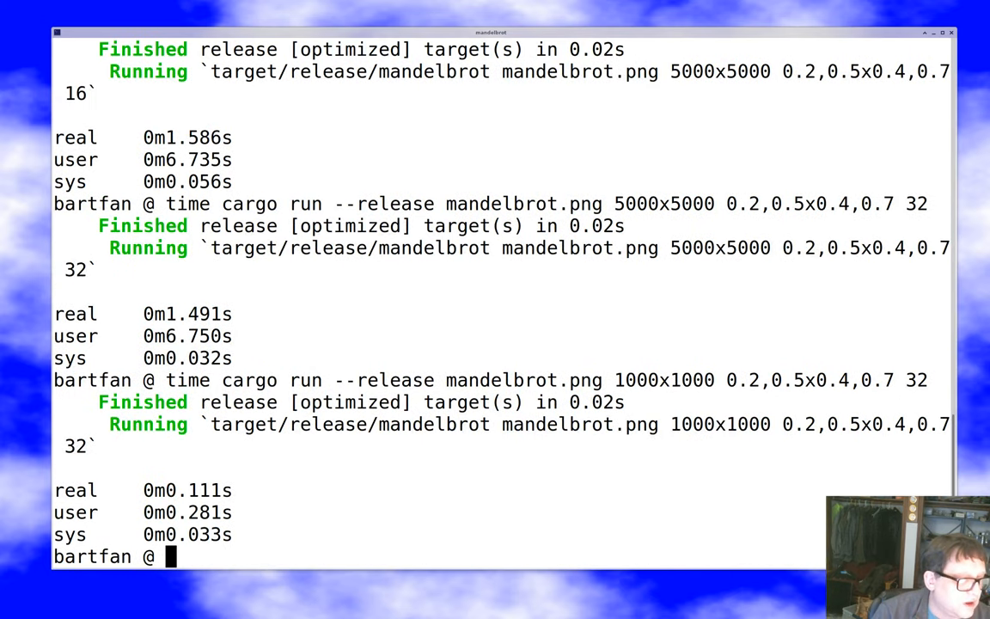
type("ls")
type("xv ma")
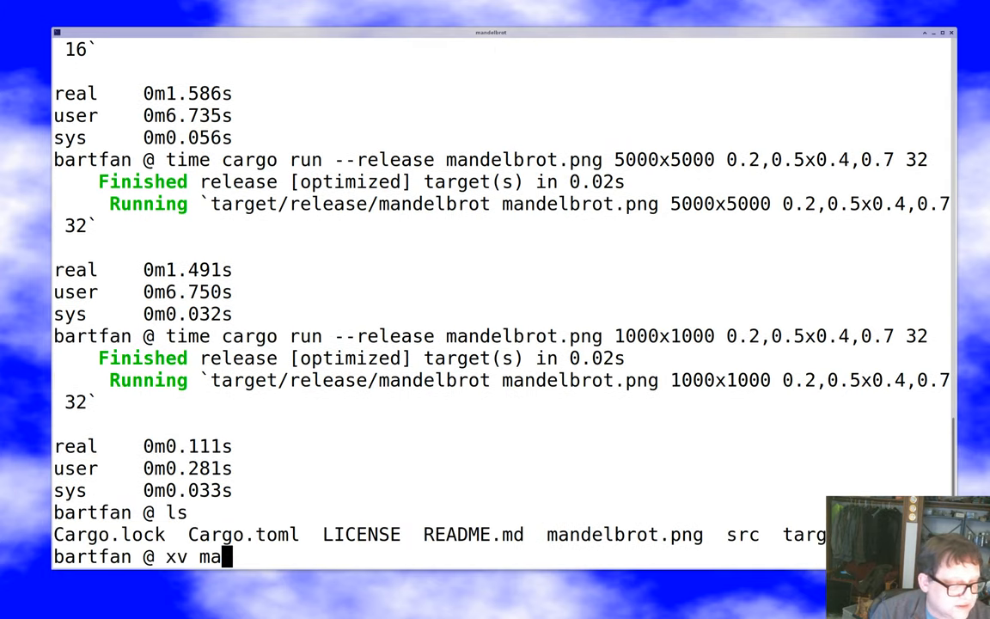
View the grayscale fractal in mandelbrot.png with xv, then close the viewer.
key("Return")
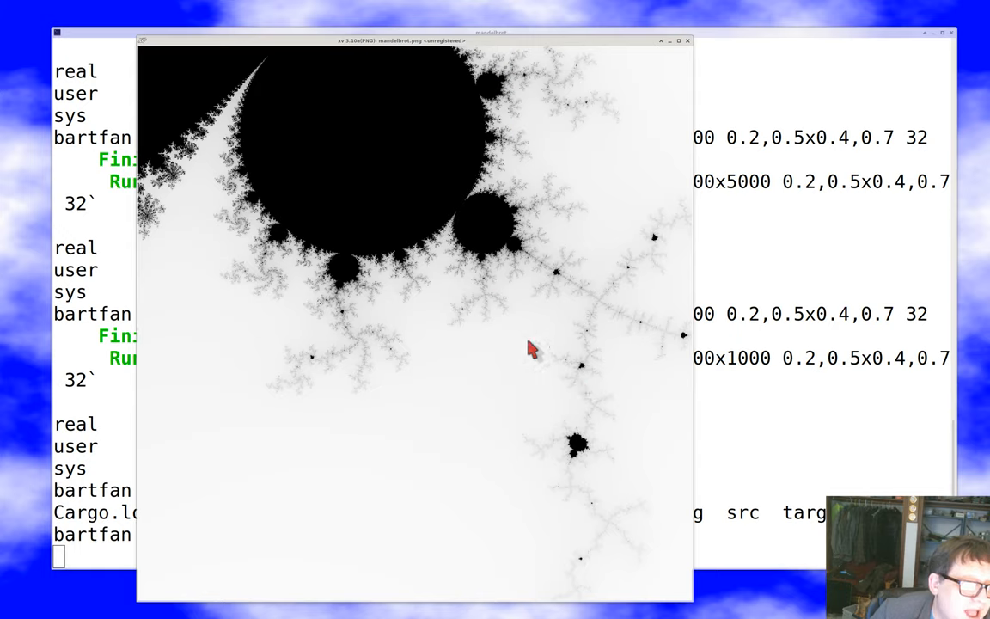
mouse_move(487, 242)
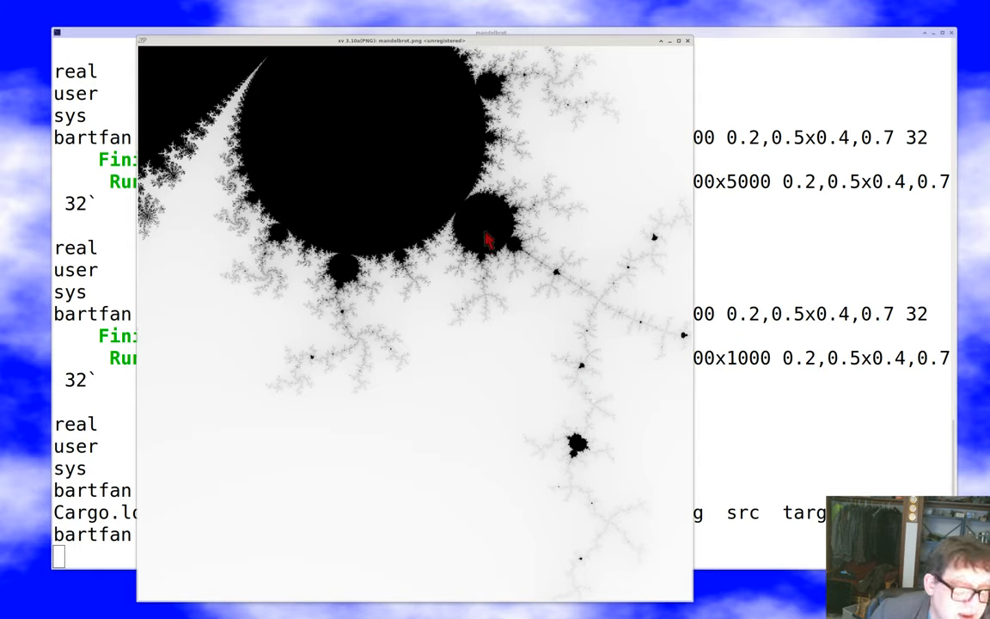
mouse_move(610, 234)
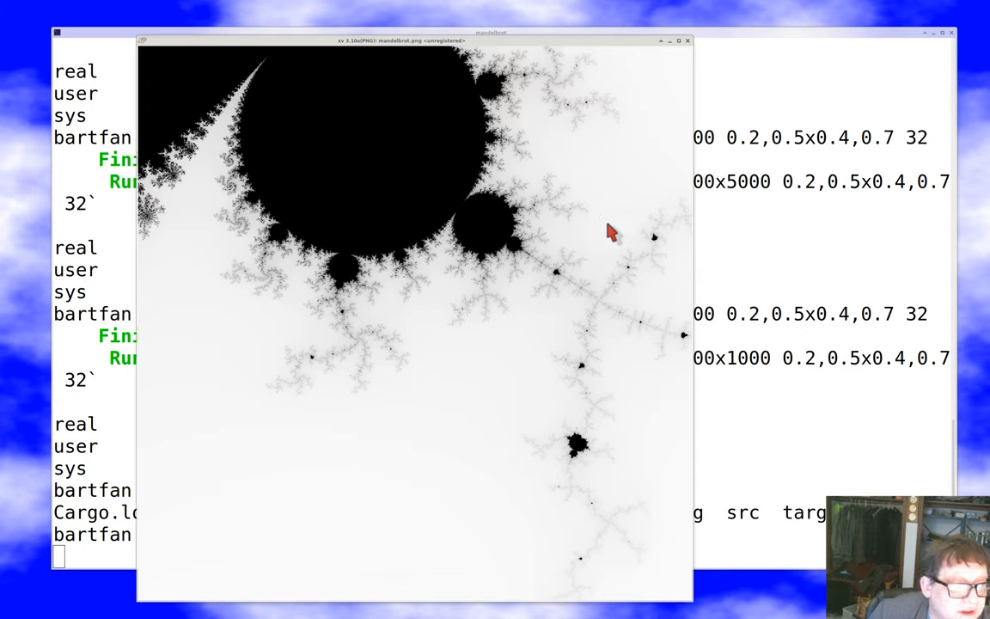
mouse_move(551, 199)
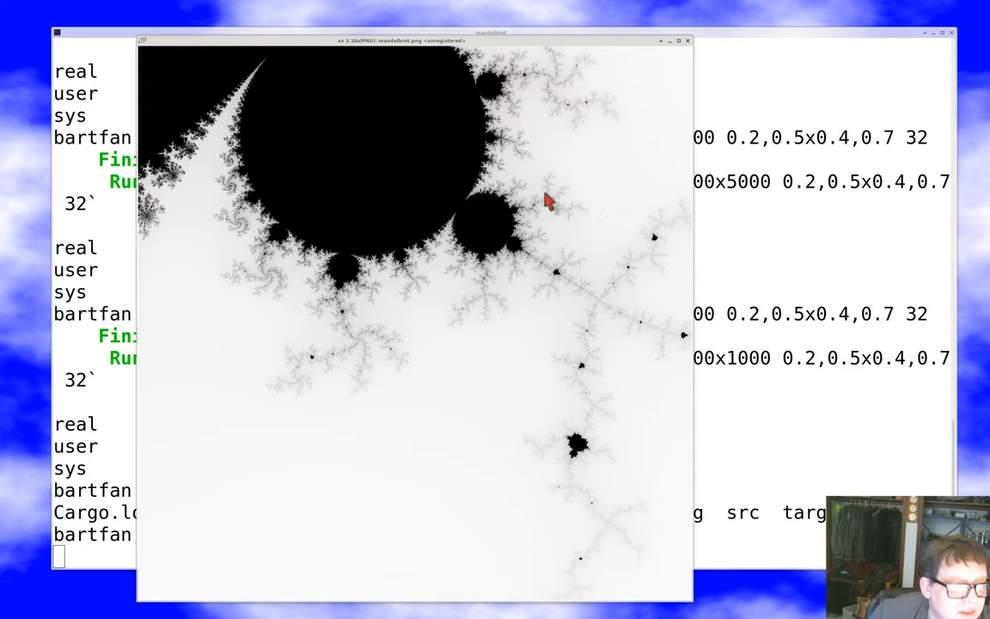
mouse_move(160, 146)
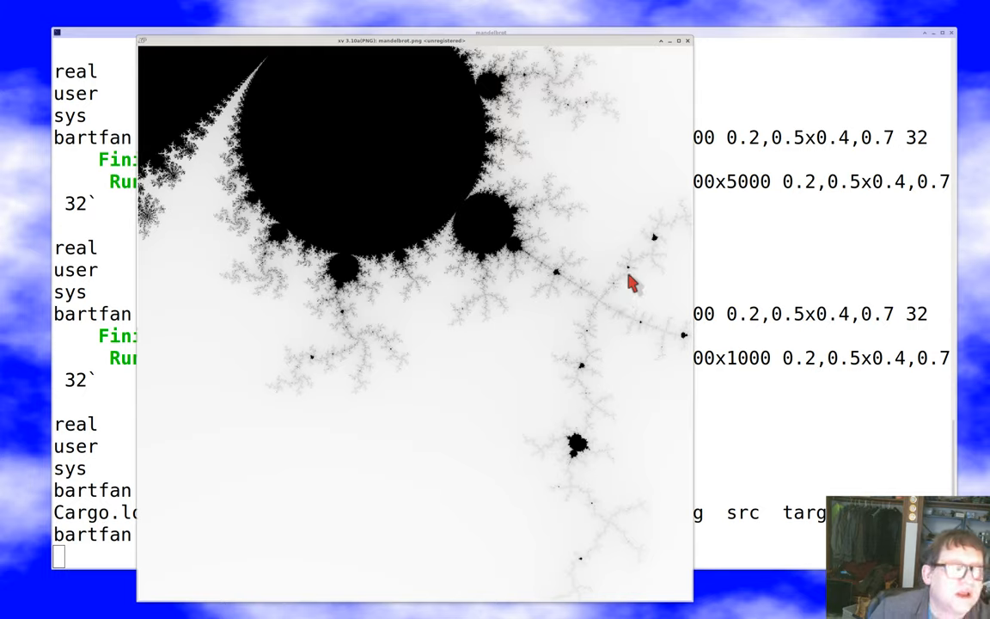
mouse_move(508, 282)
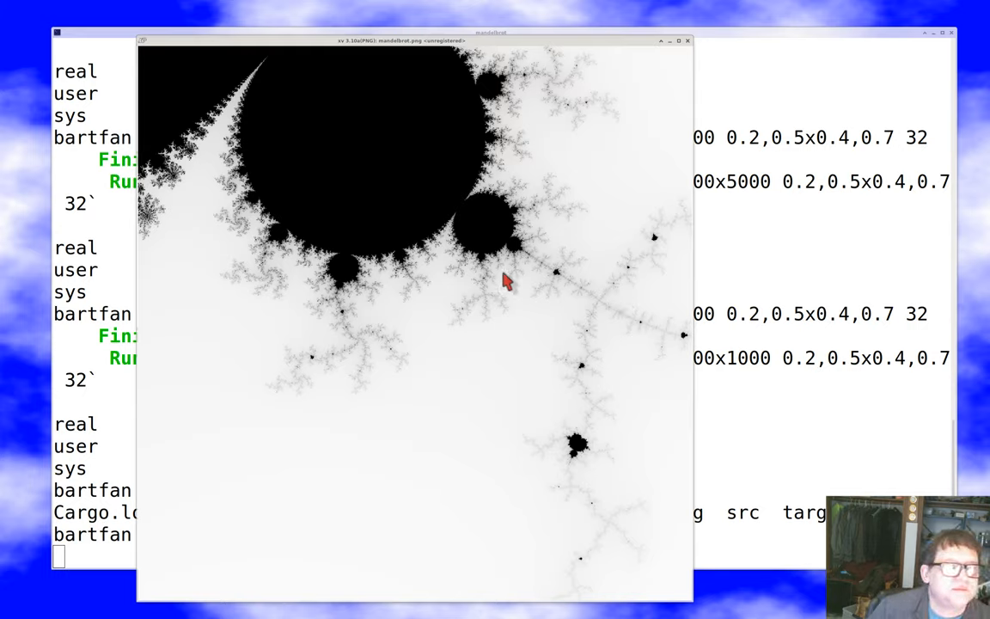
mouse_move(596, 156)
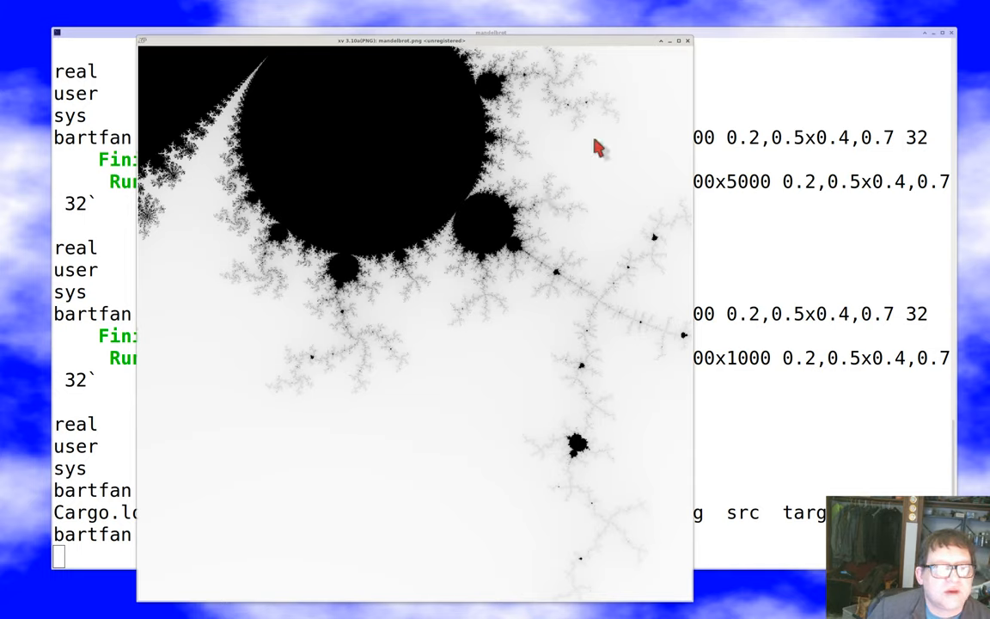
mouse_move(524, 254)
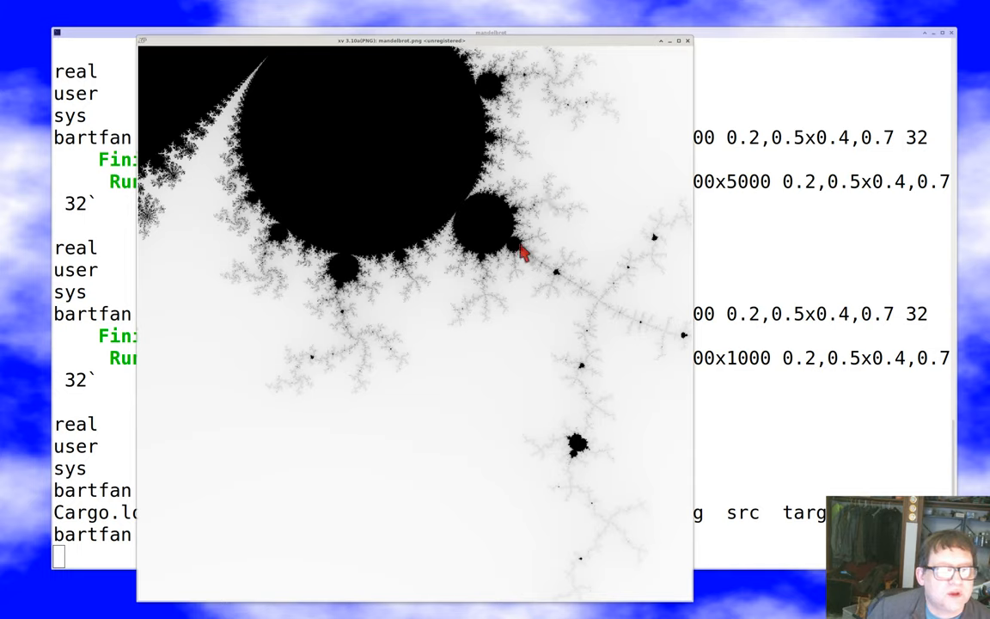
mouse_move(479, 221)
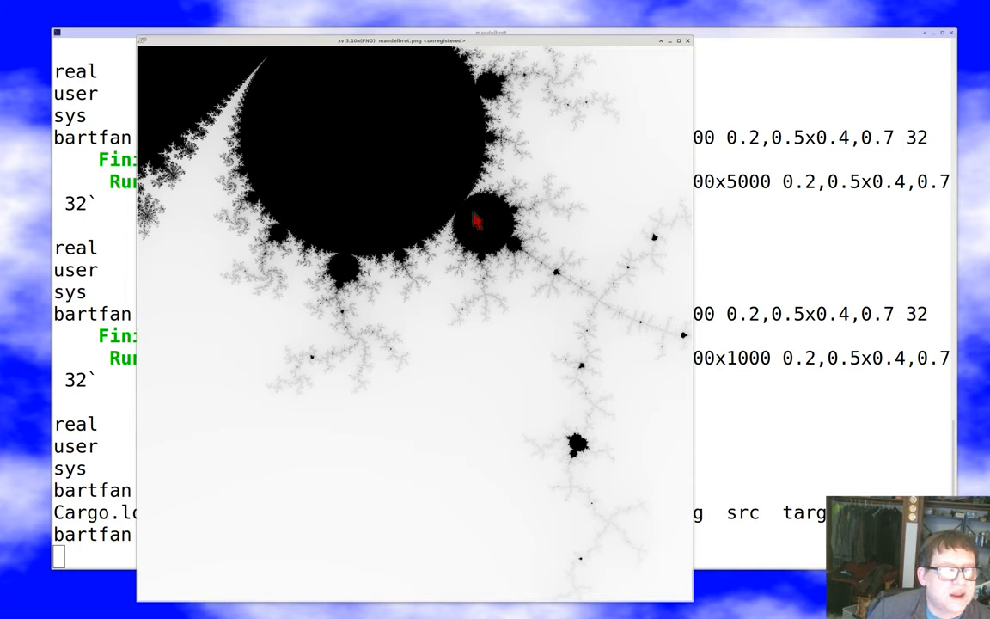
mouse_move(490, 232)
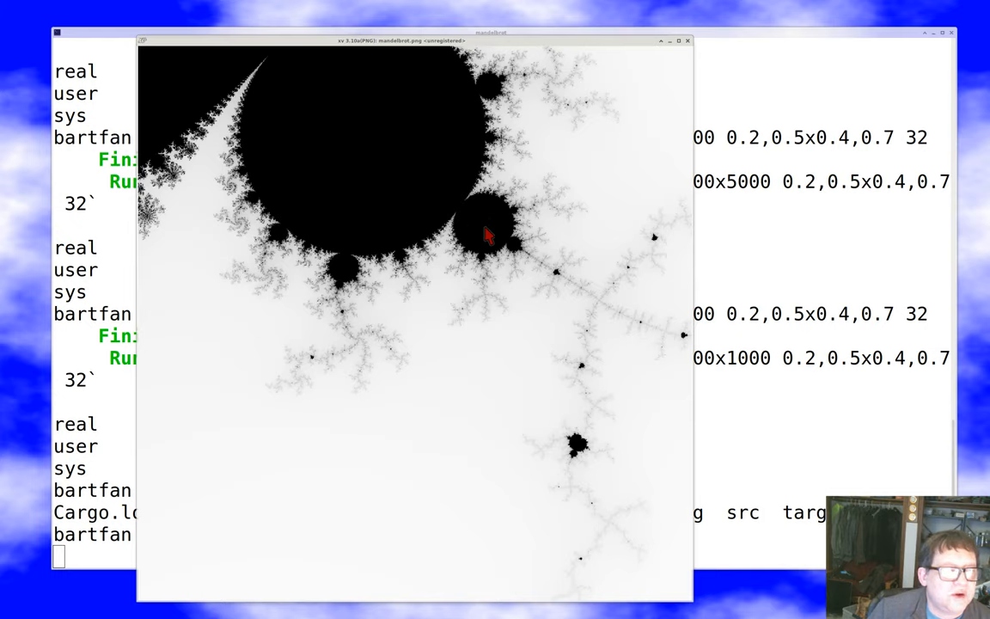
mouse_move(397, 164)
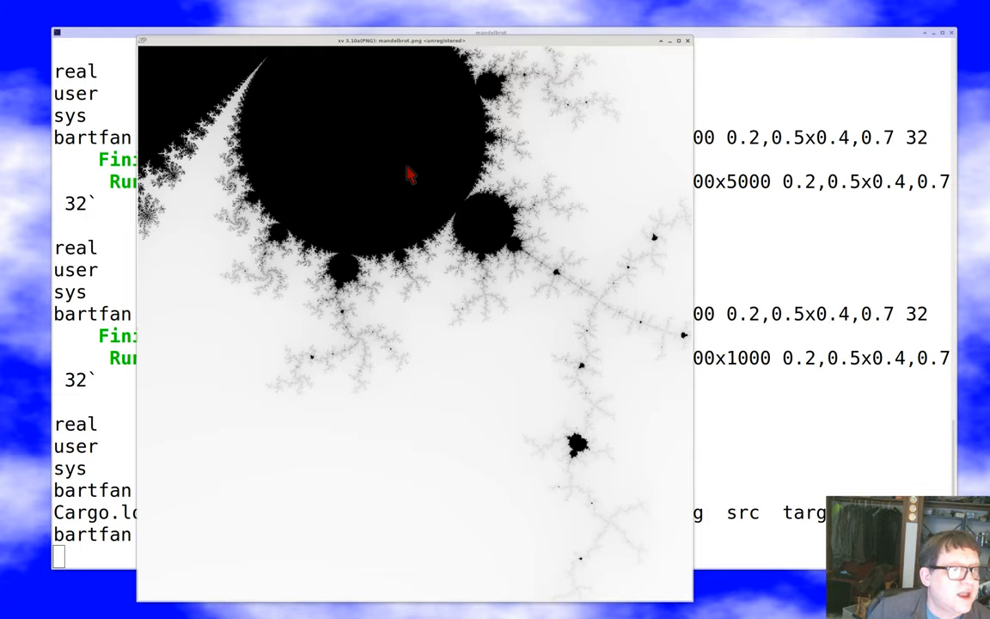
mouse_move(214, 79)
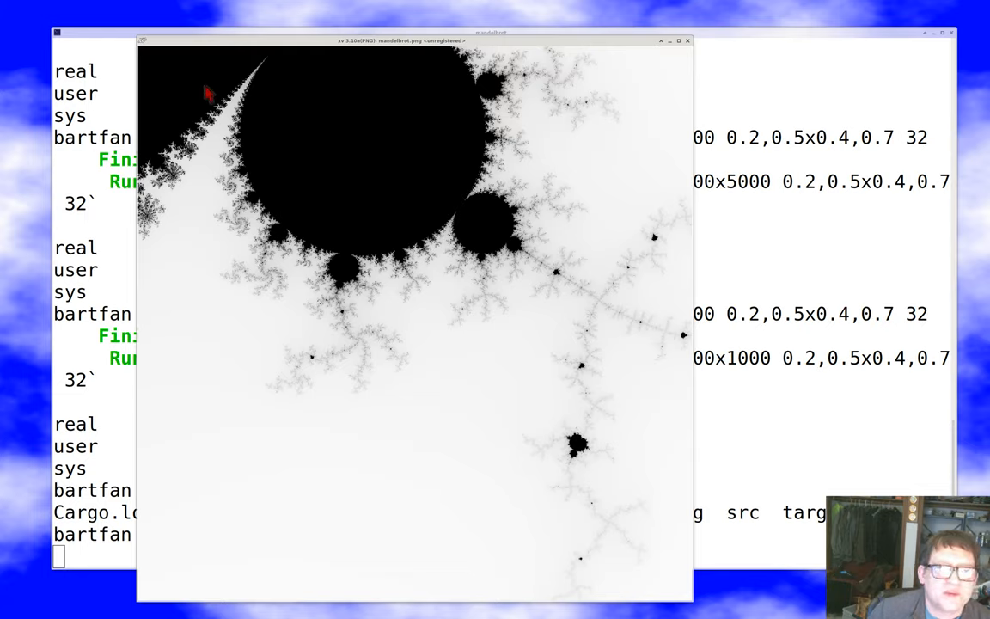
mouse_move(351, 303)
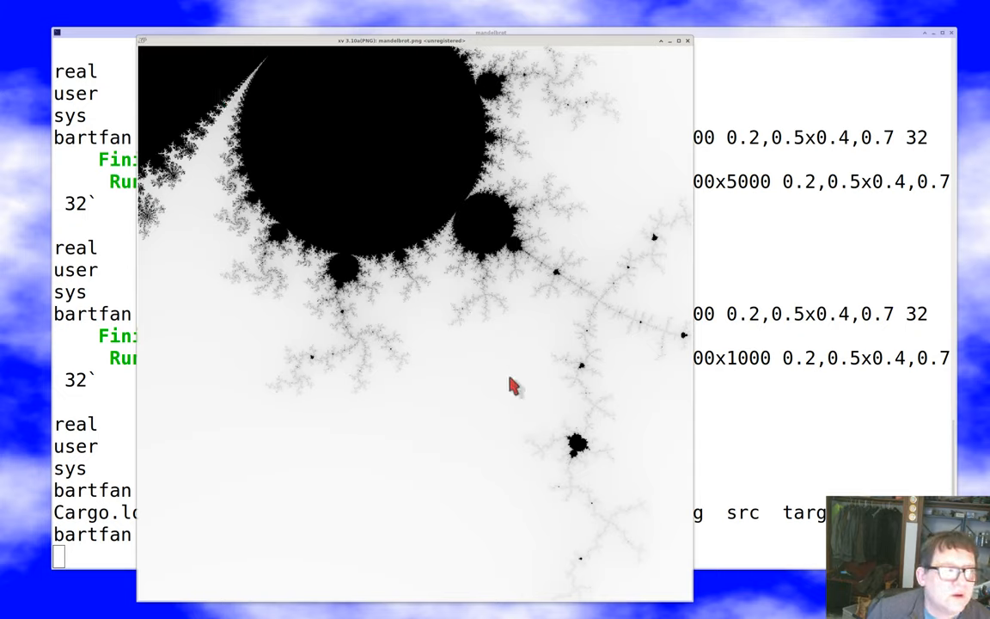
mouse_move(691, 47)
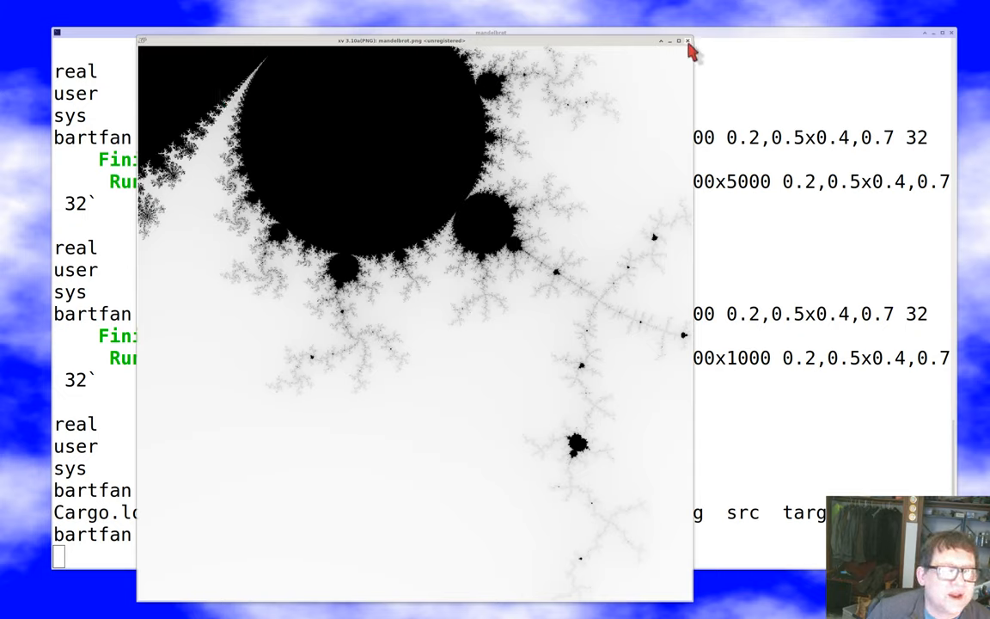
left_click(686, 41)
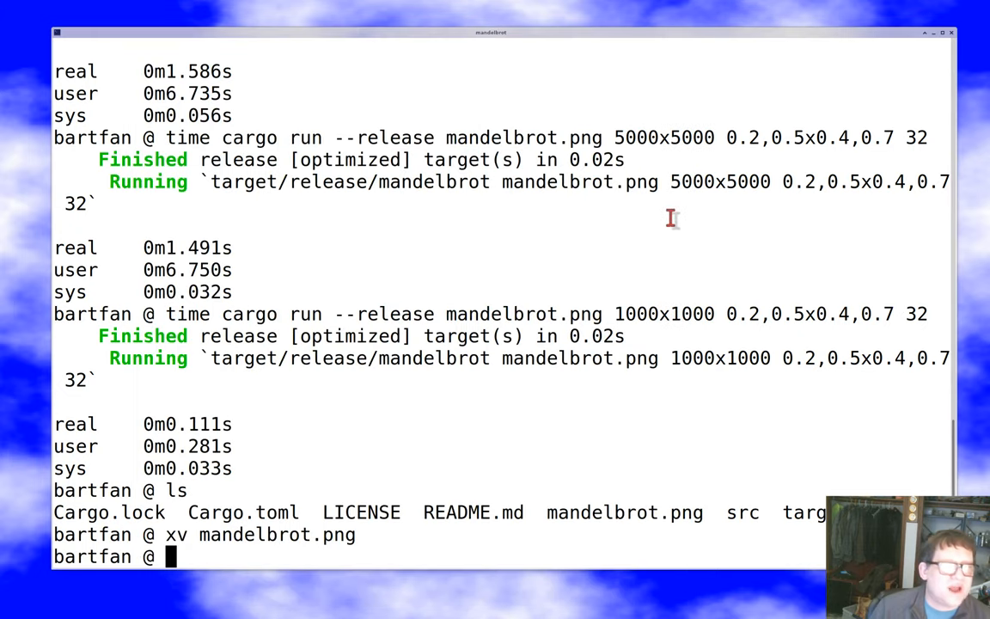